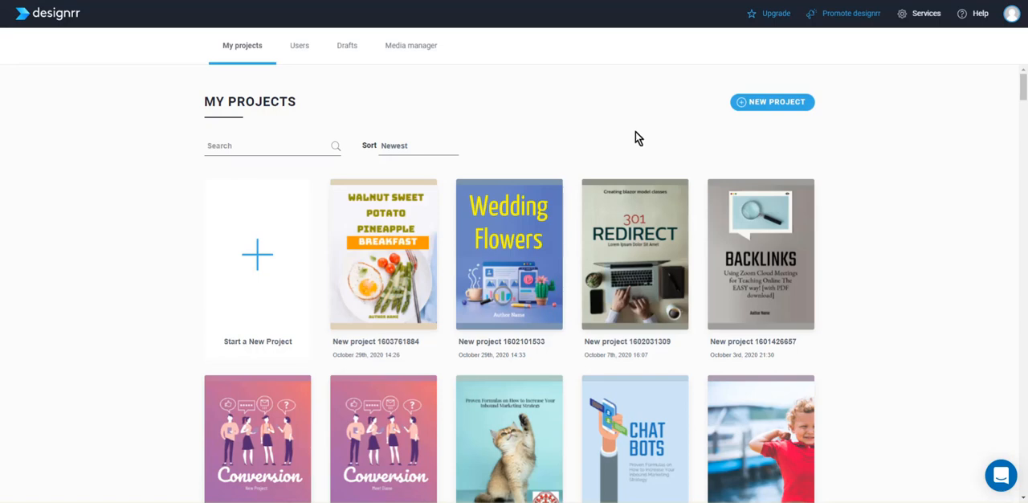
{"action": "mouse_move", "coordinate": [544, 131]}
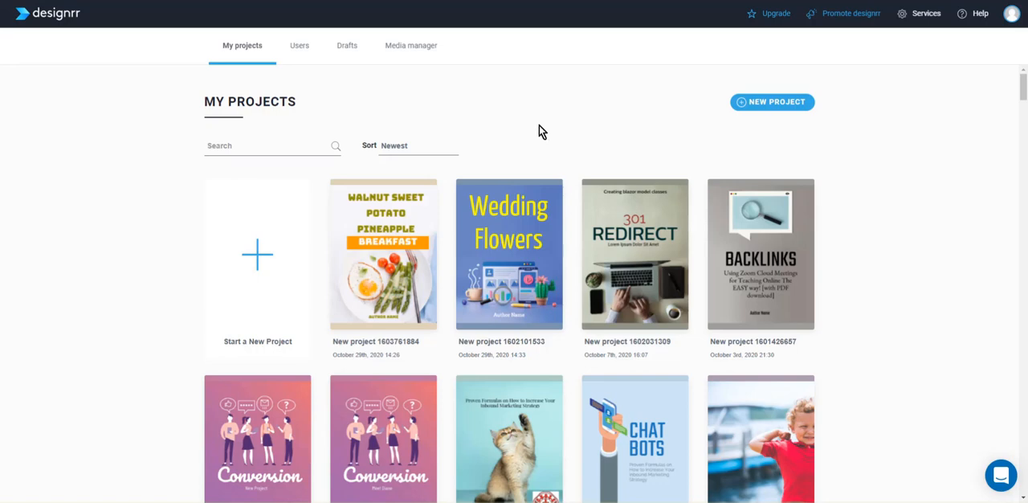
{"action": "mouse_move", "coordinate": [660, 120]}
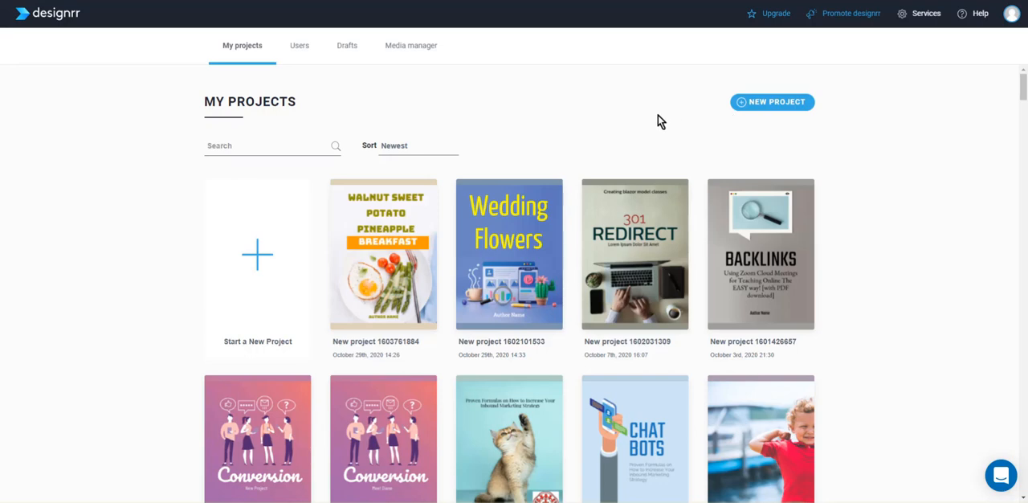
{"action": "mouse_move", "coordinate": [258, 265]}
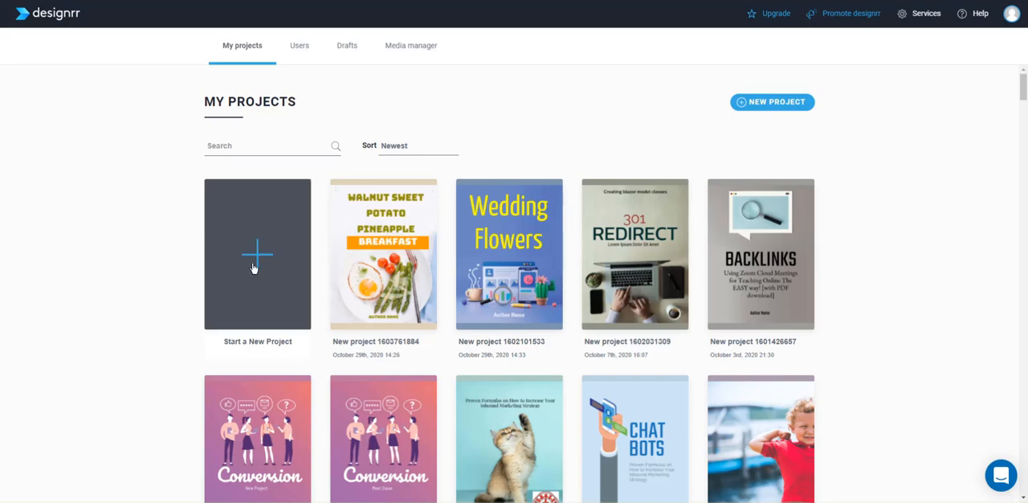
Step: Start a new project and choose importing content from a blog post or URL
{"action": "left_click", "coordinate": [257, 254]}
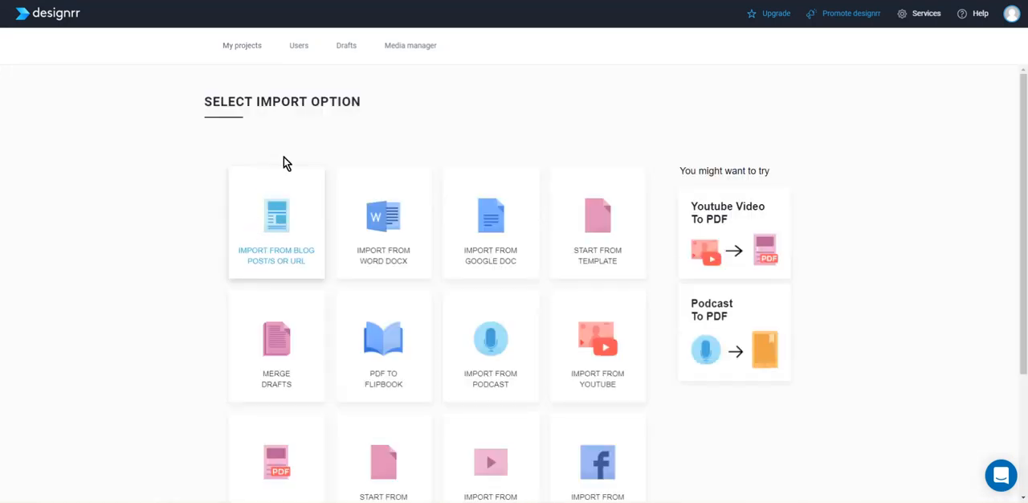
{"action": "mouse_move", "coordinate": [292, 230]}
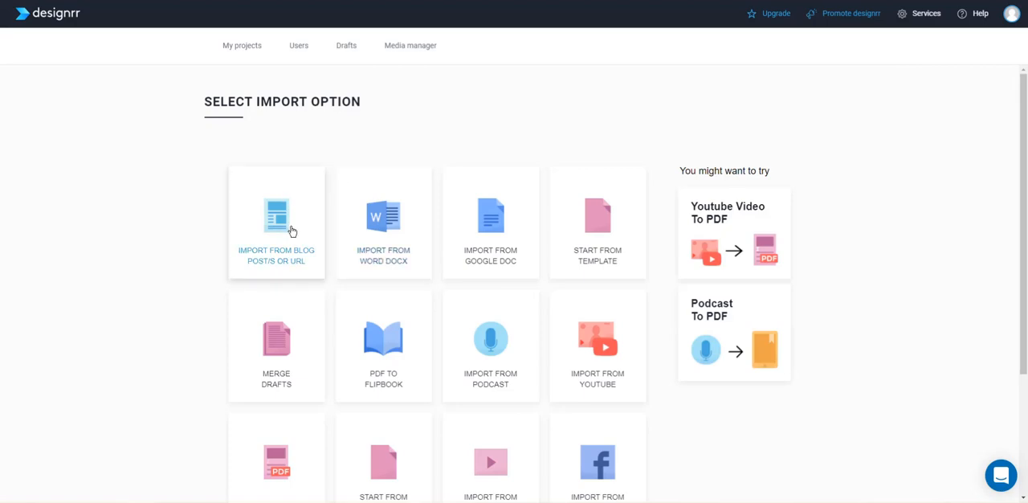
{"action": "mouse_move", "coordinate": [257, 255]}
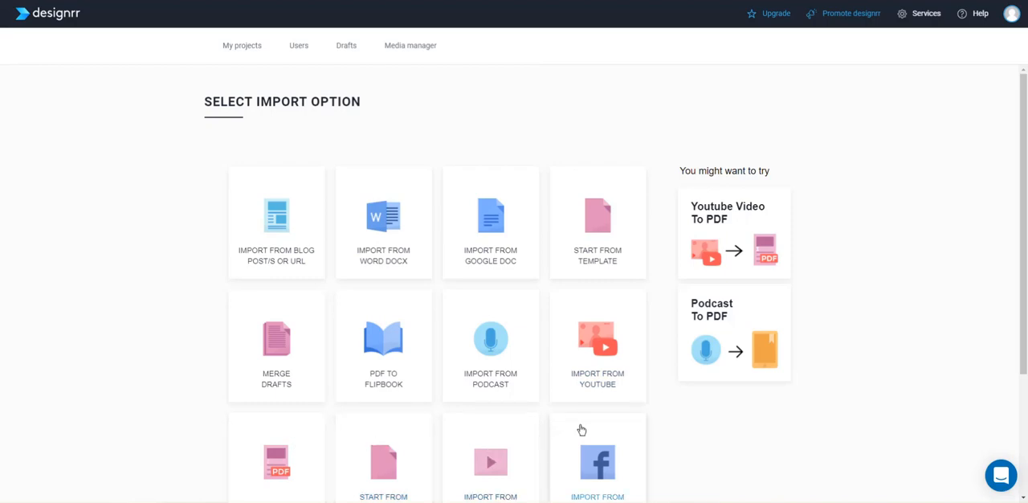
{"action": "mouse_move", "coordinate": [296, 227]}
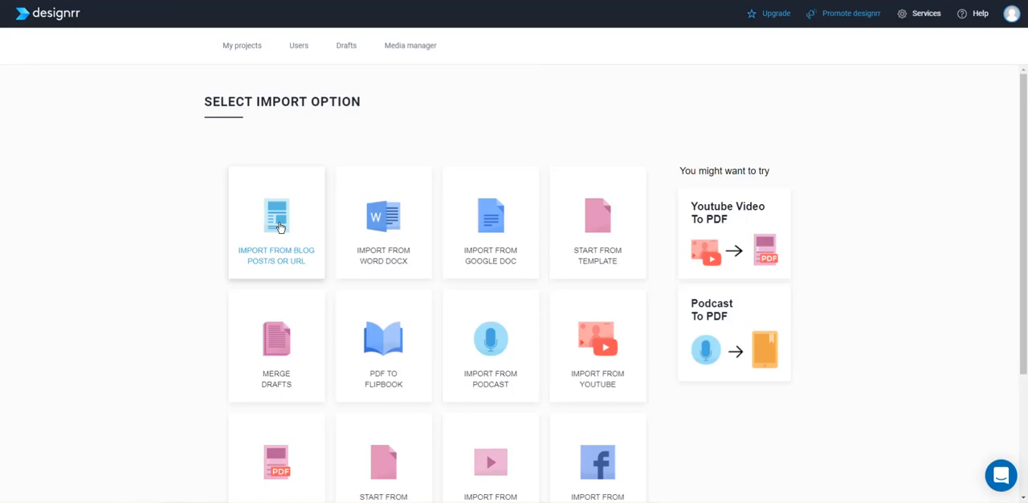
{"action": "left_click", "coordinate": [276, 222]}
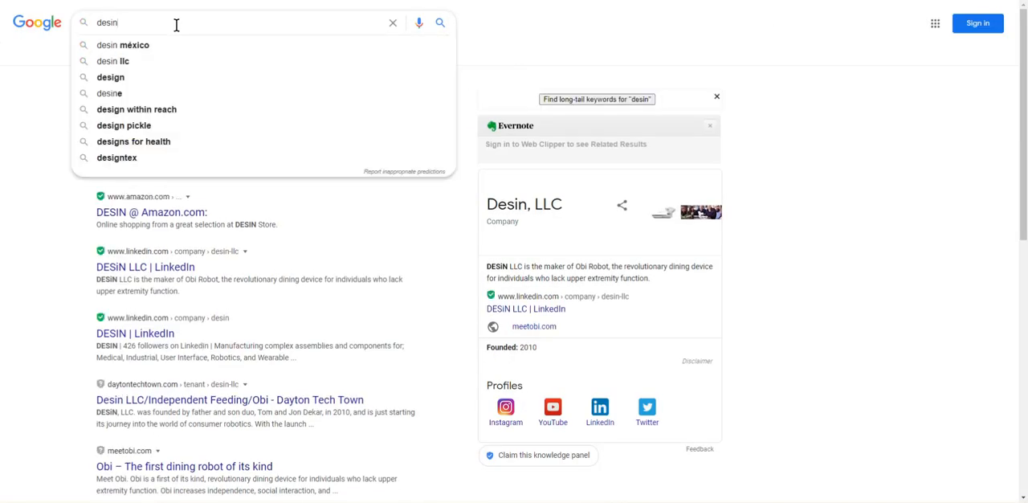
Step: Search Google for Designrr, open its blog, and copy the podcast-ideas post link
{"action": "type", "text": "g"}
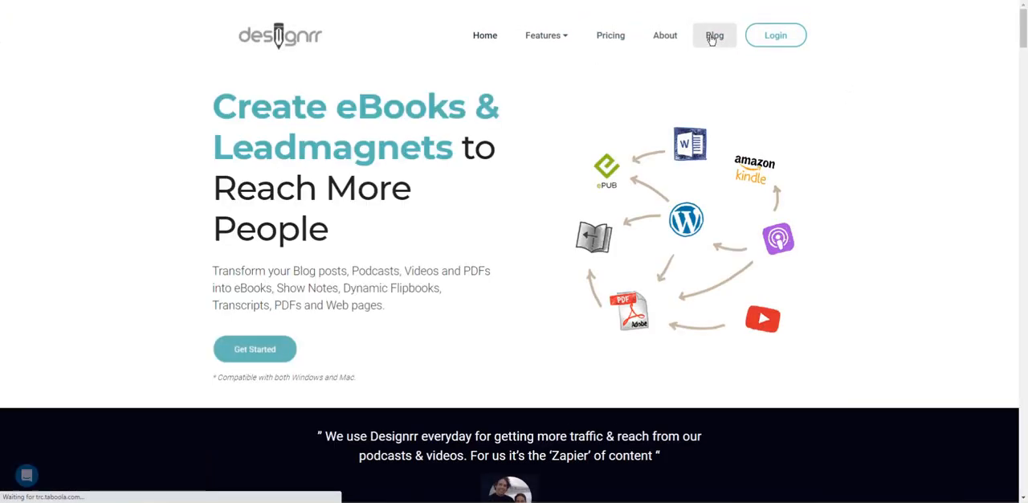
{"action": "left_click", "coordinate": [714, 35]}
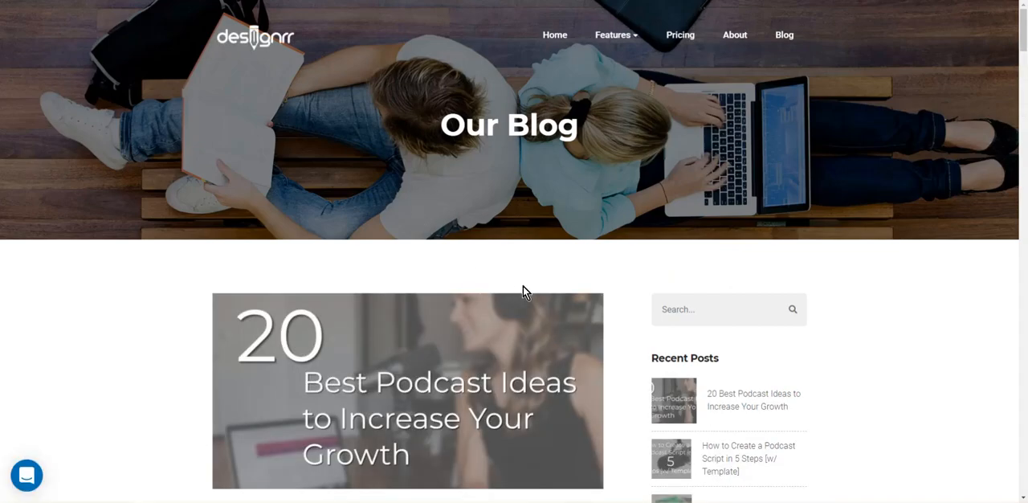
{"action": "mouse_move", "coordinate": [482, 308]}
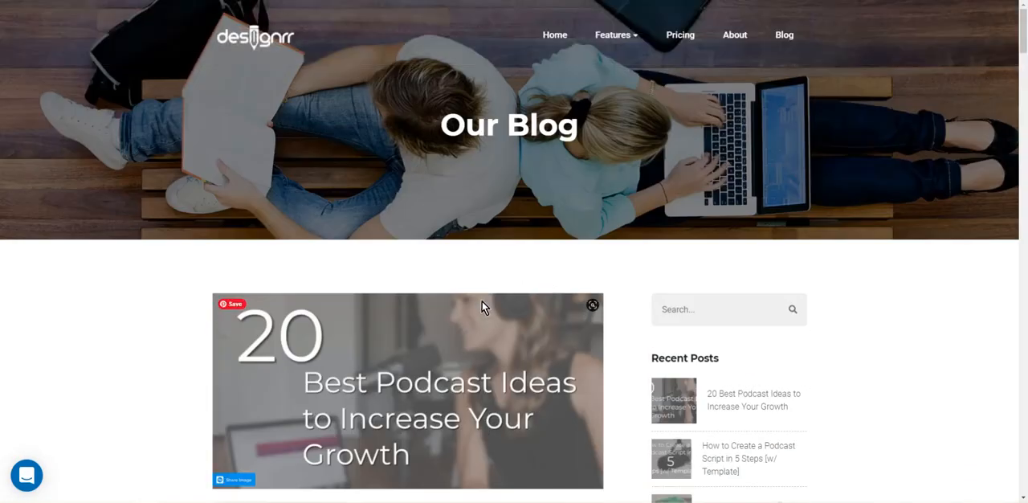
{"action": "right_click", "coordinate": [351, 209]}
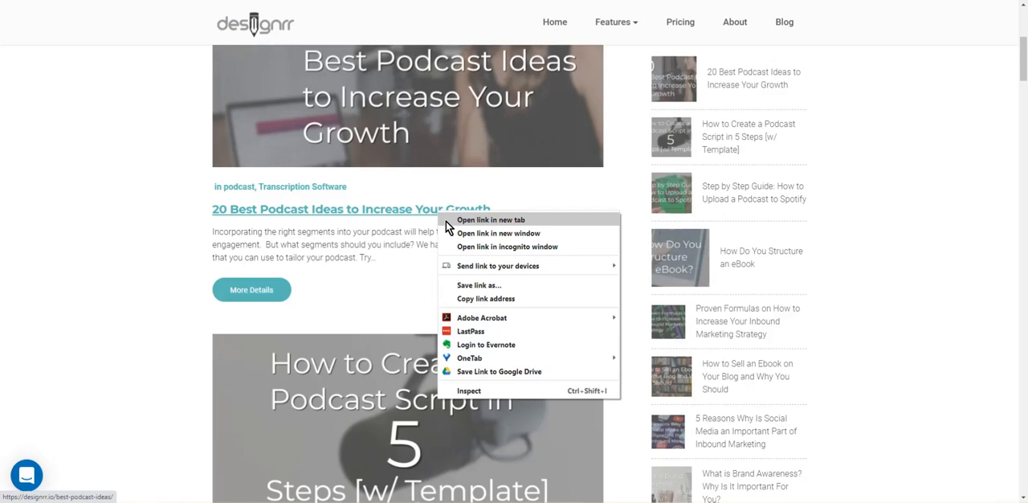
{"action": "left_click", "coordinate": [388, 200]}
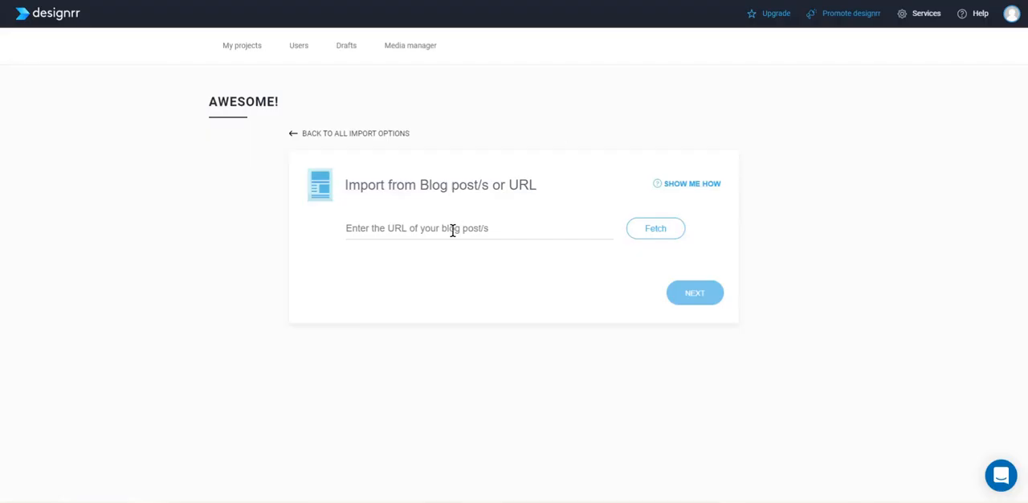
{"action": "type", "text": "https://designrr.io/best-podcast-ideas/"}
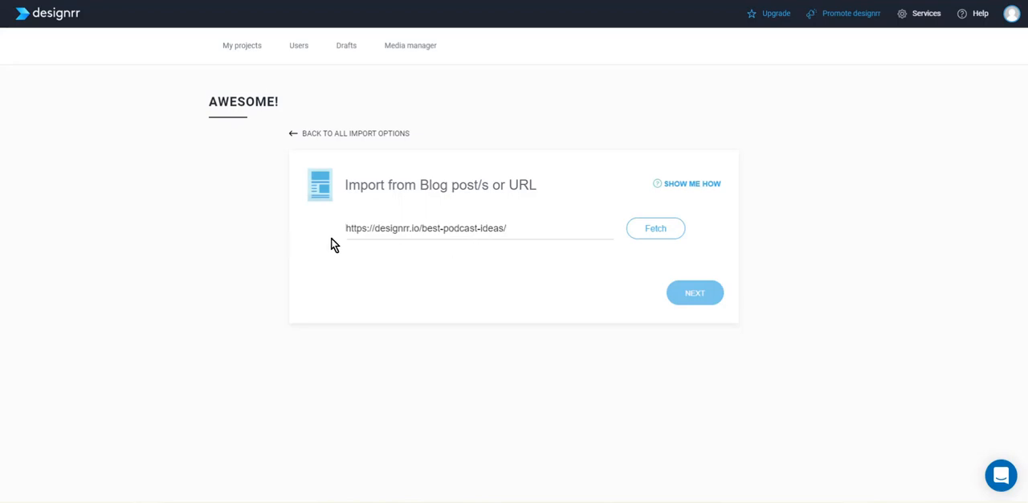
{"action": "left_click", "coordinate": [656, 228]}
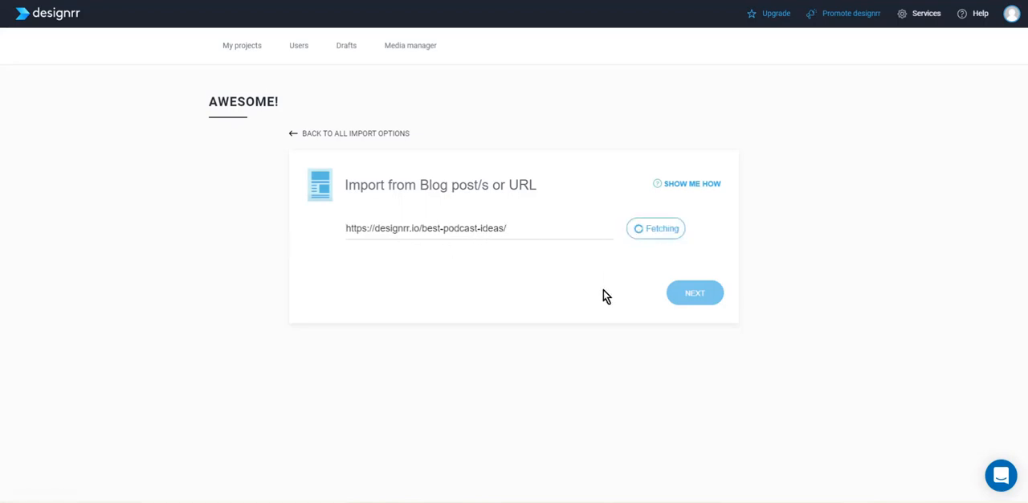
{"action": "mouse_move", "coordinate": [638, 291]}
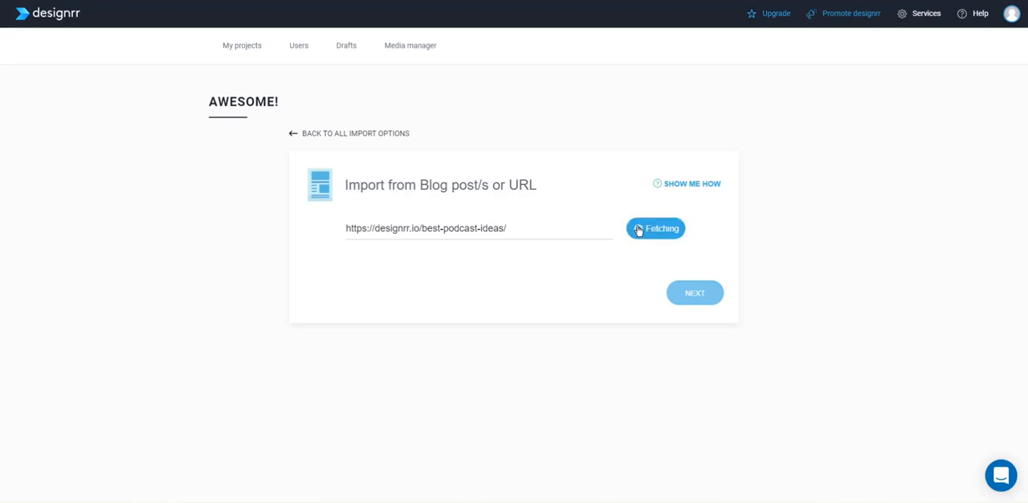
{"action": "left_click", "coordinate": [656, 229]}
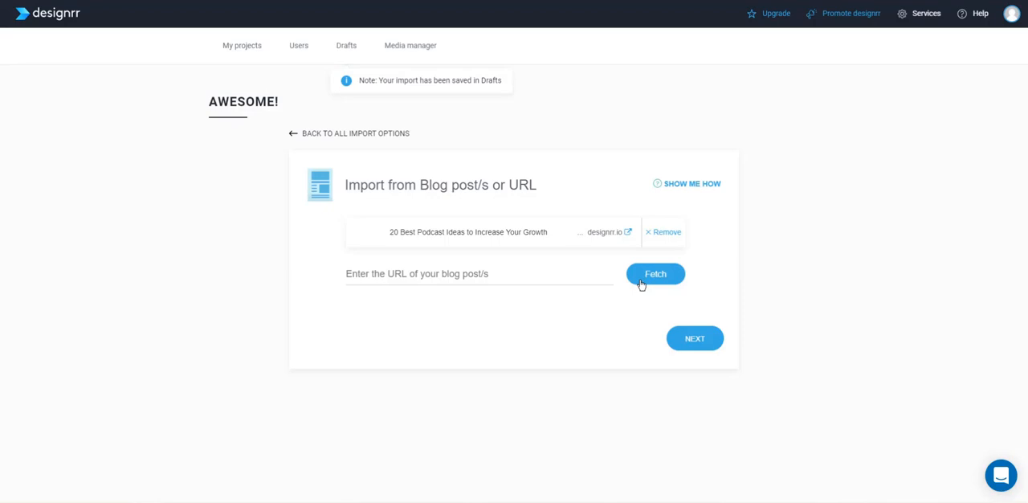
{"action": "mouse_move", "coordinate": [695, 337]}
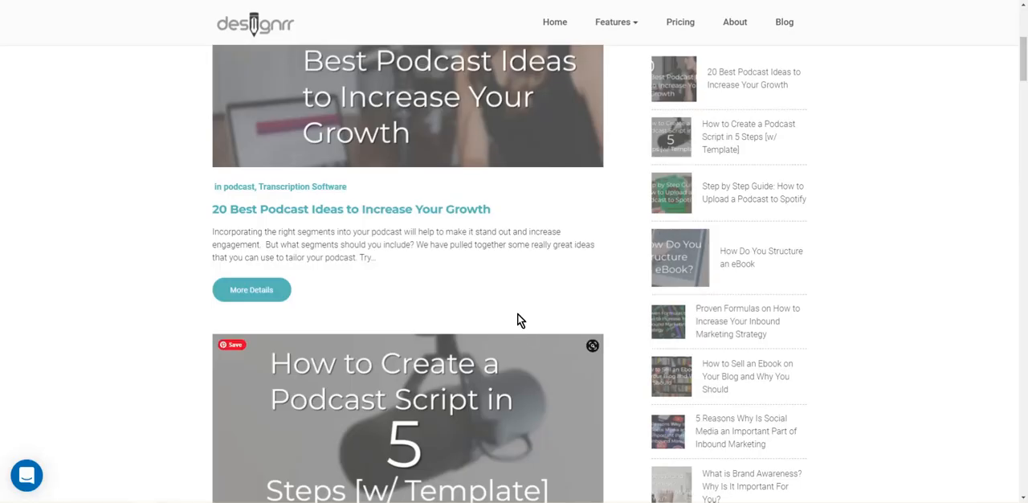
{"action": "scroll", "scroll_direction": "up", "scroll_amount": 3}
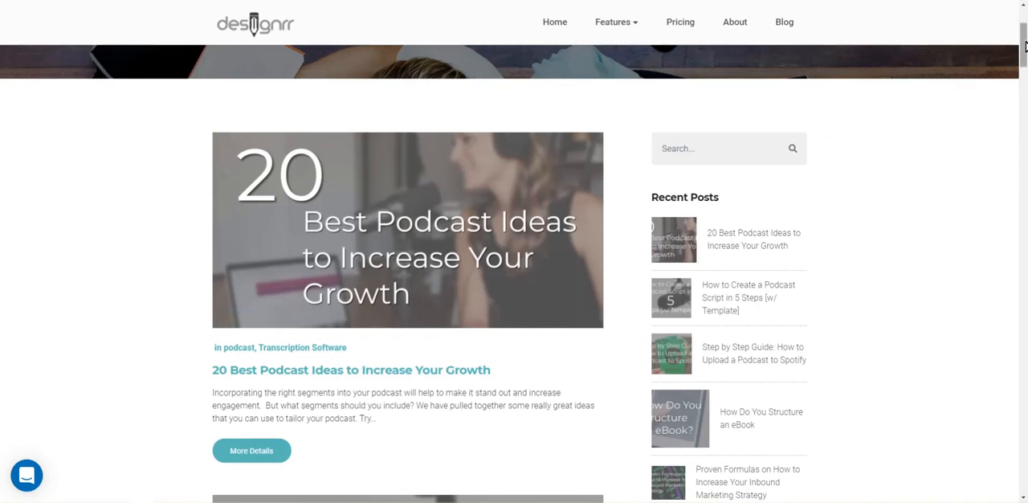
{"action": "scroll", "scroll_direction": "down", "scroll_amount": 3}
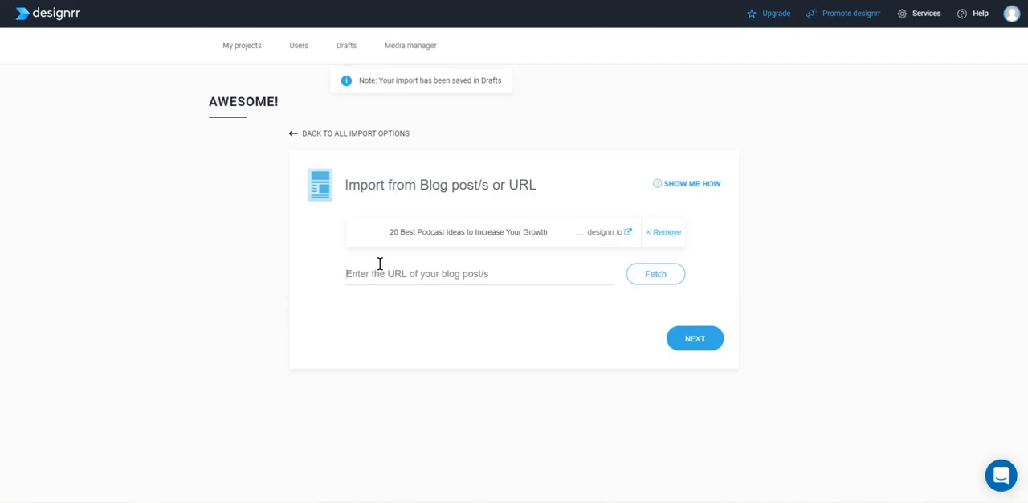
Step: Fetch the podcast-script post, place it above the ideas post, and continue to templates
{"action": "left_click", "coordinate": [655, 274]}
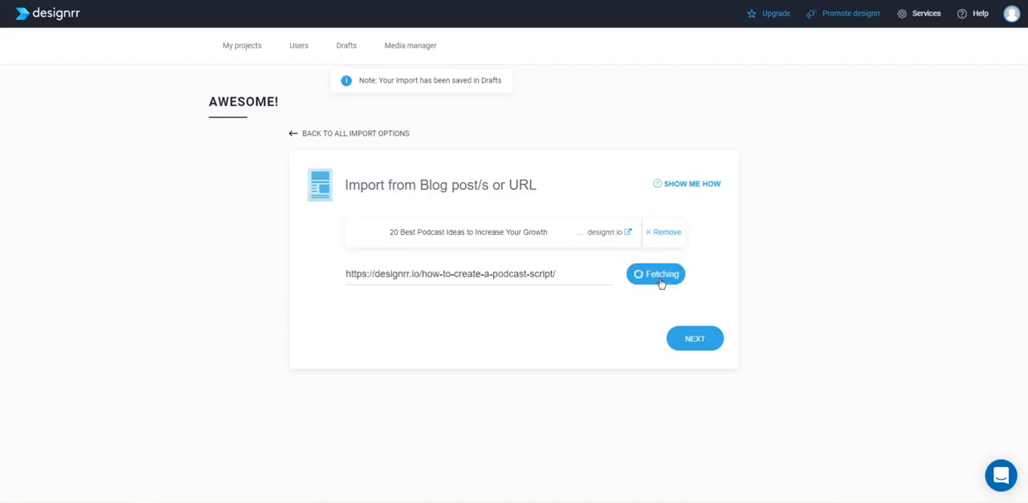
{"action": "mouse_move", "coordinate": [604, 293]}
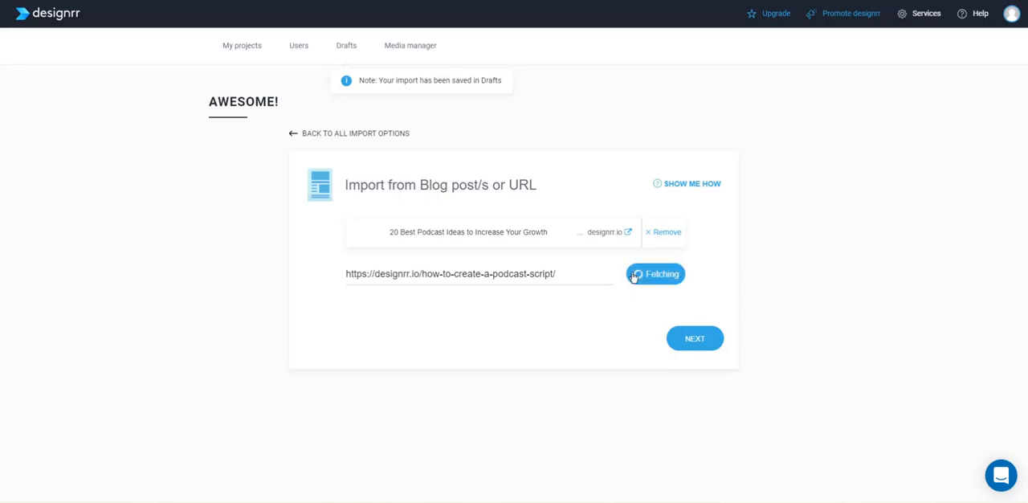
{"action": "left_click", "coordinate": [655, 273]}
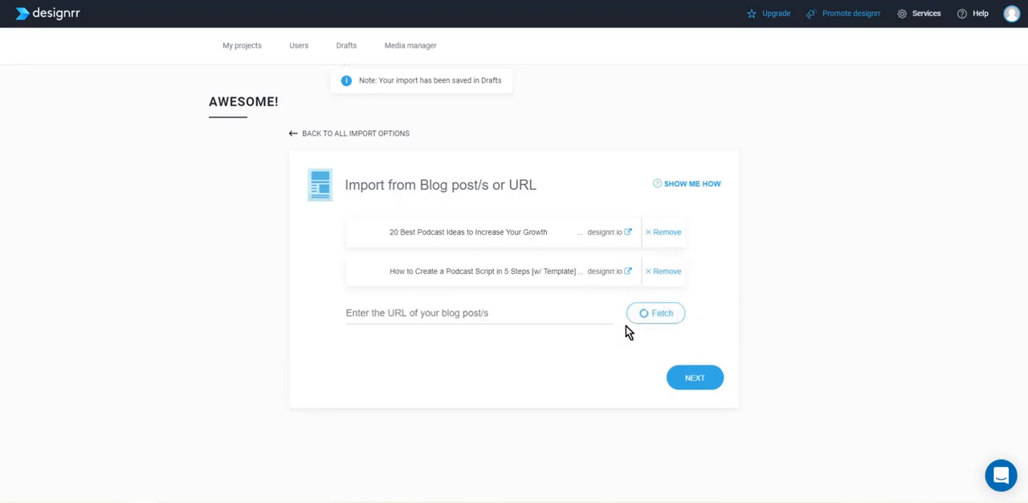
{"action": "mouse_move", "coordinate": [372, 275]}
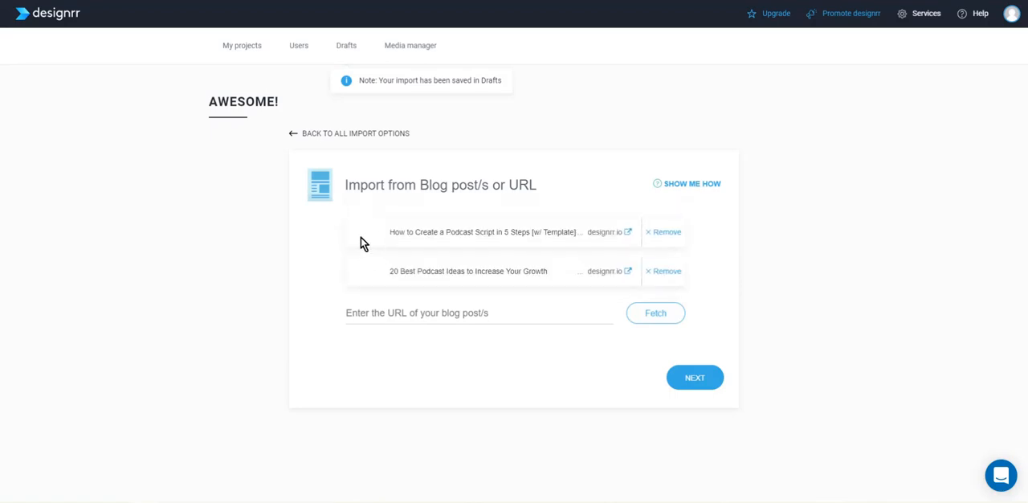
{"action": "mouse_move", "coordinate": [371, 279]}
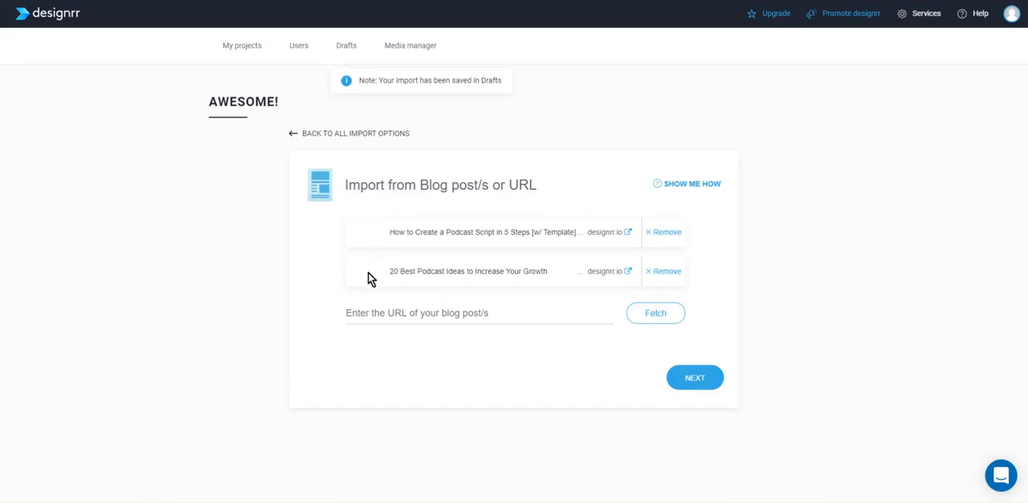
{"action": "mouse_move", "coordinate": [714, 404]}
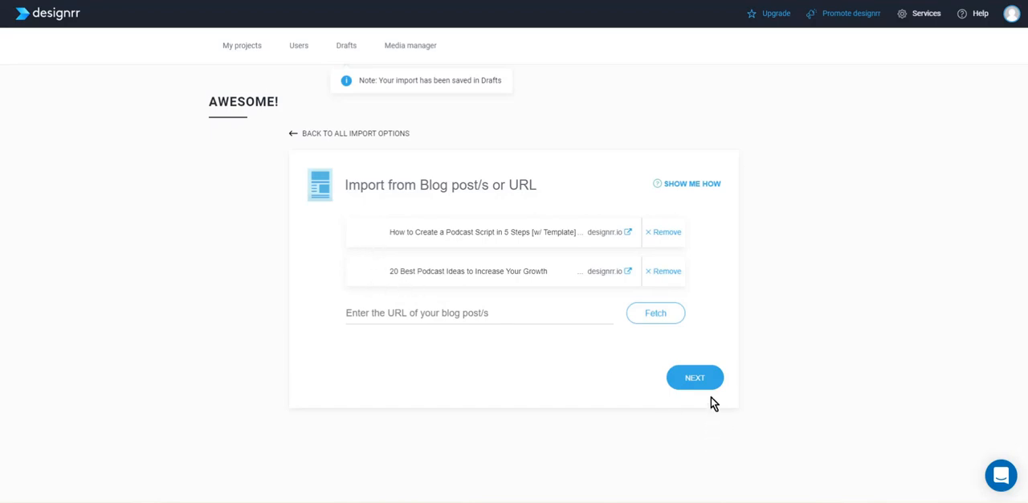
{"action": "mouse_move", "coordinate": [695, 378]}
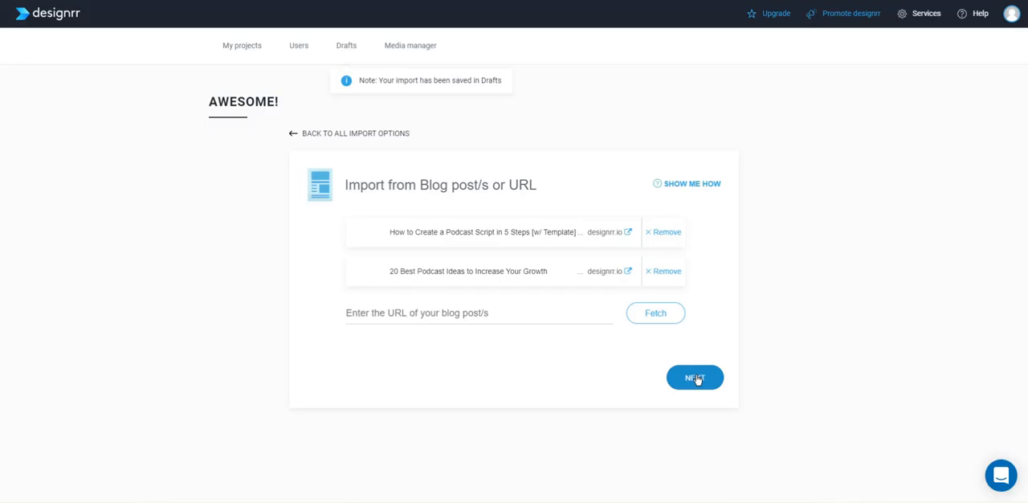
{"action": "left_click", "coordinate": [695, 378]}
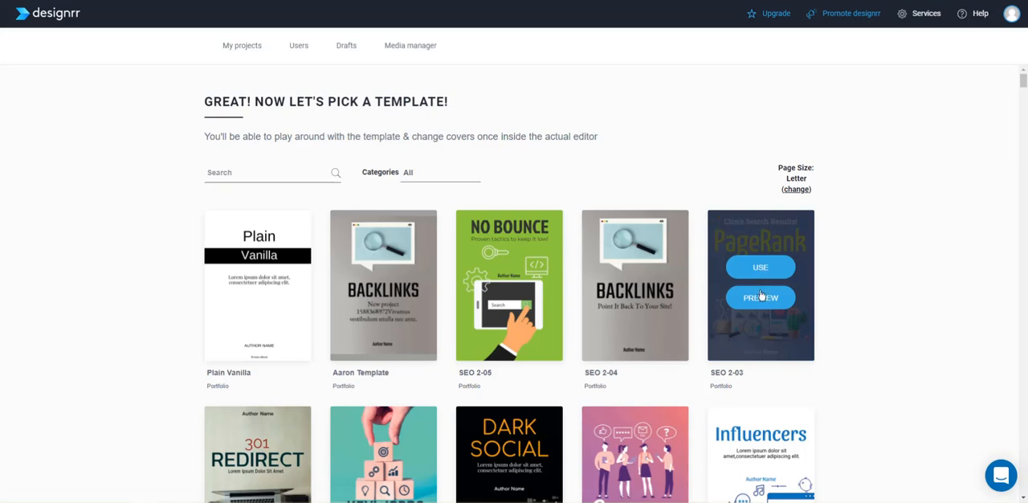
Step: Preview and close SEO 2-03, then apply the Social Media Marketing Conversion template
{"action": "left_click", "coordinate": [760, 297]}
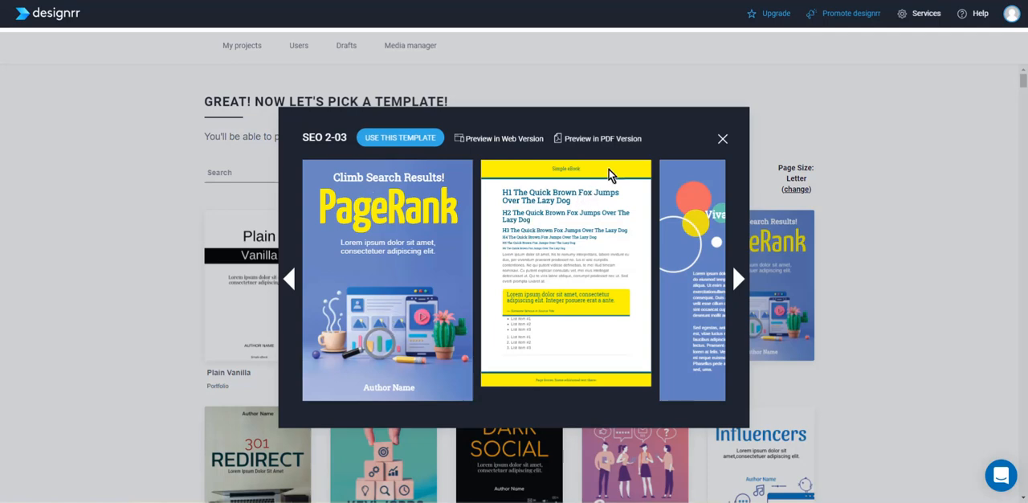
{"action": "mouse_move", "coordinate": [542, 388]}
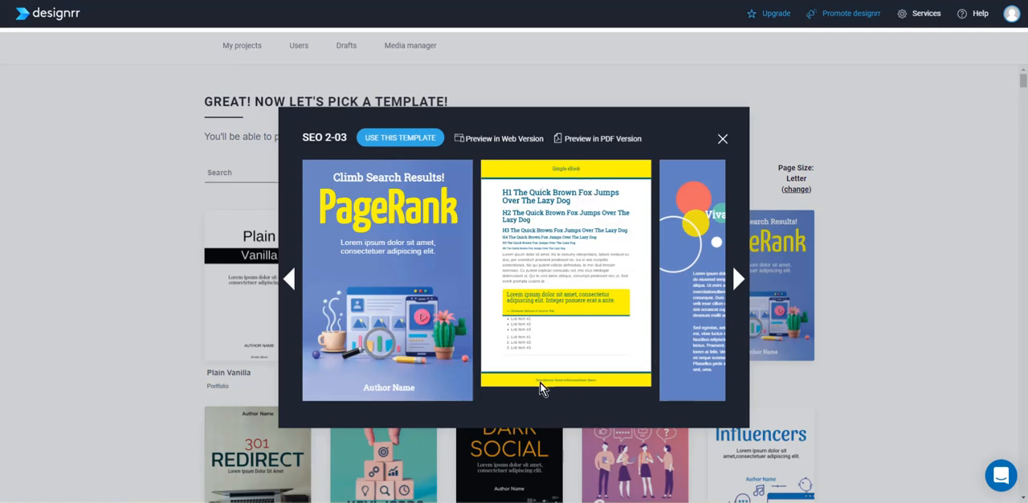
{"action": "mouse_move", "coordinate": [510, 252]}
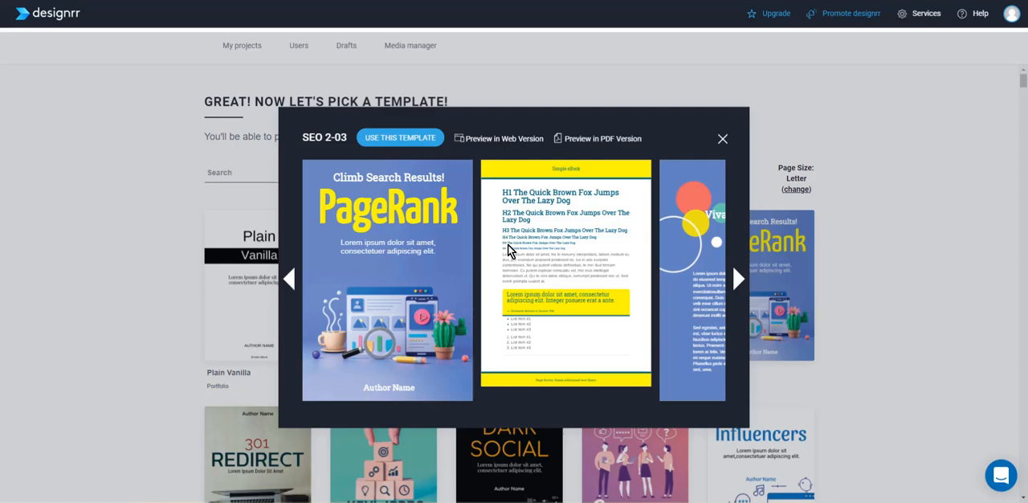
{"action": "left_click", "coordinate": [737, 278]}
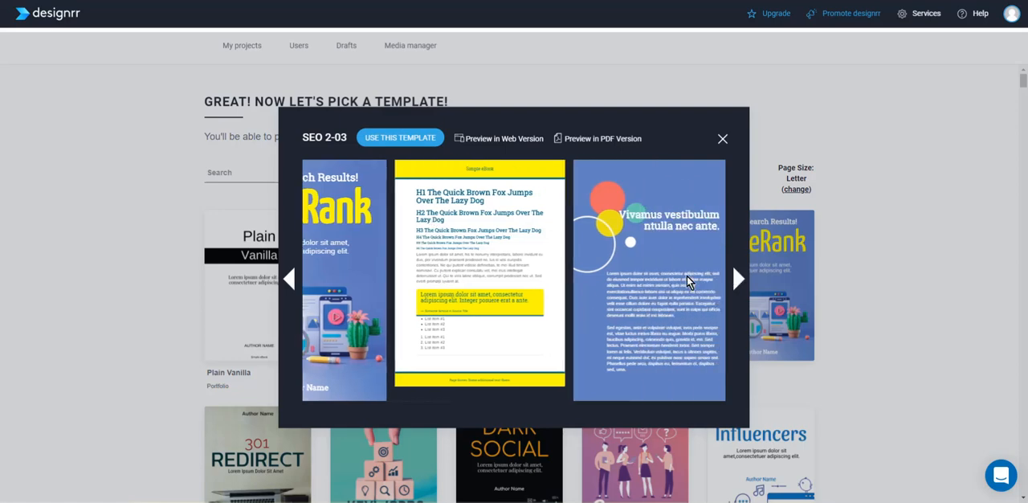
{"action": "mouse_move", "coordinate": [713, 167]}
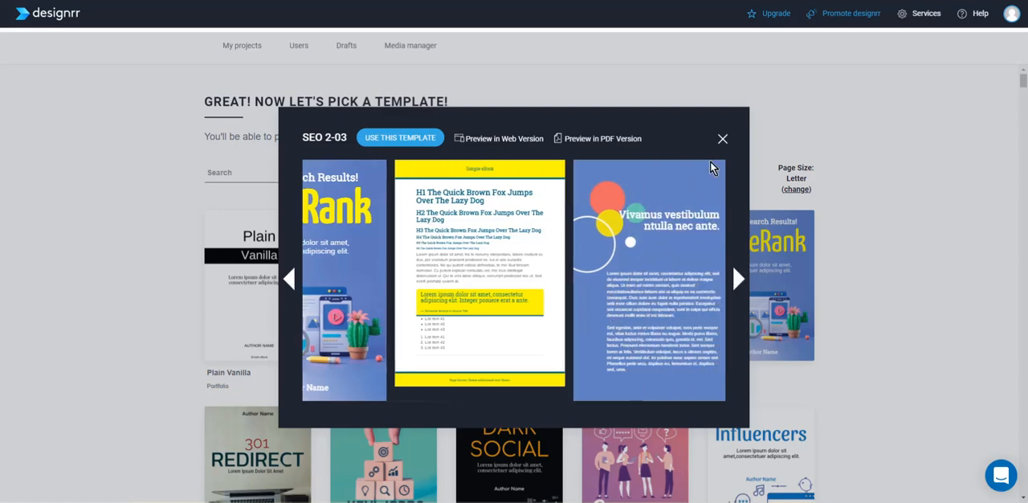
{"action": "left_click", "coordinate": [722, 139]}
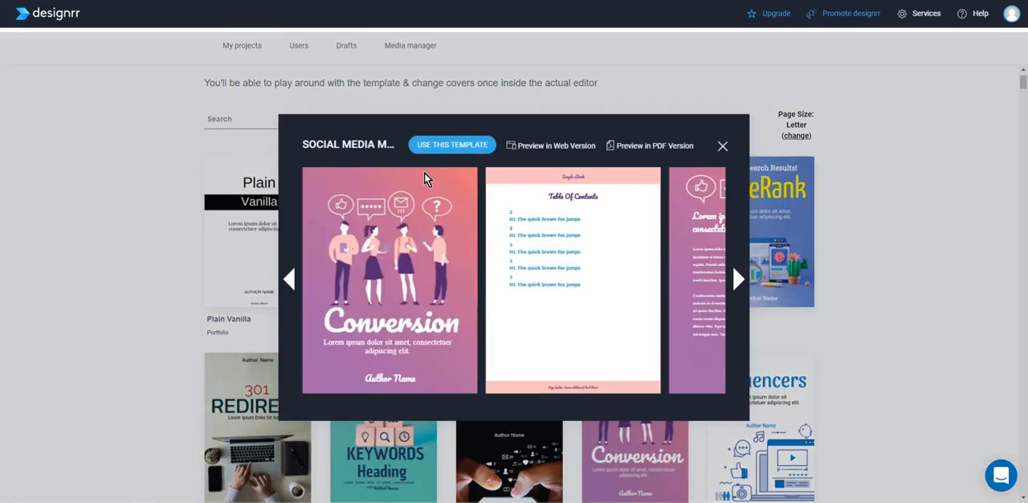
{"action": "mouse_move", "coordinate": [688, 215]}
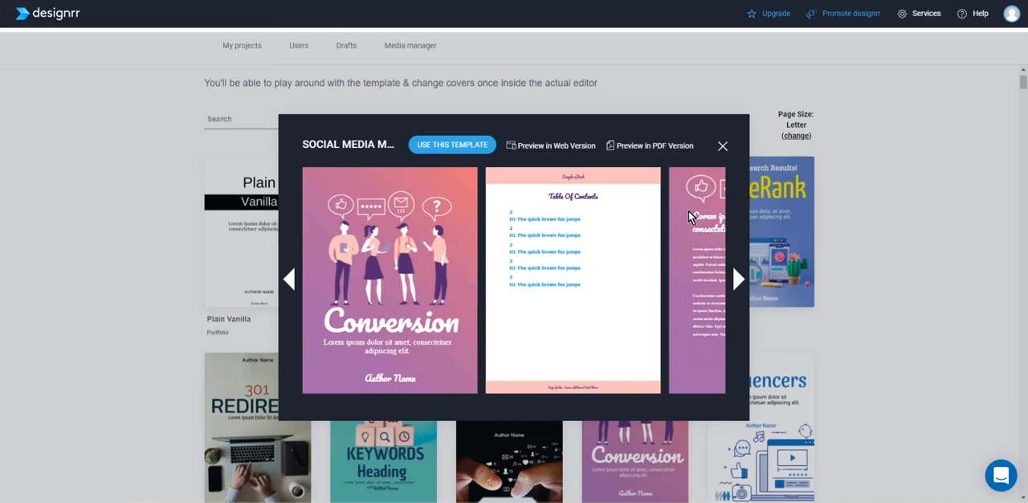
{"action": "mouse_move", "coordinate": [572, 183]}
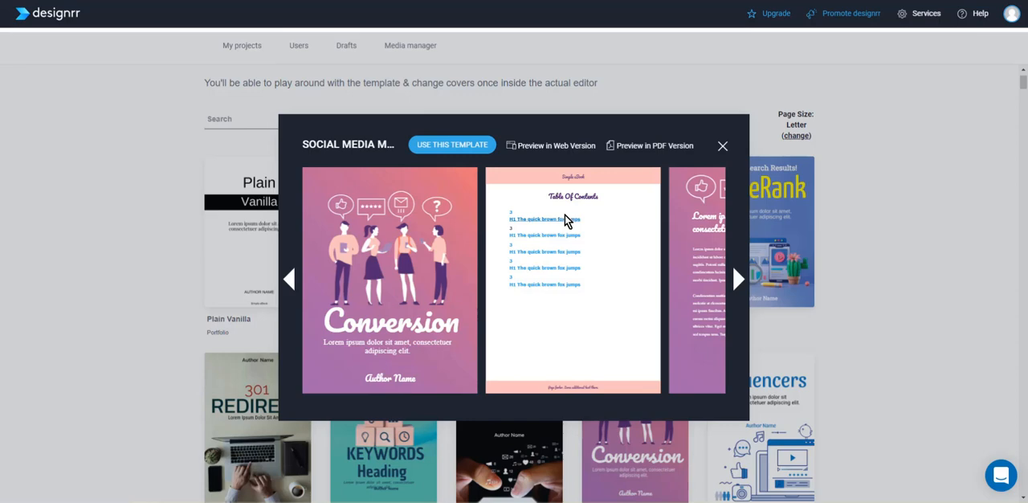
{"action": "mouse_move", "coordinate": [565, 207]}
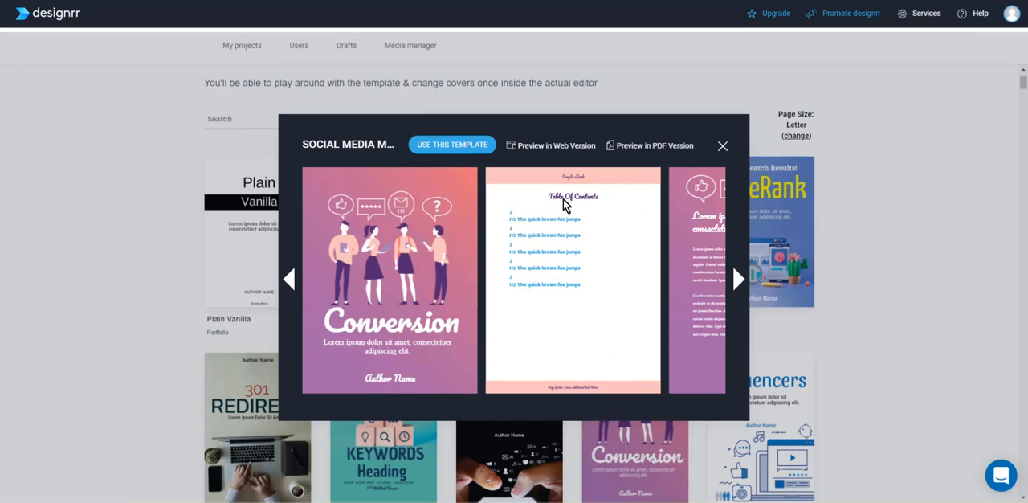
{"action": "mouse_move", "coordinate": [615, 247]}
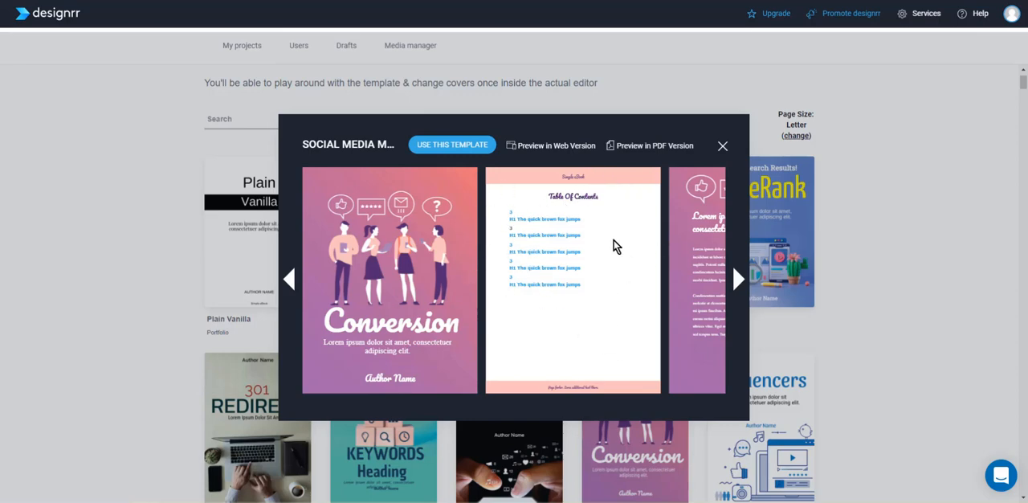
{"action": "mouse_move", "coordinate": [613, 208]}
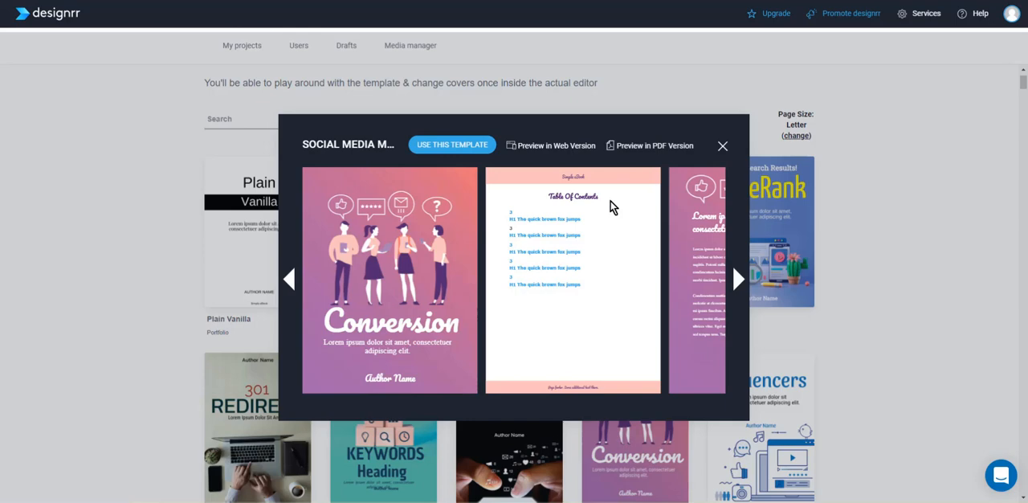
{"action": "mouse_move", "coordinate": [594, 270]}
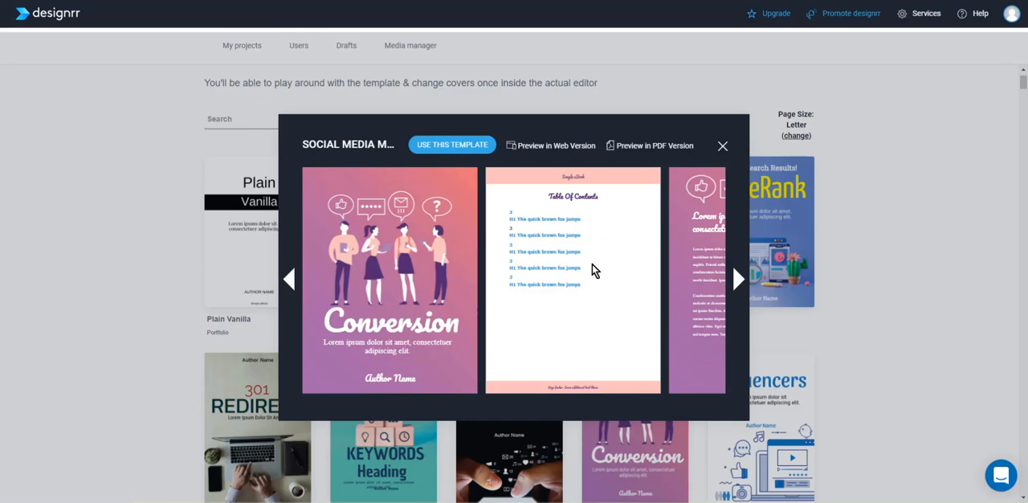
{"action": "mouse_move", "coordinate": [542, 335]}
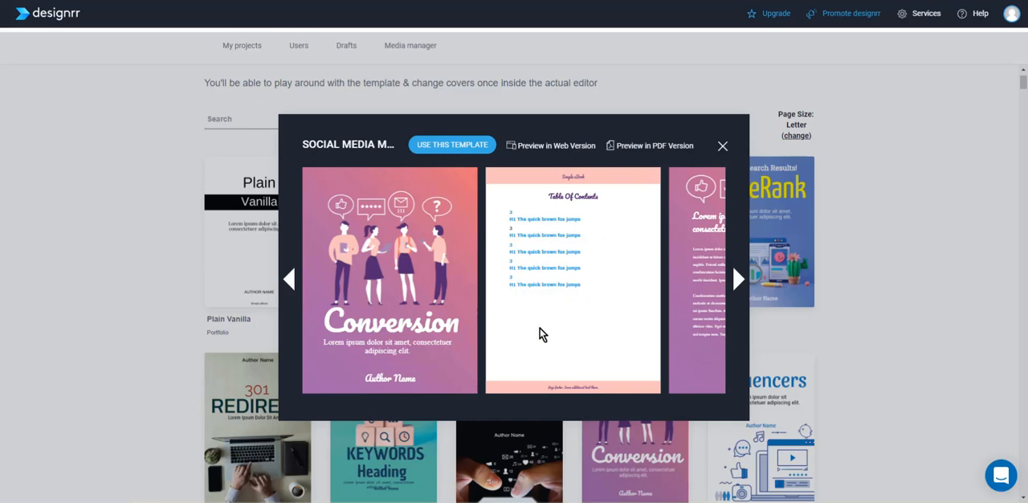
{"action": "mouse_move", "coordinate": [552, 331]}
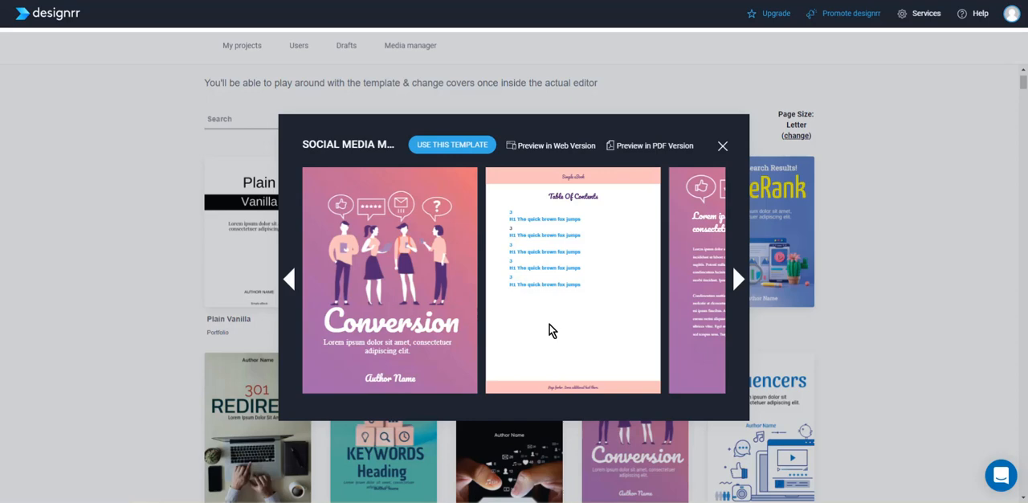
{"action": "mouse_move", "coordinate": [565, 302]}
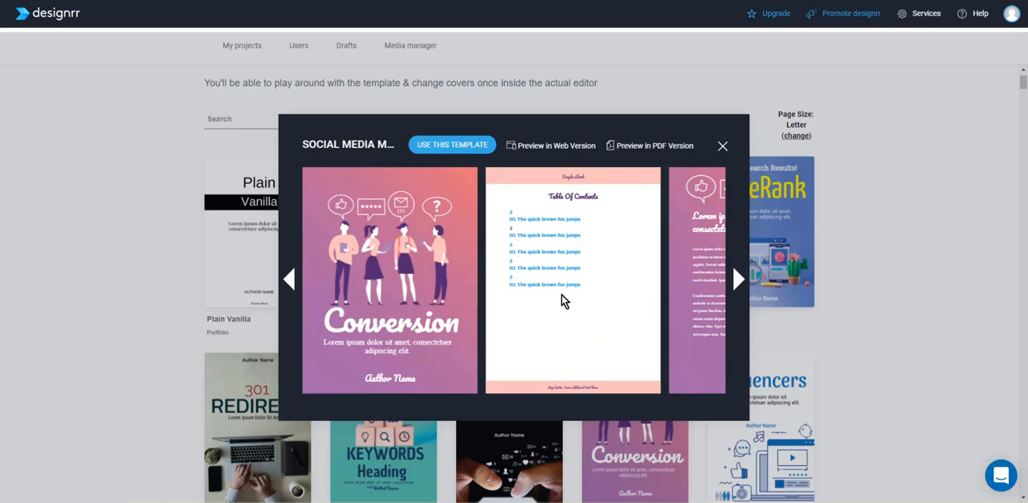
{"action": "mouse_move", "coordinate": [659, 207]}
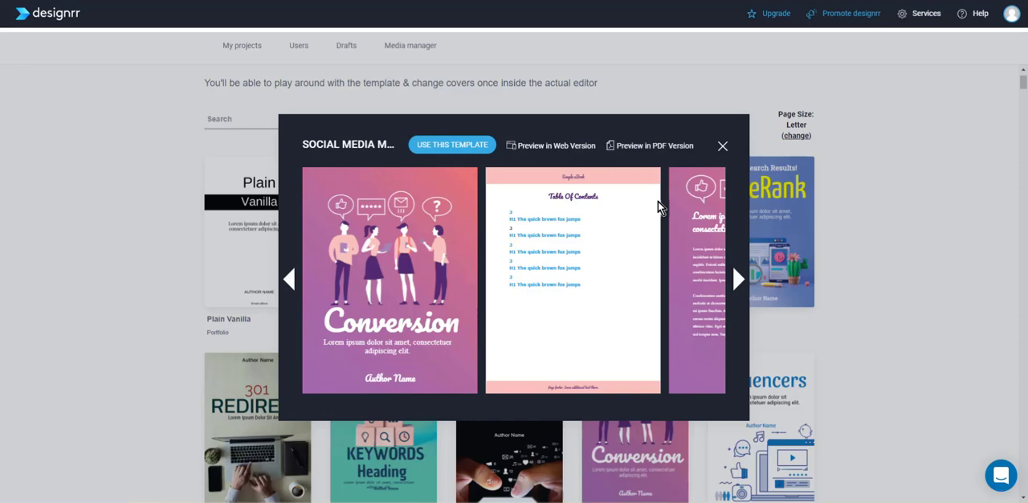
{"action": "mouse_move", "coordinate": [444, 158]}
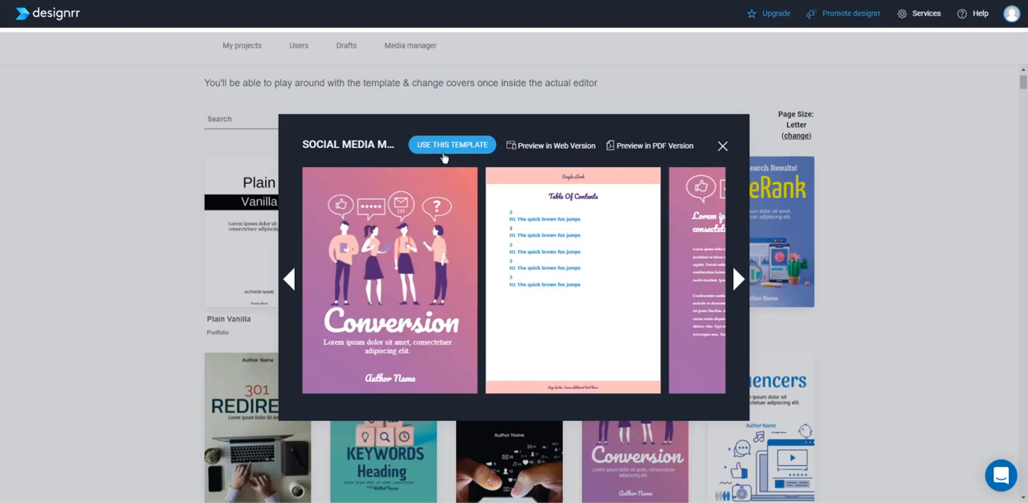
{"action": "left_click", "coordinate": [452, 145]}
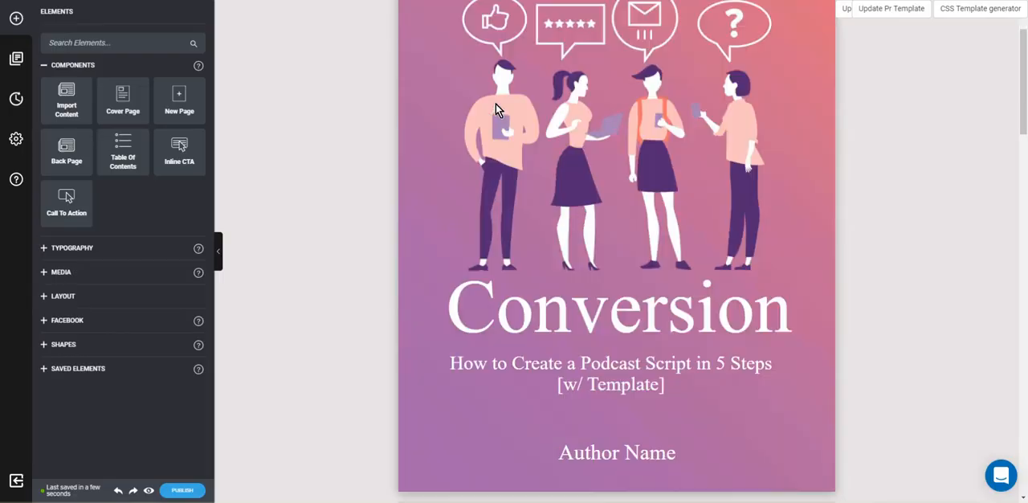
Step: Browse the converted pages and select the podcast-script title in the page header
{"action": "scroll", "scroll_direction": "down", "scroll_amount": 3}
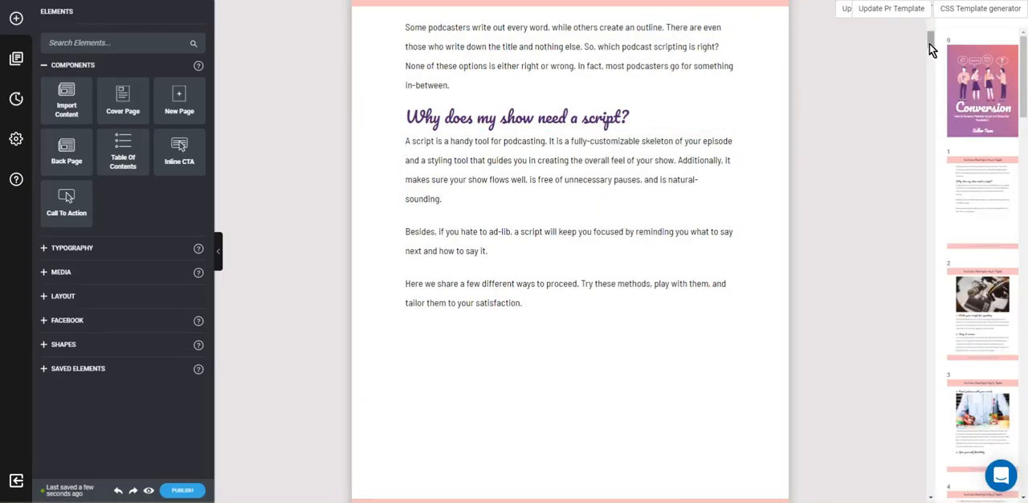
{"action": "scroll", "scroll_direction": "up", "scroll_amount": 3}
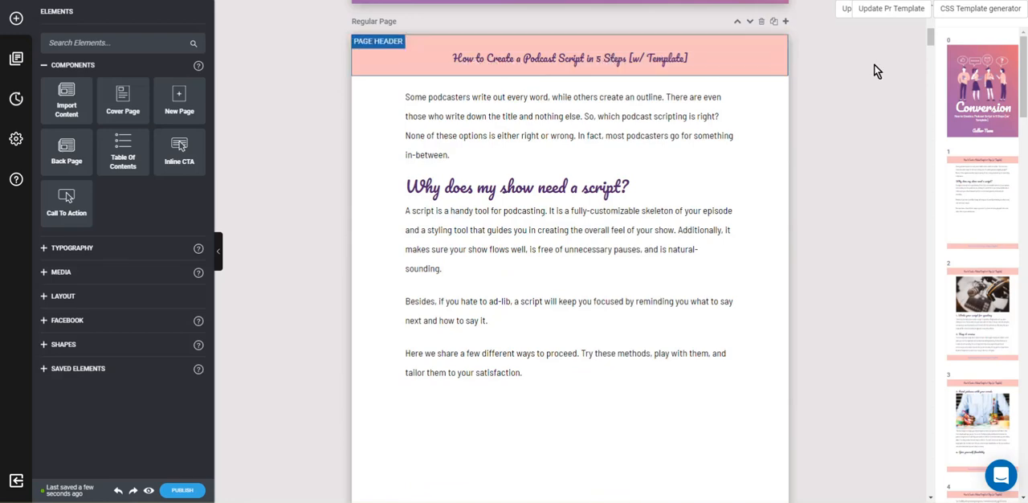
{"action": "left_click", "coordinate": [571, 58]}
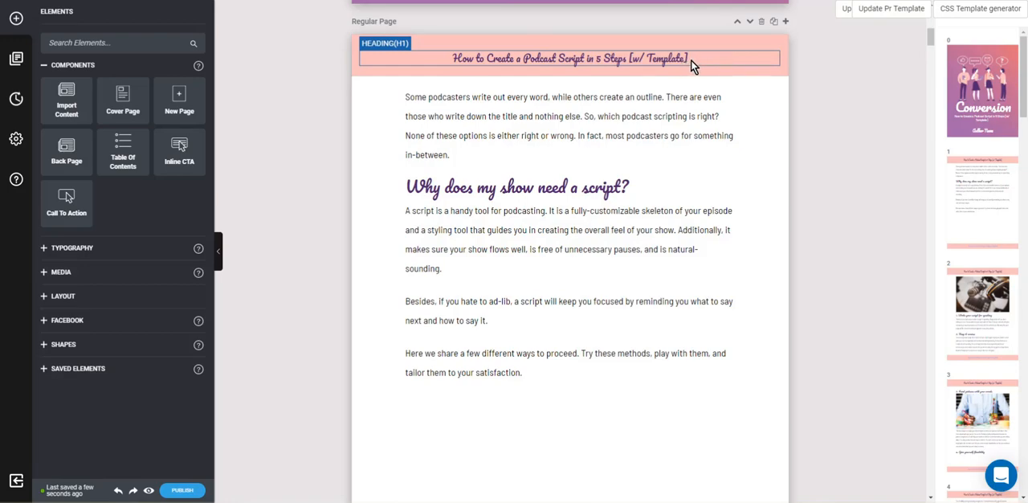
{"action": "left_click", "coordinate": [569, 57]}
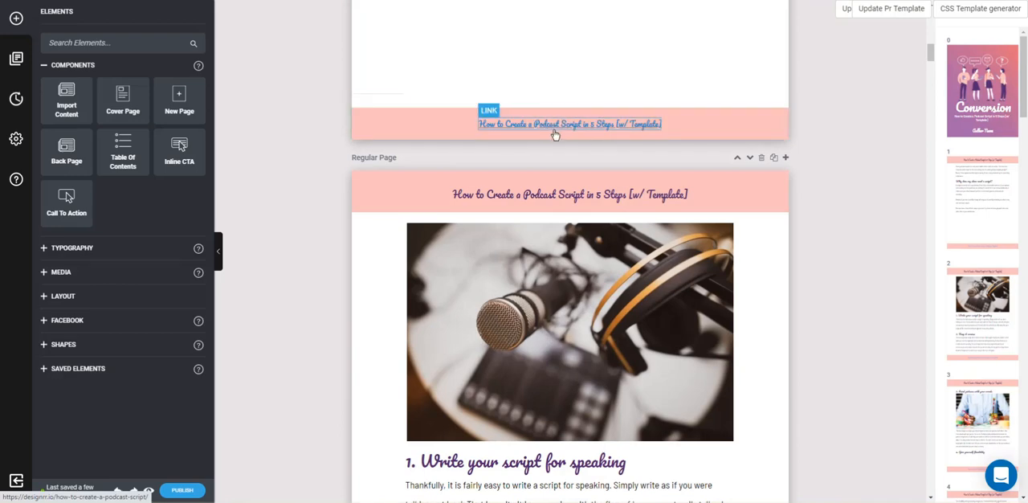
{"action": "mouse_move", "coordinate": [508, 129]}
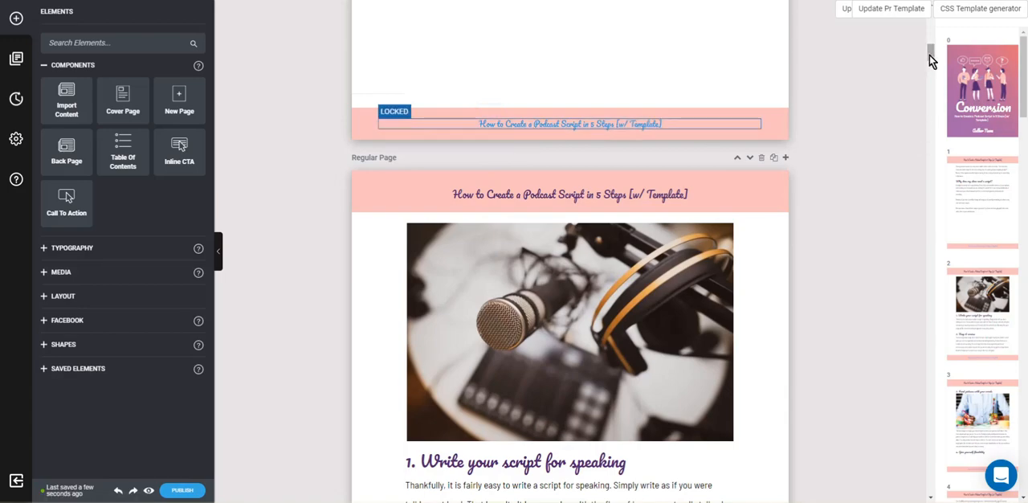
{"action": "scroll", "scroll_direction": "down", "scroll_amount": 3}
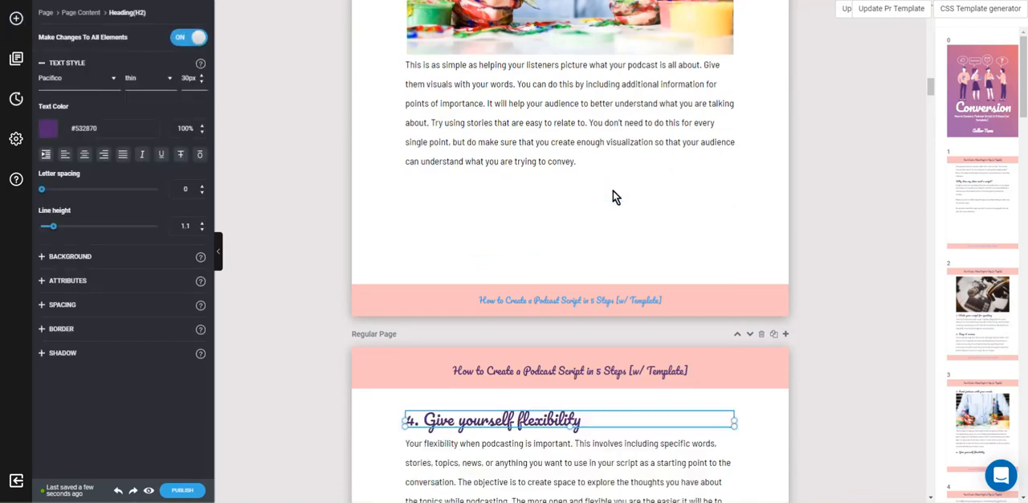
Step: Delete the 4. Reviews heading below Focus on your sponsor and open Elements
{"action": "scroll", "scroll_direction": "down", "scroll_amount": 3}
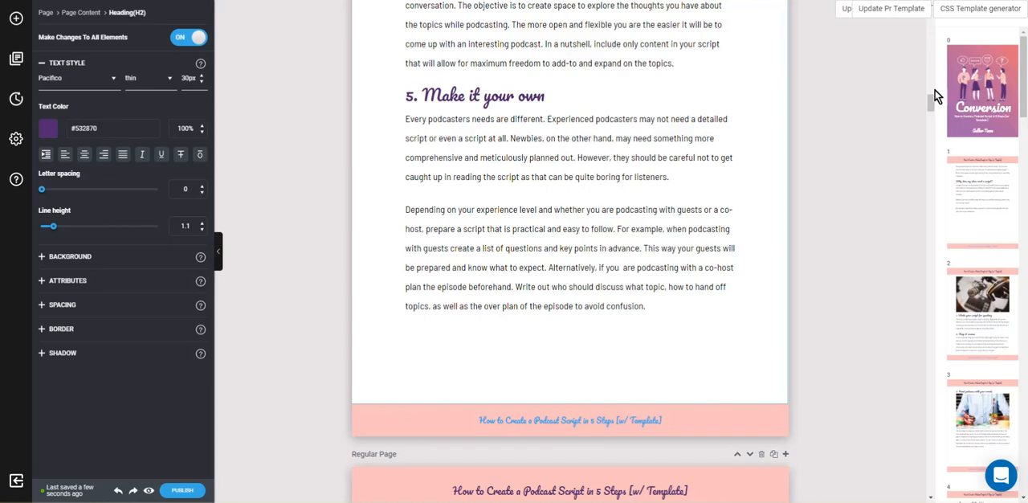
{"action": "scroll", "scroll_direction": "down", "scroll_amount": 3}
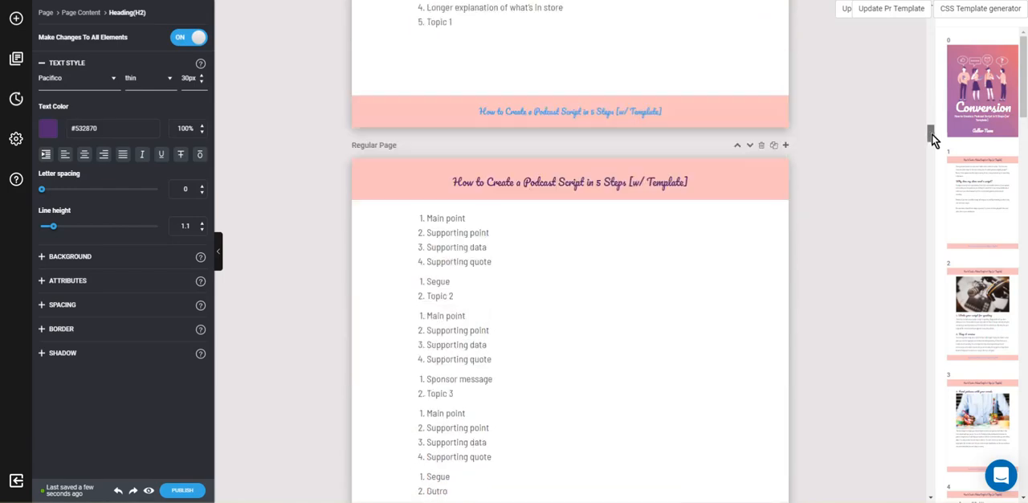
{"action": "scroll", "scroll_direction": "down", "scroll_amount": 3}
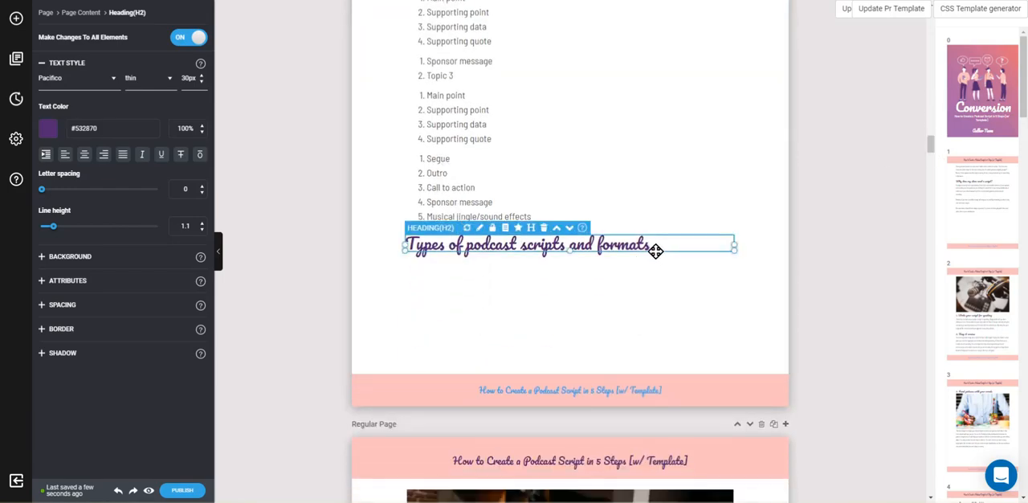
{"action": "scroll", "scroll_direction": "down", "scroll_amount": 3}
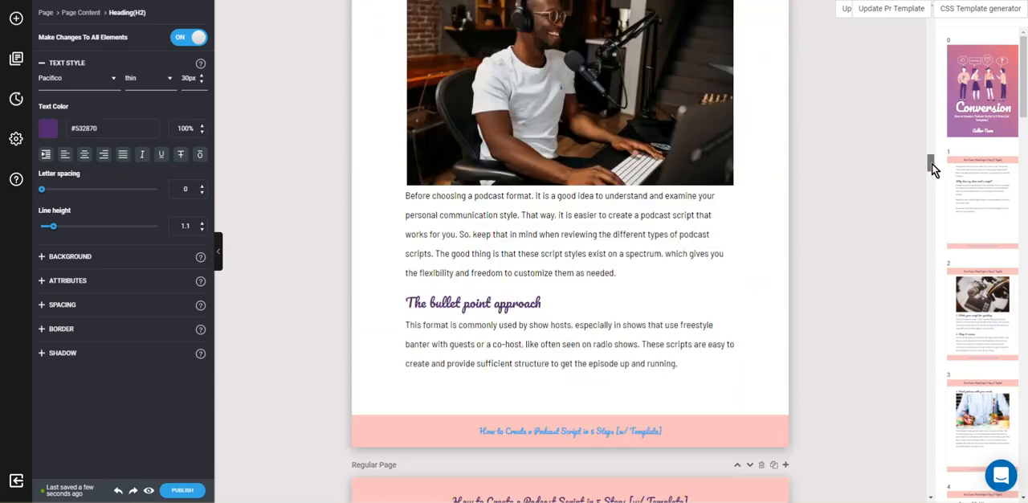
{"action": "scroll", "scroll_direction": "down", "scroll_amount": 3}
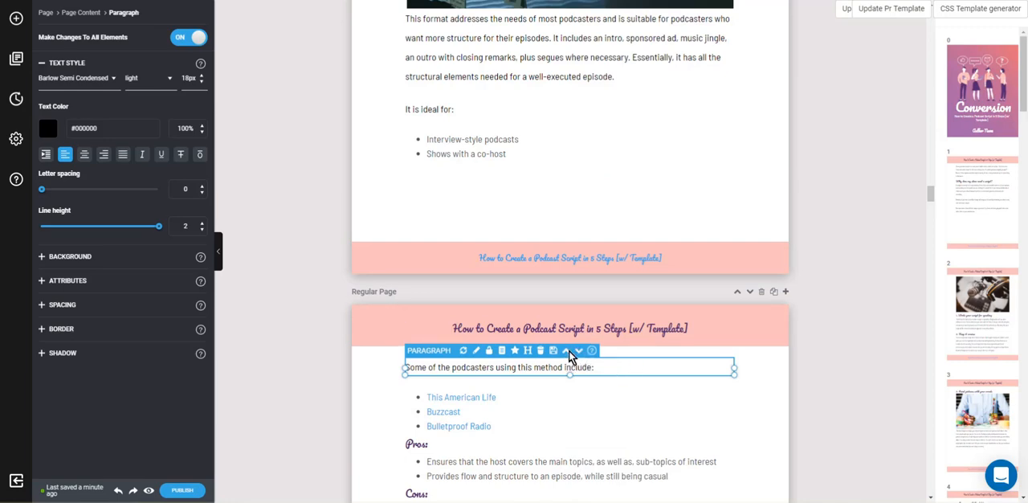
{"action": "scroll", "scroll_direction": "up", "scroll_amount": 3}
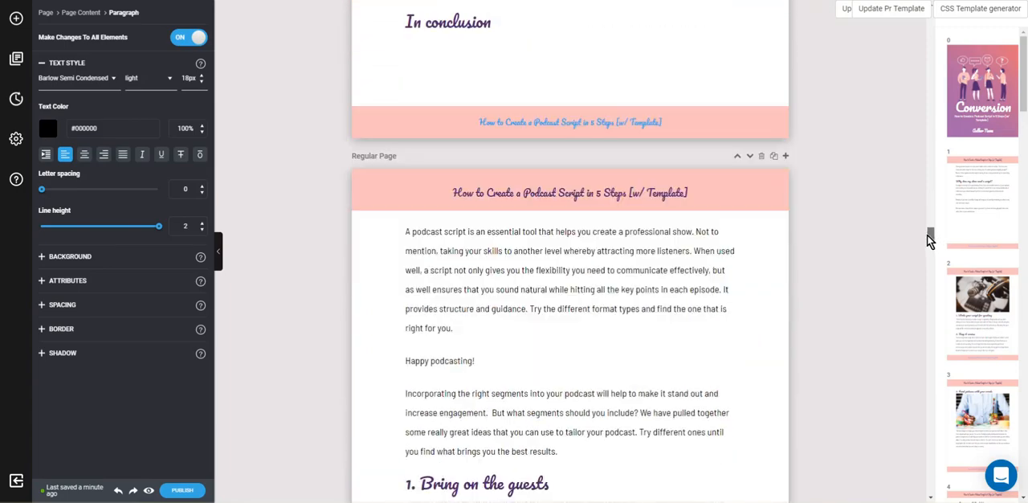
{"action": "scroll", "scroll_direction": "down", "scroll_amount": 3}
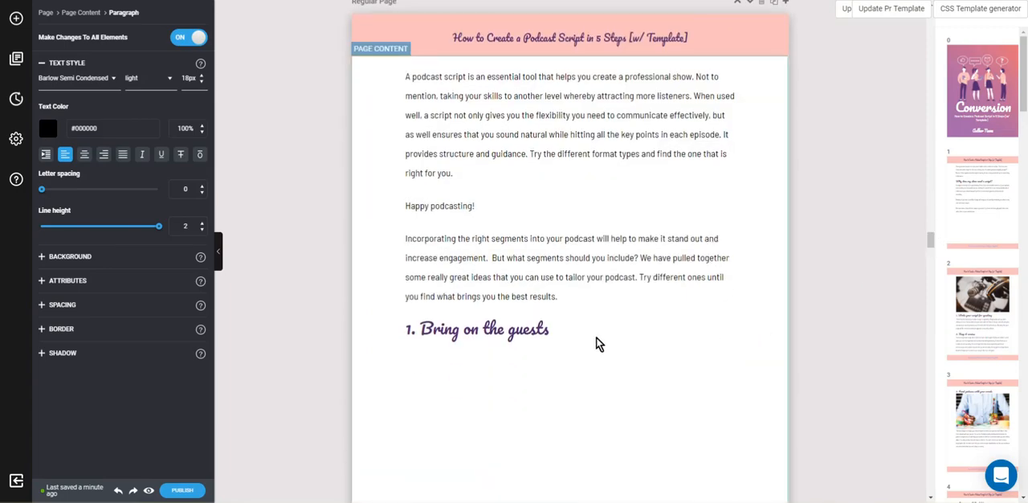
{"action": "left_click", "coordinate": [476, 329]}
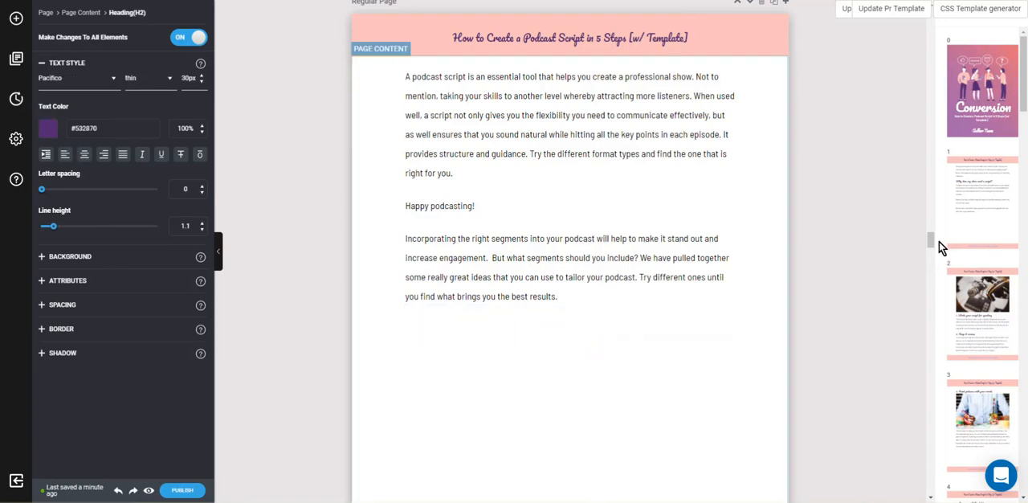
{"action": "scroll", "scroll_direction": "down", "scroll_amount": 3}
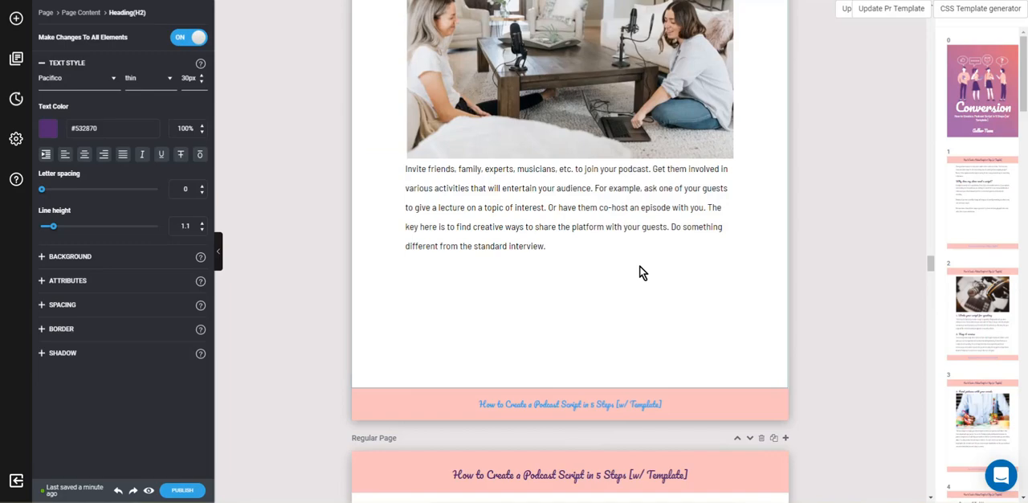
{"action": "scroll", "scroll_direction": "down", "scroll_amount": 3}
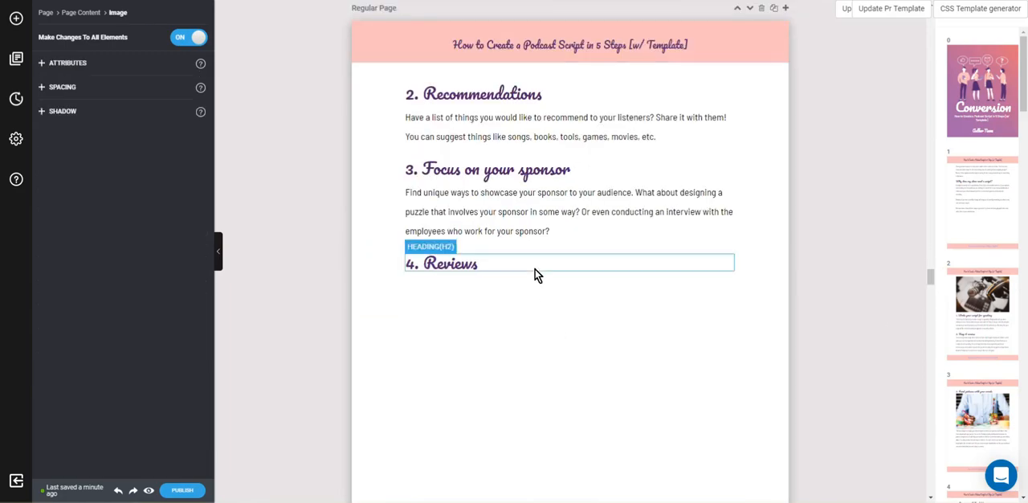
{"action": "left_click", "coordinate": [441, 263]}
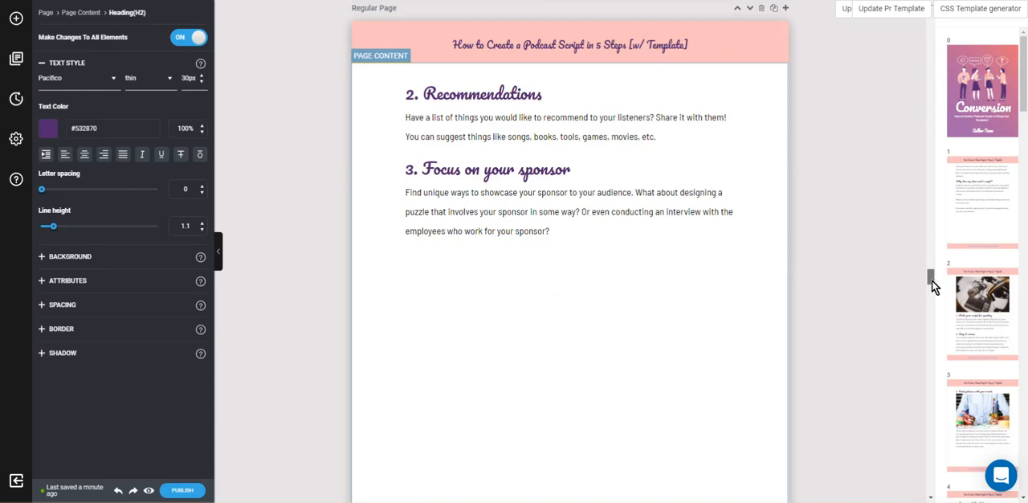
{"action": "scroll", "scroll_direction": "down", "scroll_amount": 3}
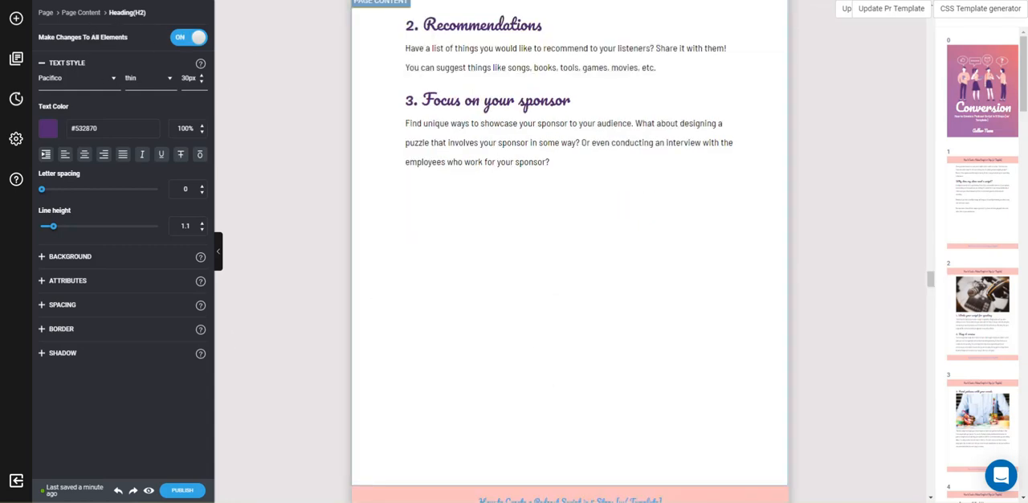
{"action": "left_click", "coordinate": [16, 59]}
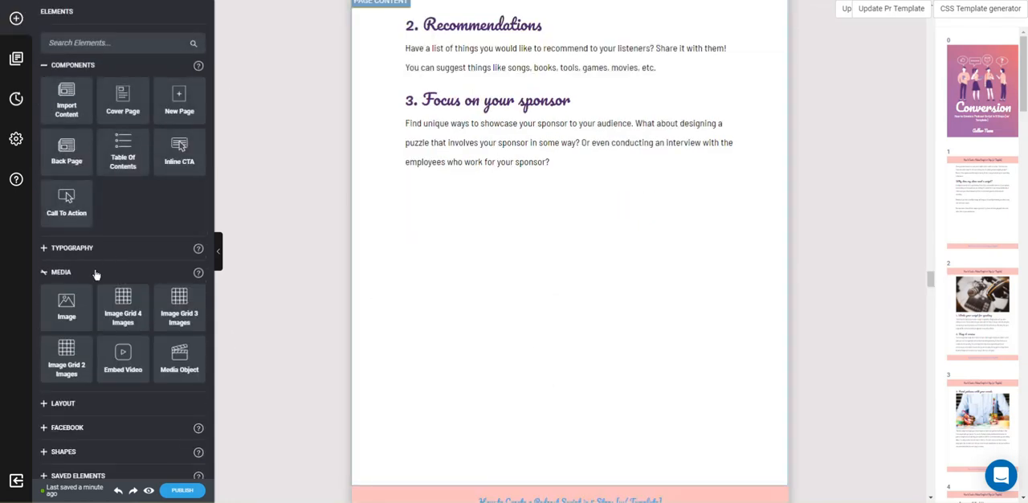
Step: Add an Image element, search stock photos for 'podcast', and insert the studio desk photo
{"action": "left_click", "coordinate": [66, 305]}
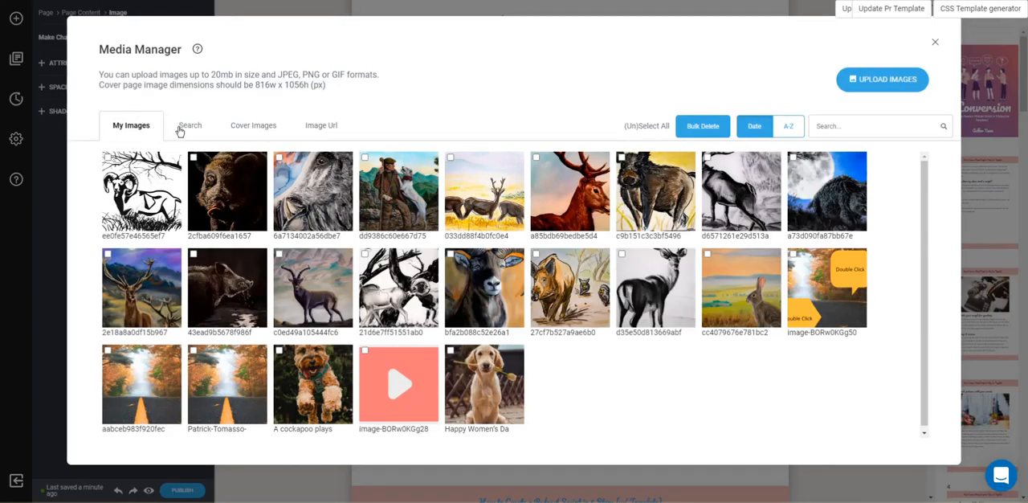
{"action": "left_click", "coordinate": [189, 125]}
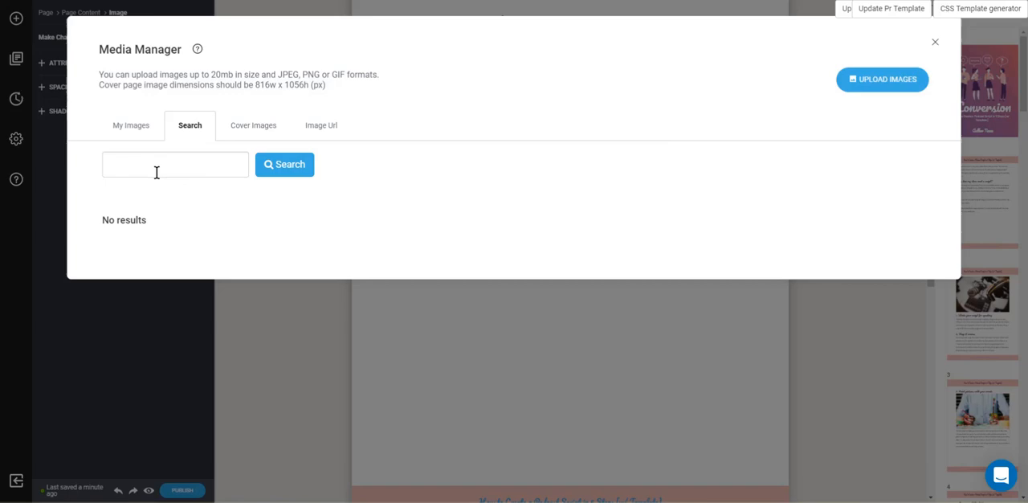
{"action": "type", "text": "pi"}
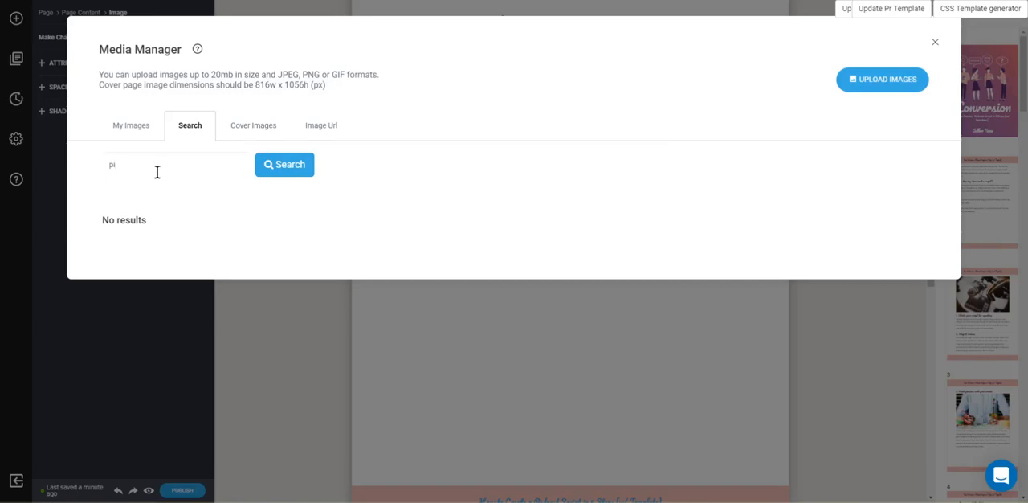
{"action": "type", "text": "podcast"}
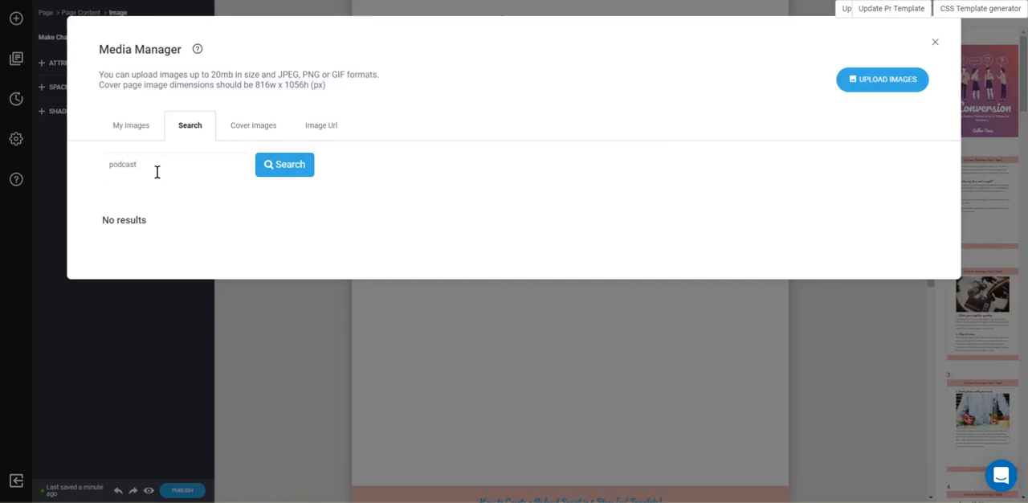
{"action": "left_click", "coordinate": [284, 164]}
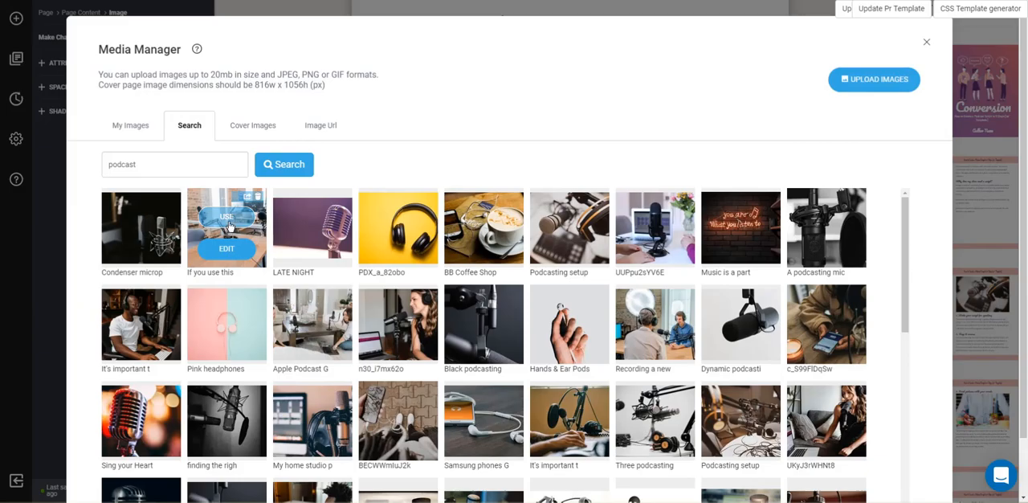
{"action": "left_click", "coordinate": [226, 216]}
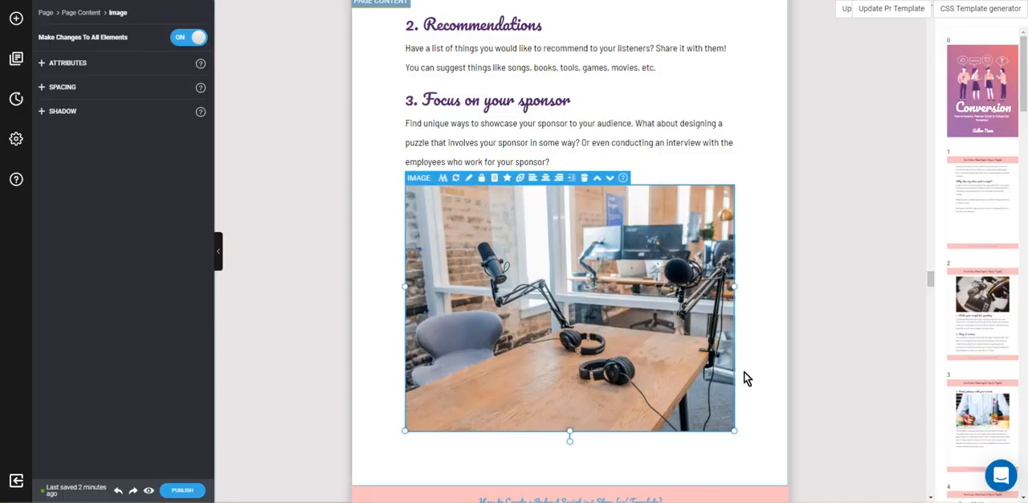
{"action": "mouse_move", "coordinate": [646, 245]}
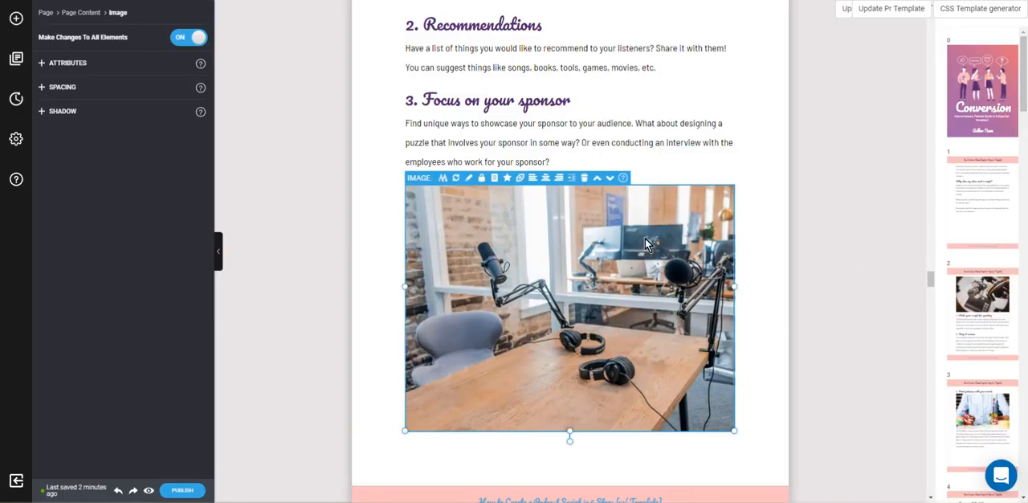
Step: Scroll through the ebook pages reviewing the guests, reviews and quote-of-the-day photos
{"action": "scroll", "scroll_direction": "down", "scroll_amount": 3}
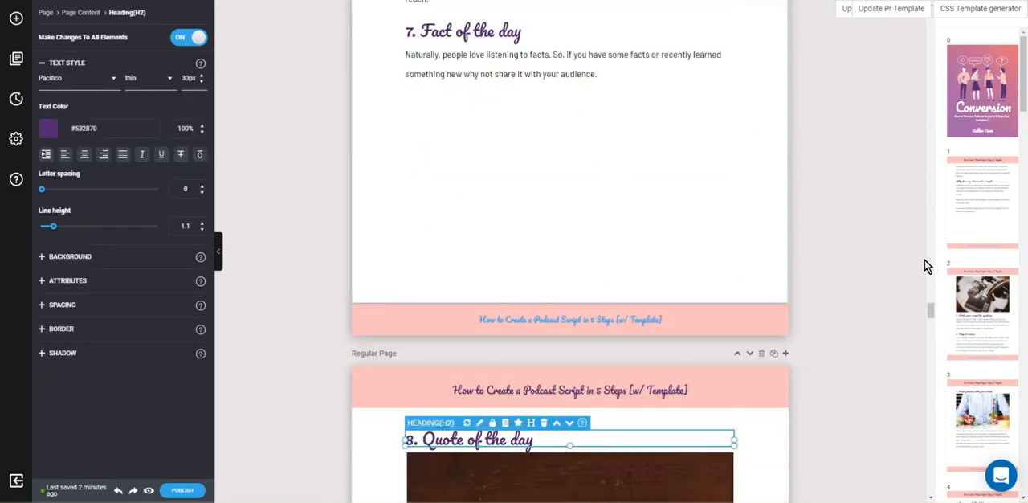
{"action": "scroll", "scroll_direction": "down", "scroll_amount": 3}
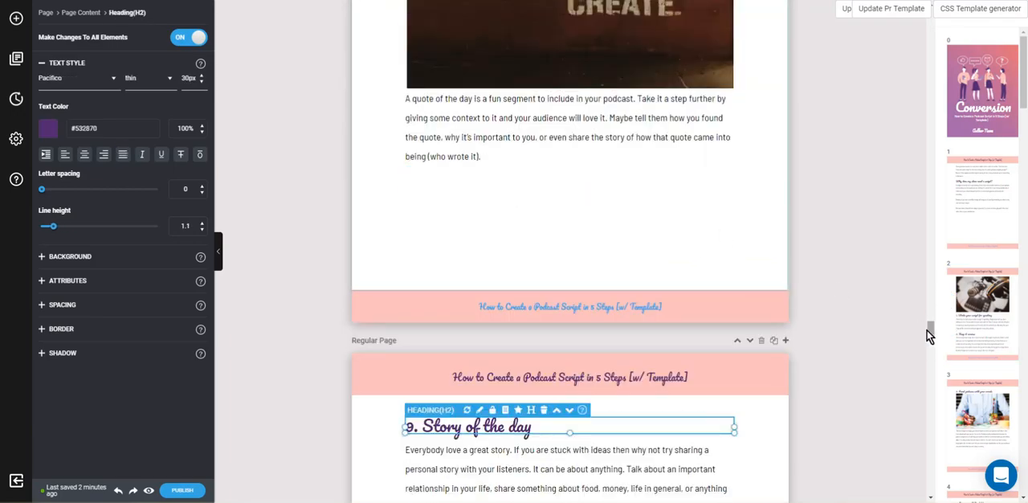
{"action": "scroll", "scroll_direction": "down", "scroll_amount": 3}
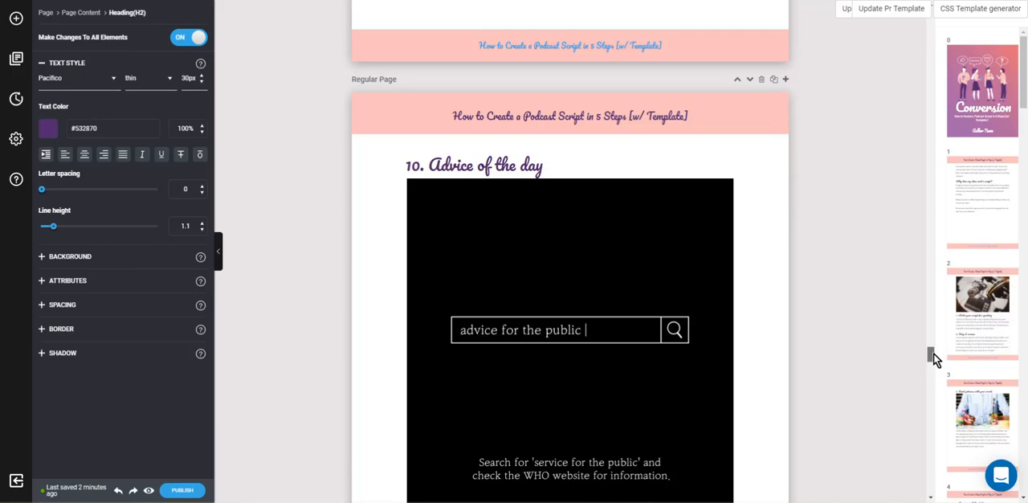
{"action": "scroll", "scroll_direction": "down", "scroll_amount": 3}
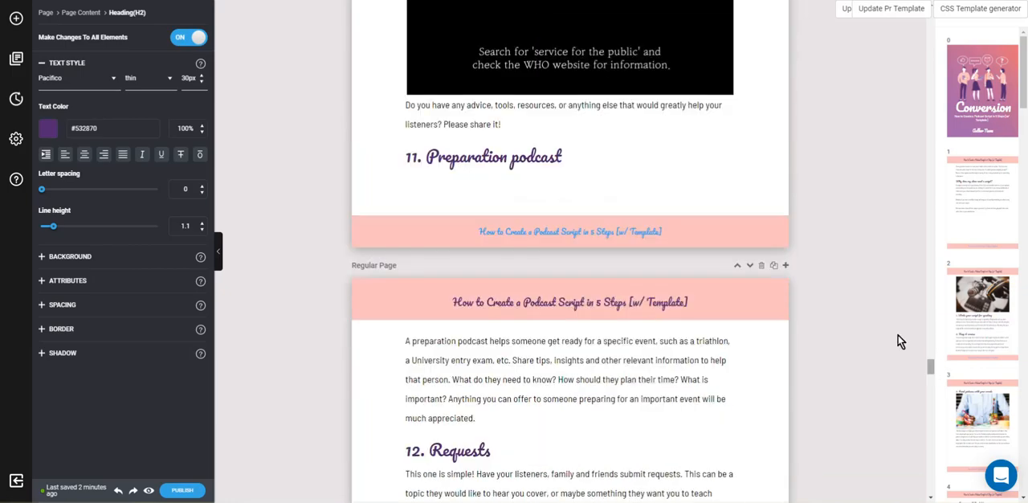
{"action": "scroll", "scroll_direction": "up", "scroll_amount": 3}
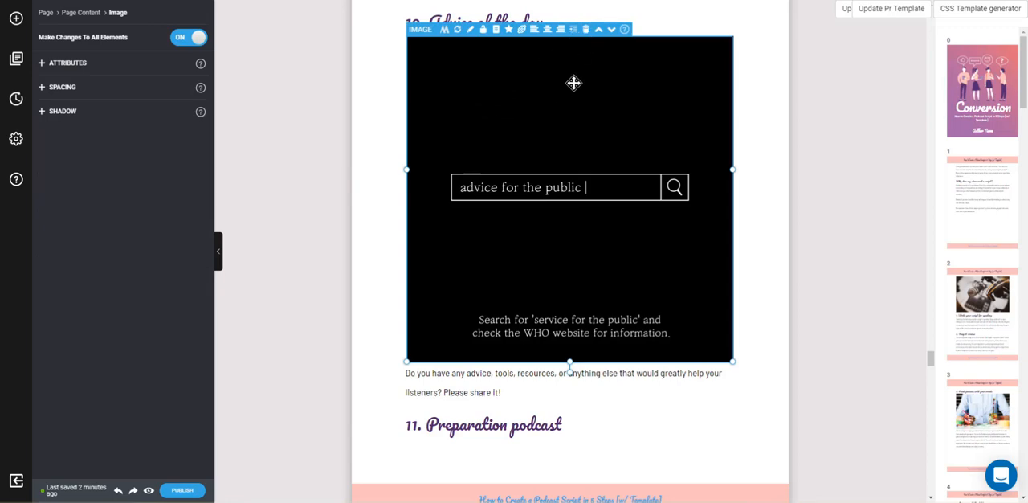
{"action": "scroll", "scroll_direction": "down", "scroll_amount": 3}
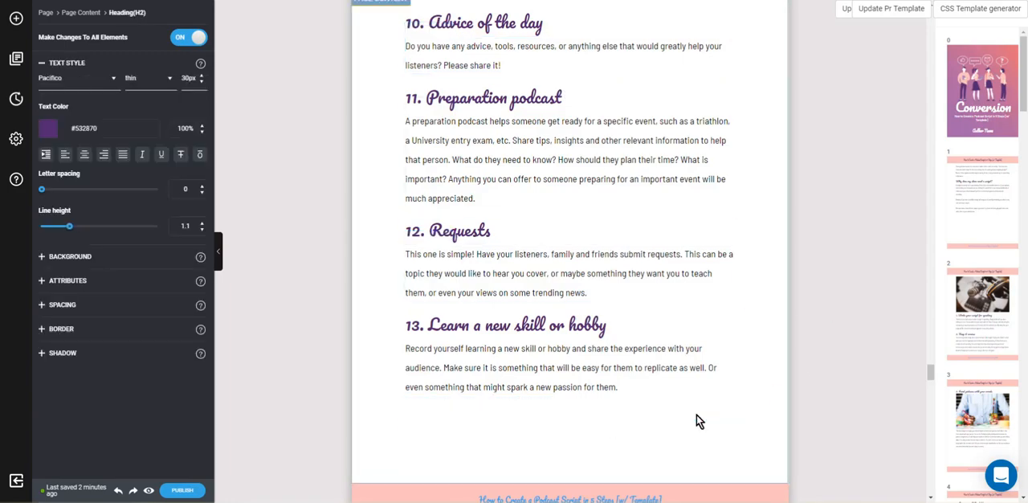
{"action": "scroll", "scroll_direction": "down", "scroll_amount": 3}
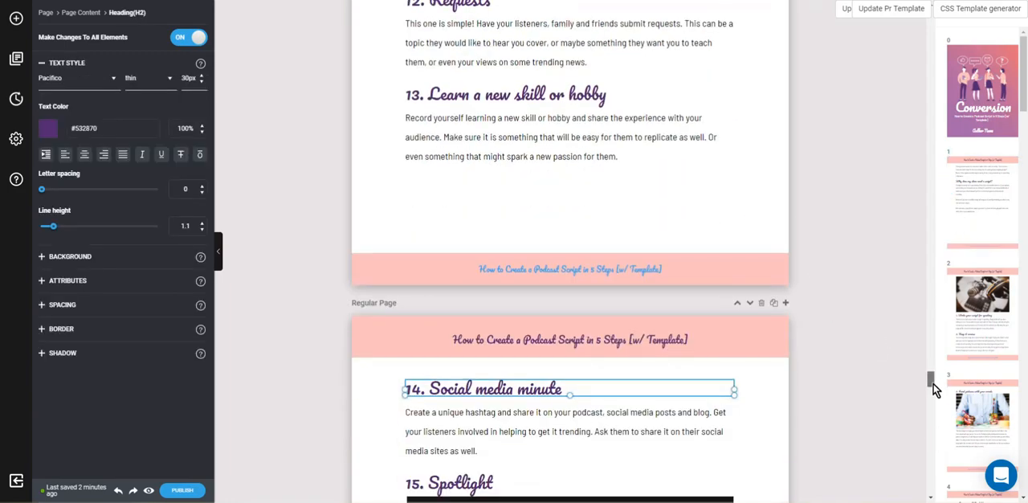
{"action": "scroll", "scroll_direction": "down", "scroll_amount": 3}
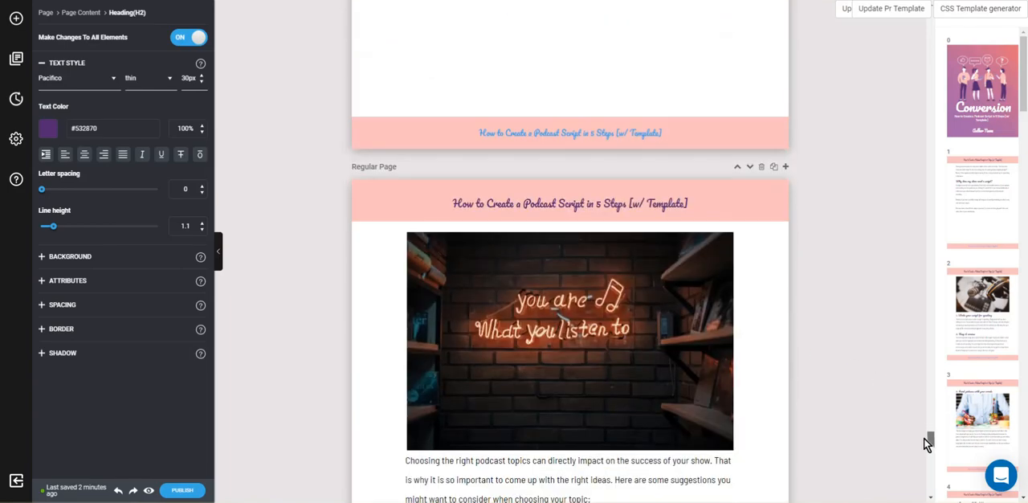
{"action": "scroll", "scroll_direction": "down", "scroll_amount": 3}
{"action": "type", "text": "How to pick a good podcast topic"}
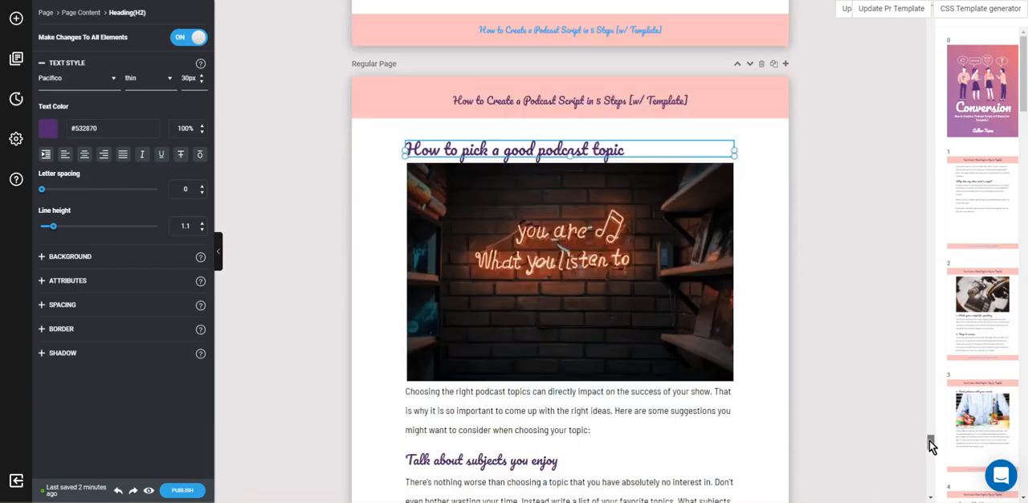
{"action": "scroll", "scroll_direction": "down", "scroll_amount": 3}
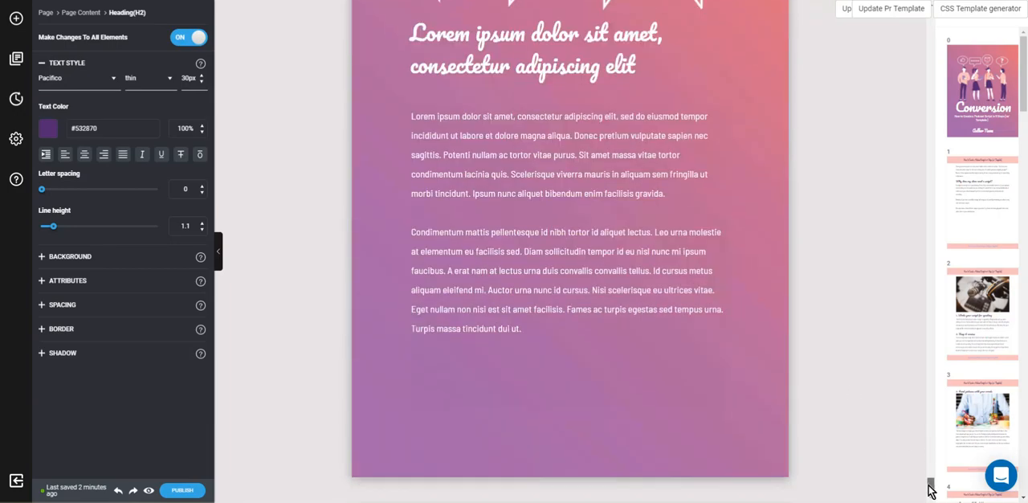
{"action": "scroll", "scroll_direction": "down", "scroll_amount": 3}
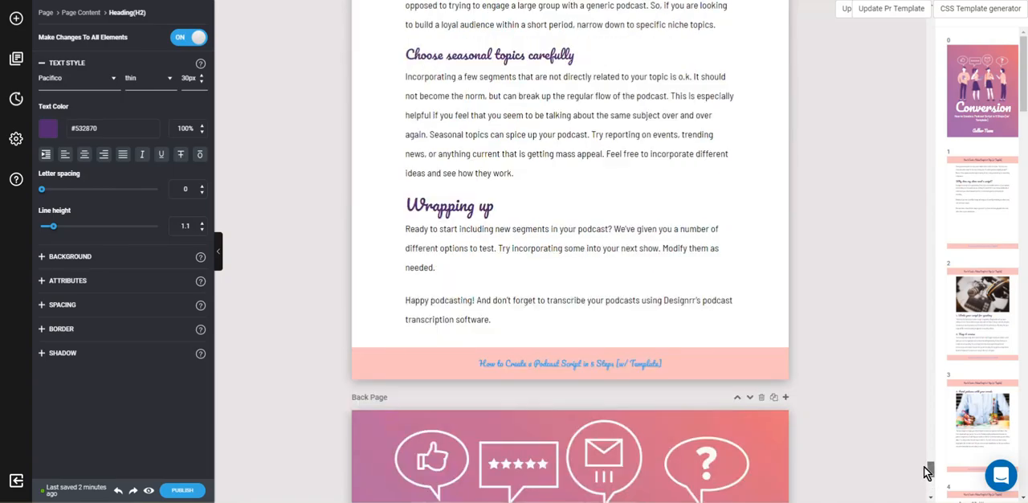
{"action": "scroll", "scroll_direction": "up", "scroll_amount": 3}
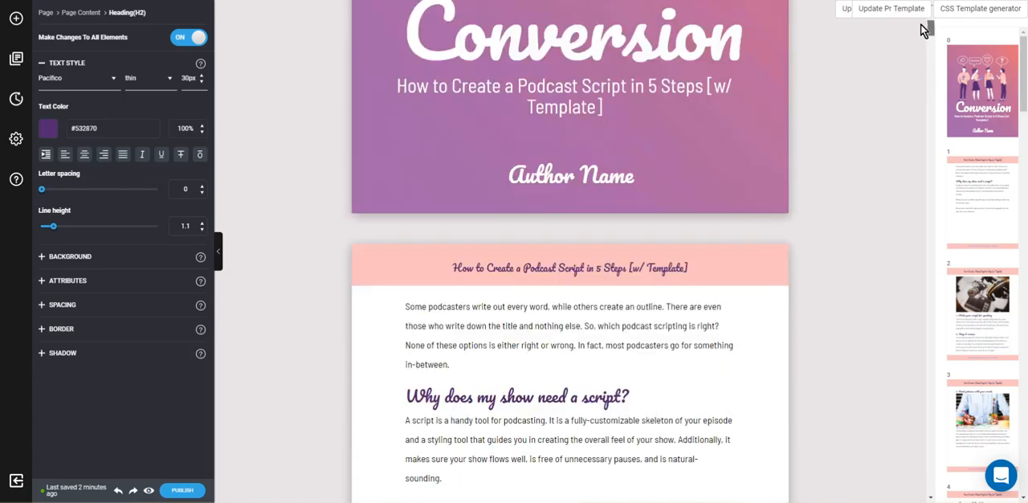
{"action": "scroll", "scroll_direction": "down", "scroll_amount": 3}
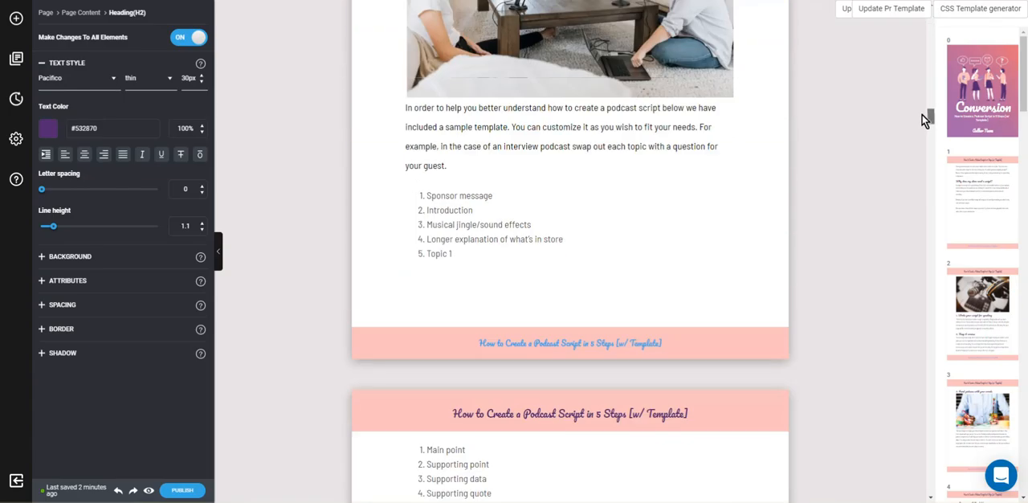
{"action": "scroll", "scroll_direction": "down", "scroll_amount": 3}
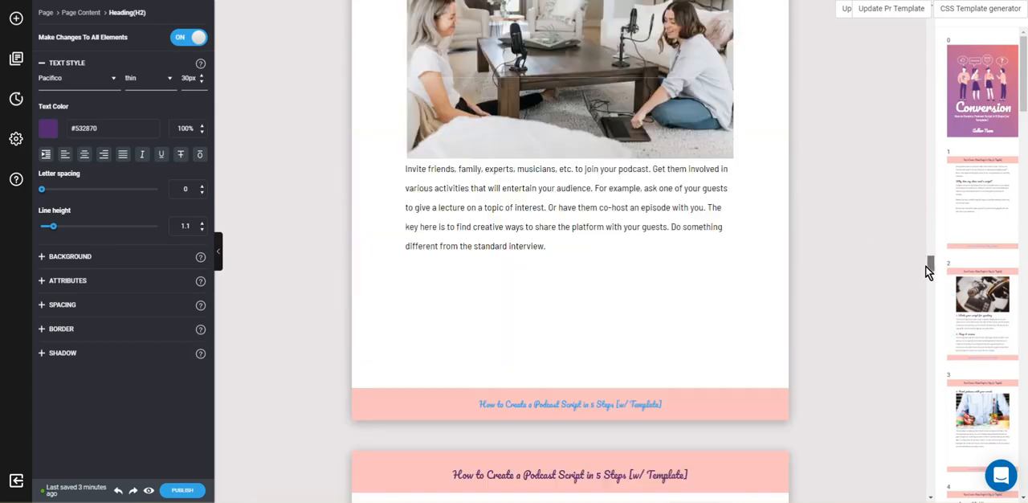
{"action": "scroll", "scroll_direction": "down", "scroll_amount": 3}
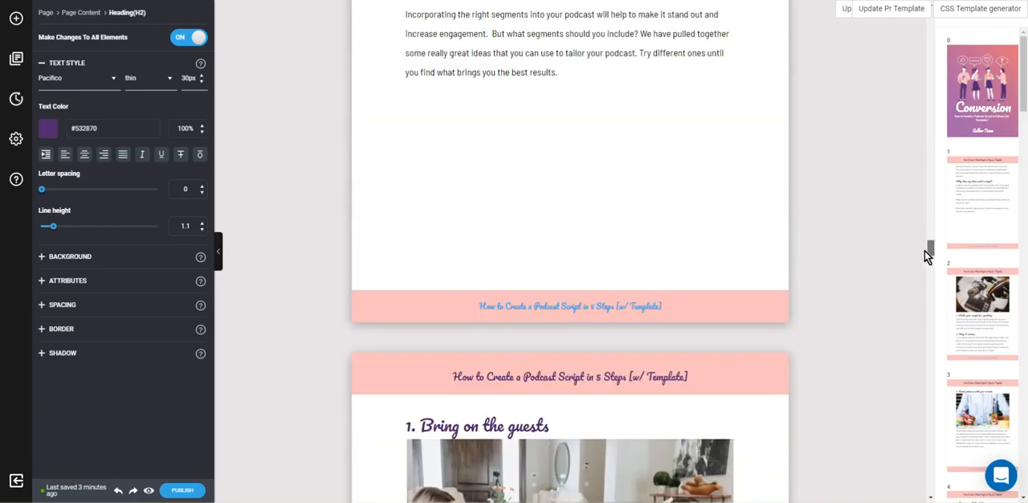
{"action": "scroll", "scroll_direction": "down", "scroll_amount": 3}
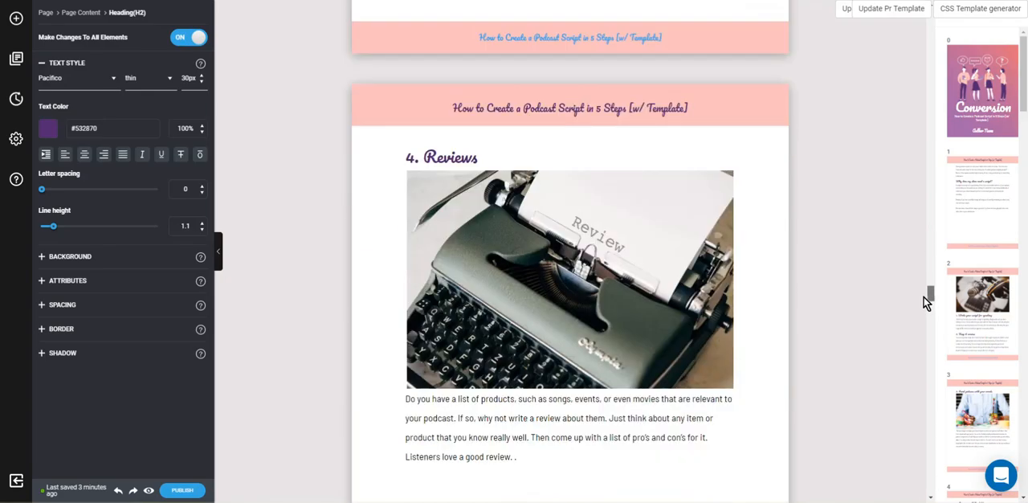
{"action": "scroll", "scroll_direction": "down", "scroll_amount": 3}
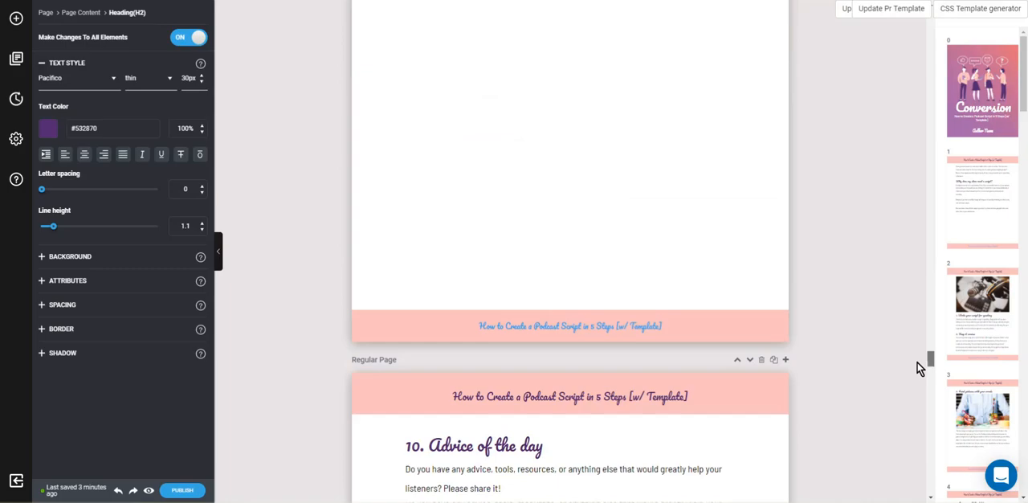
{"action": "scroll", "scroll_direction": "up", "scroll_amount": 3}
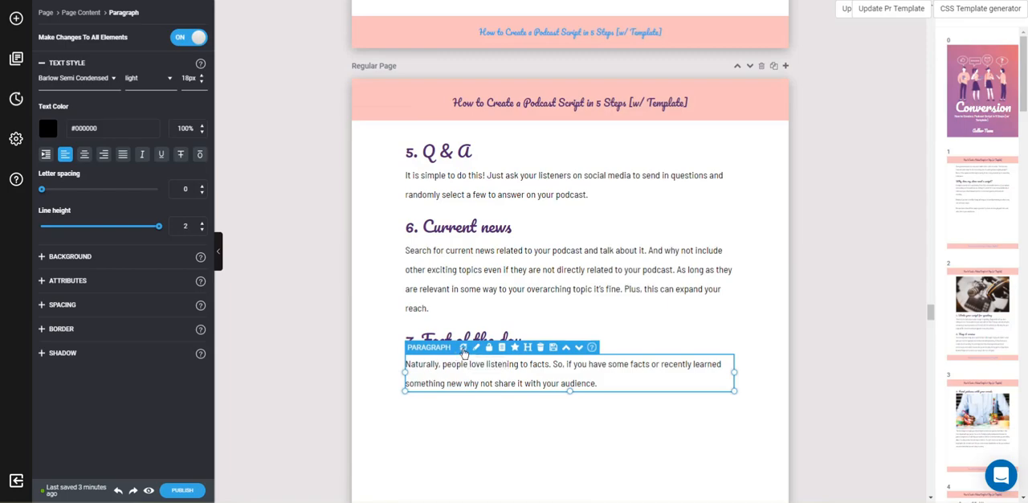
{"action": "scroll", "scroll_direction": "down", "scroll_amount": 3}
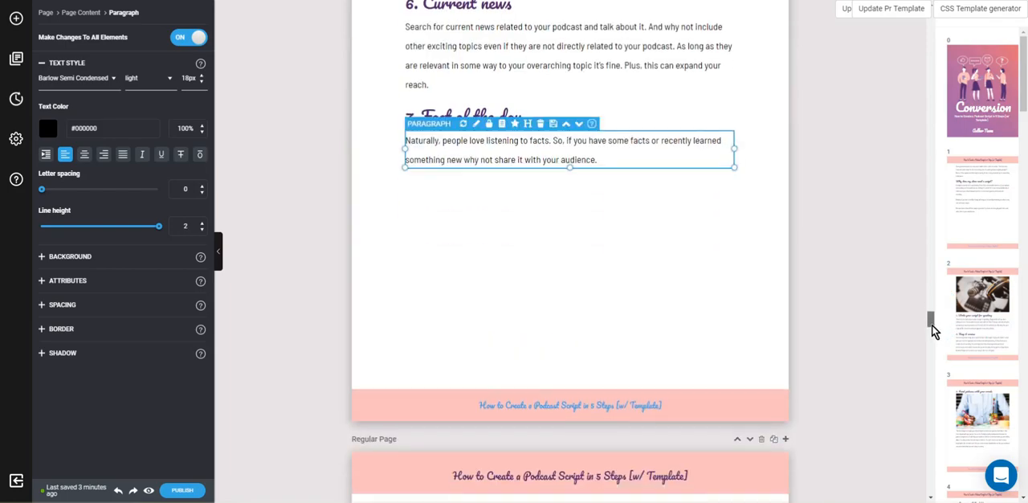
{"action": "scroll", "scroll_direction": "down", "scroll_amount": 3}
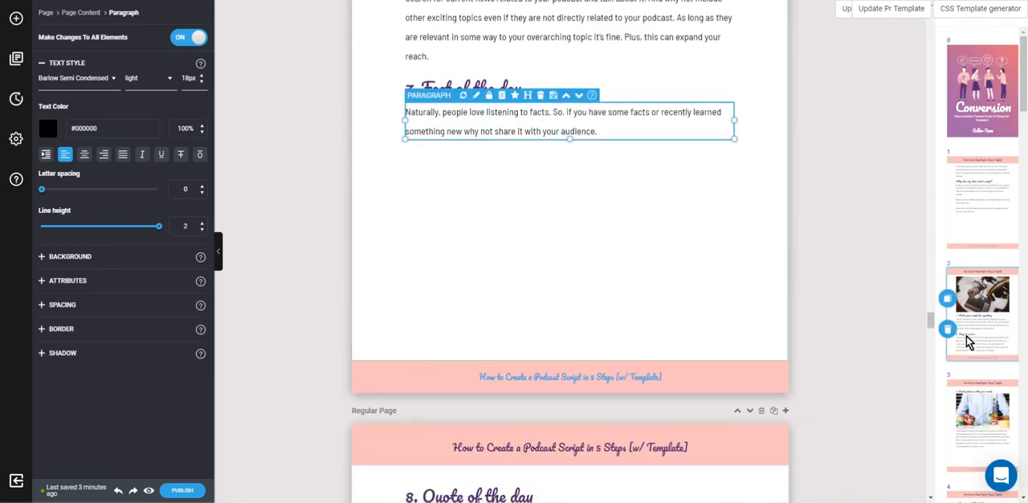
{"action": "scroll", "scroll_direction": "down", "scroll_amount": 3}
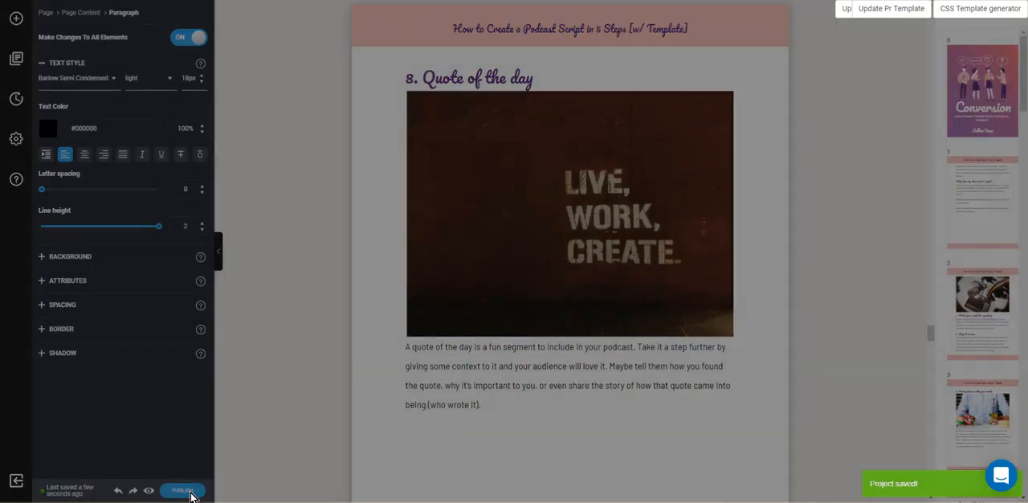
Step: Publish the ebook and open the generated 26-page PDF
{"action": "left_click", "coordinate": [182, 490]}
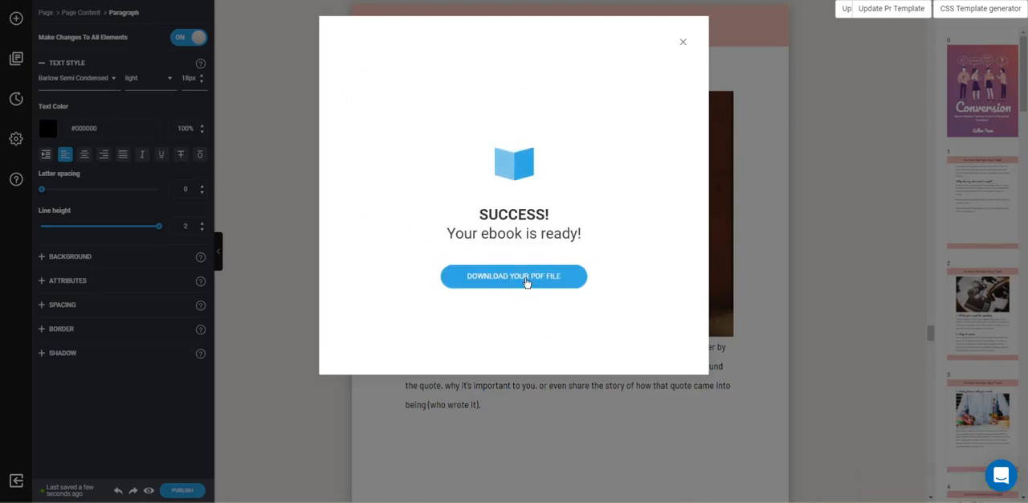
{"action": "left_click", "coordinate": [514, 275]}
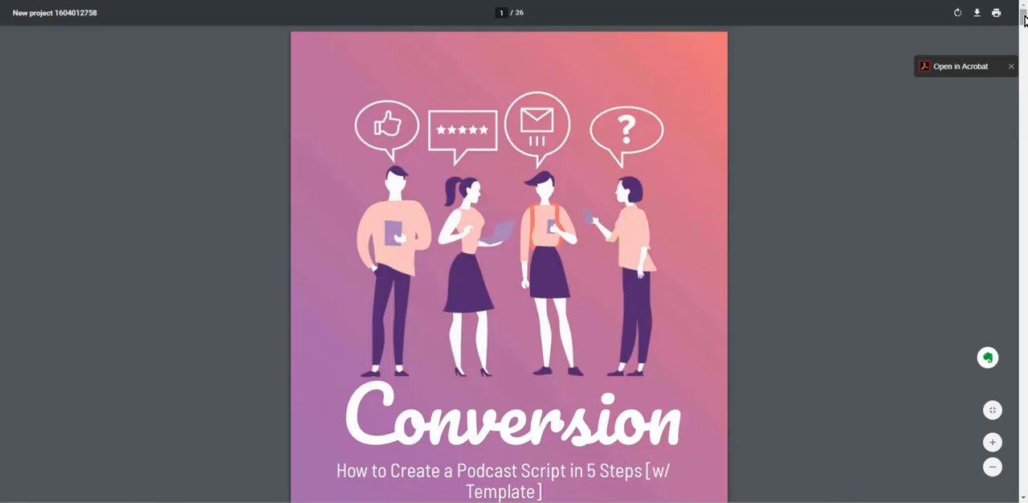
{"action": "scroll", "scroll_direction": "down", "scroll_amount": 3}
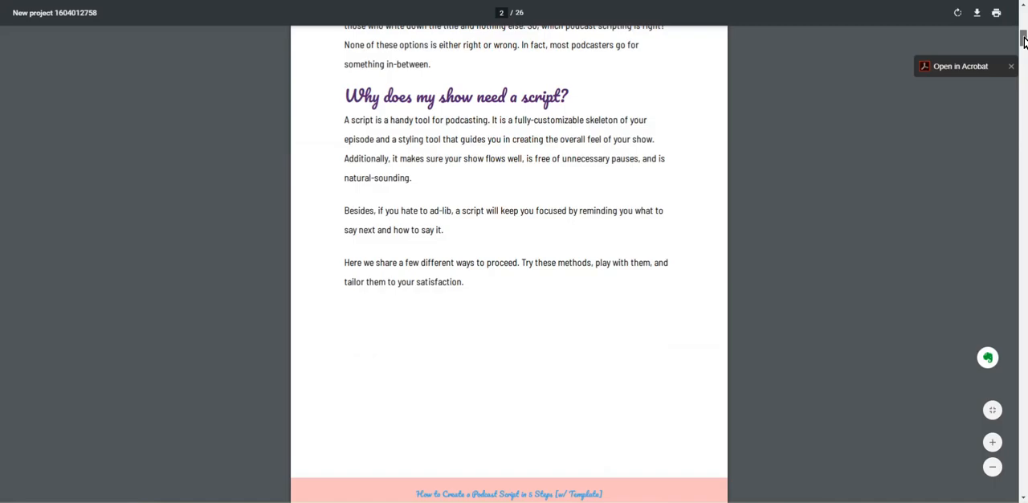
{"action": "scroll", "scroll_direction": "down", "scroll_amount": 3}
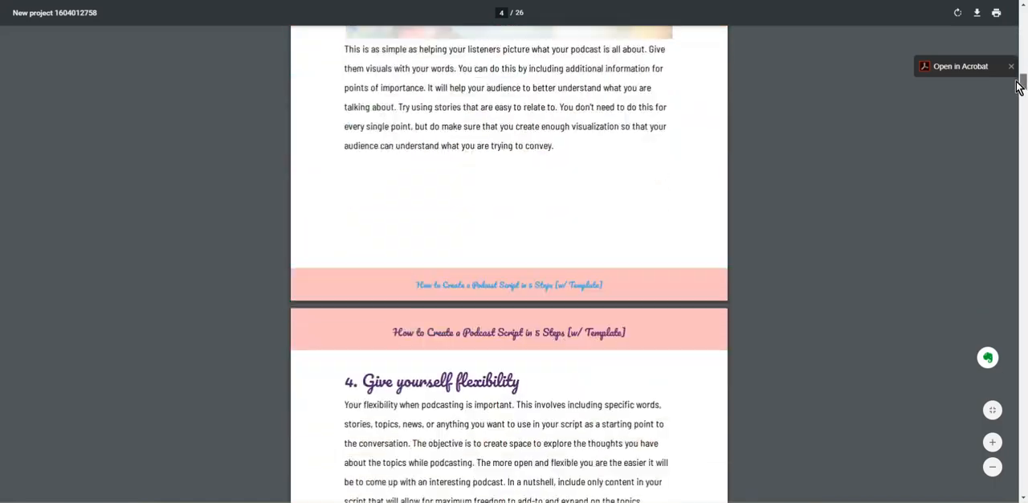
{"action": "scroll", "scroll_direction": "down", "scroll_amount": 3}
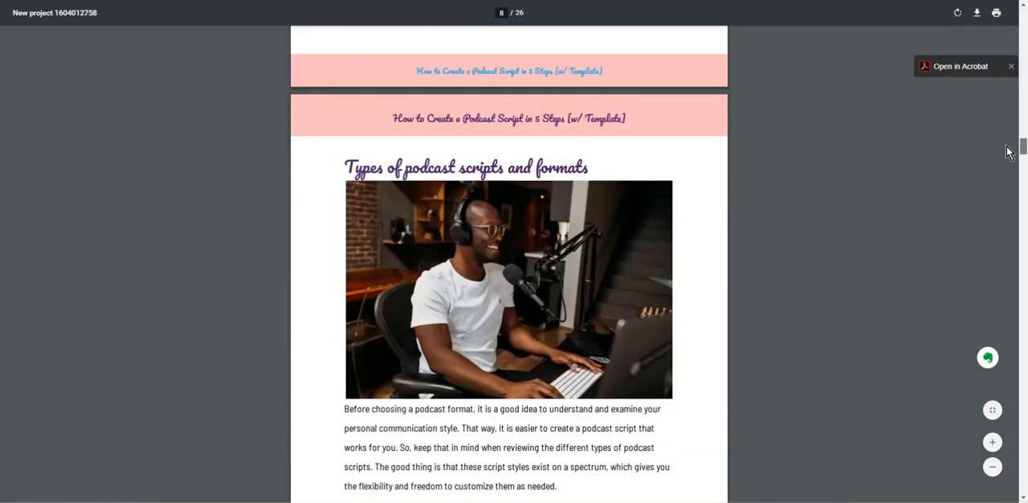
{"action": "scroll", "scroll_direction": "down", "scroll_amount": 3}
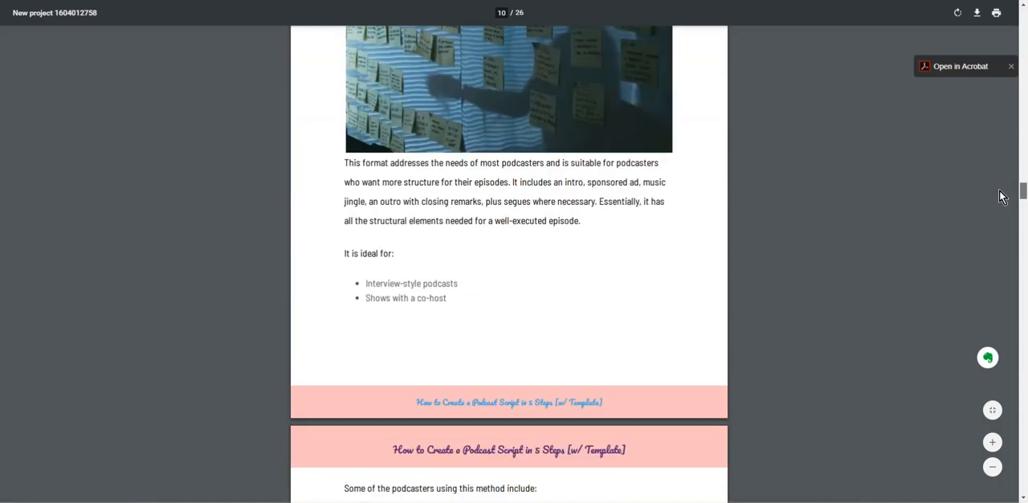
{"action": "scroll", "scroll_direction": "down", "scroll_amount": 3}
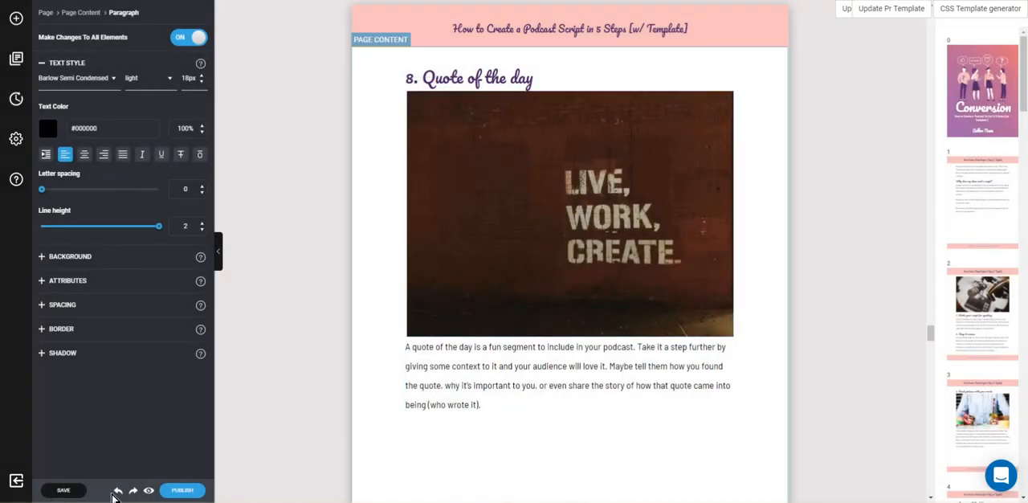
{"action": "left_click", "coordinate": [64, 490]}
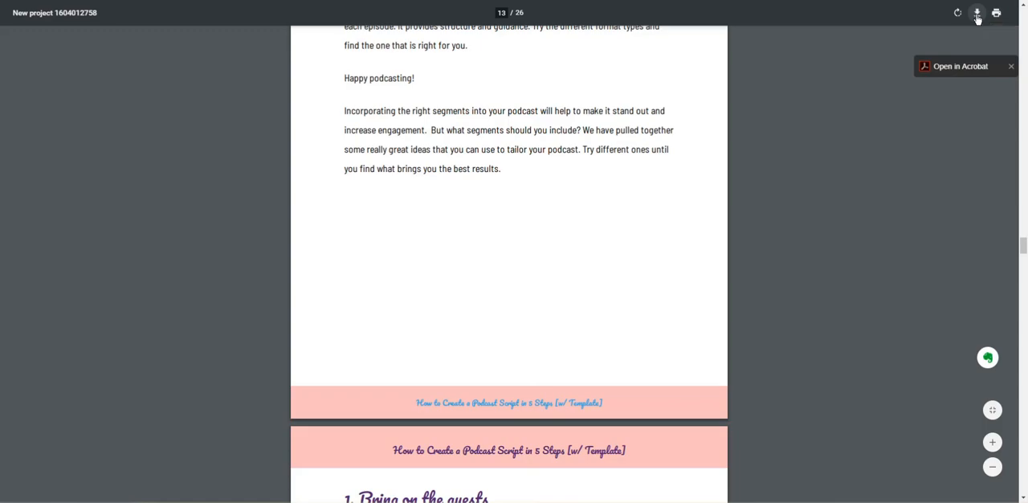
Step: Download the ebook PDF to the Desktop, keeping its default file name
{"action": "left_click", "coordinate": [978, 13]}
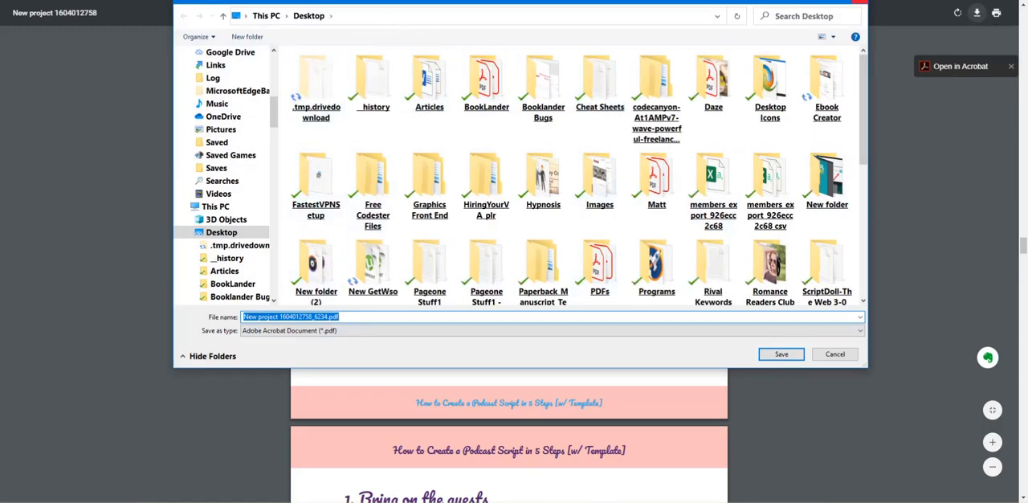
{"action": "left_click", "coordinate": [834, 353]}
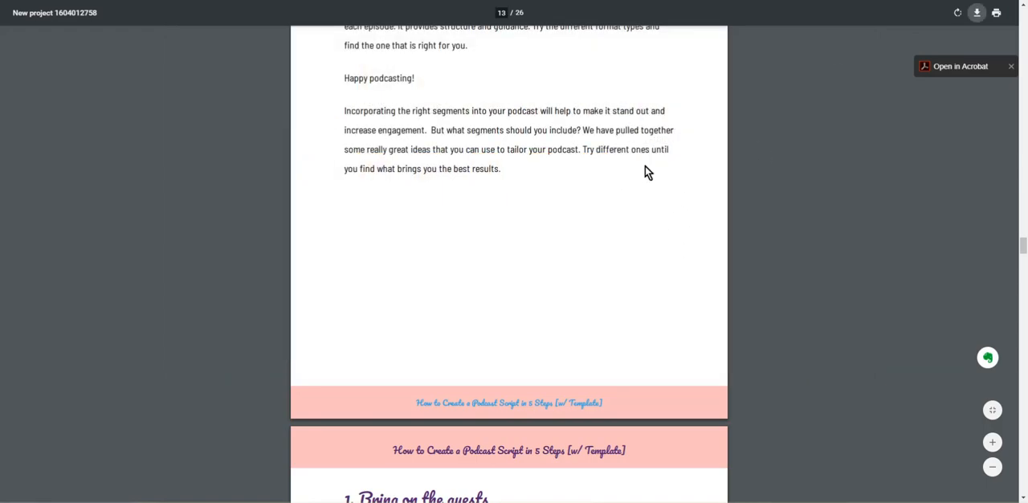
{"action": "mouse_move", "coordinate": [621, 169]}
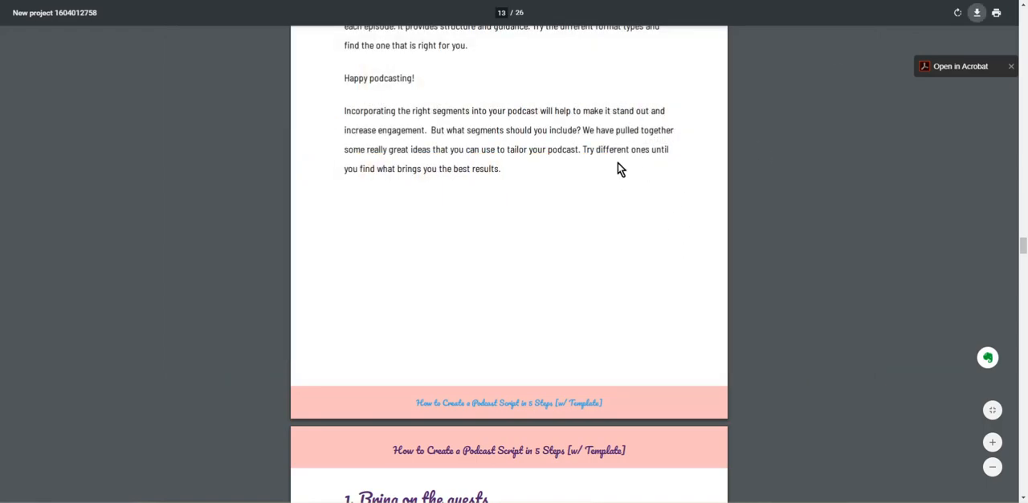
{"action": "scroll", "scroll_direction": "up", "scroll_amount": 3}
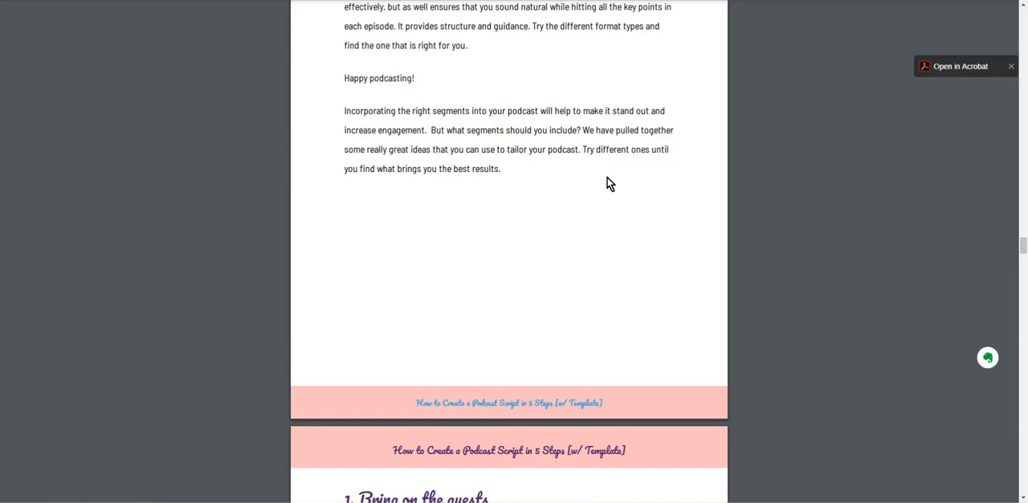
{"action": "mouse_move", "coordinate": [635, 181]}
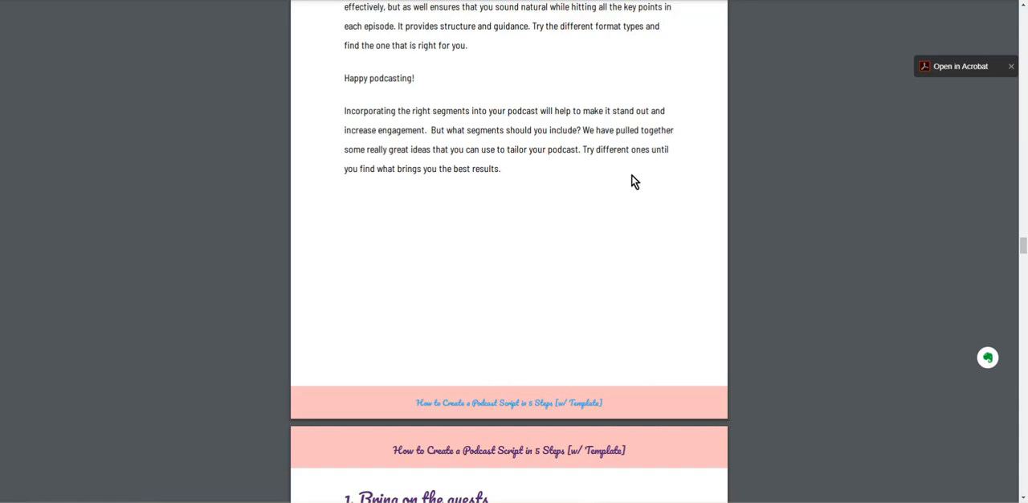
{"action": "mouse_move", "coordinate": [630, 122]}
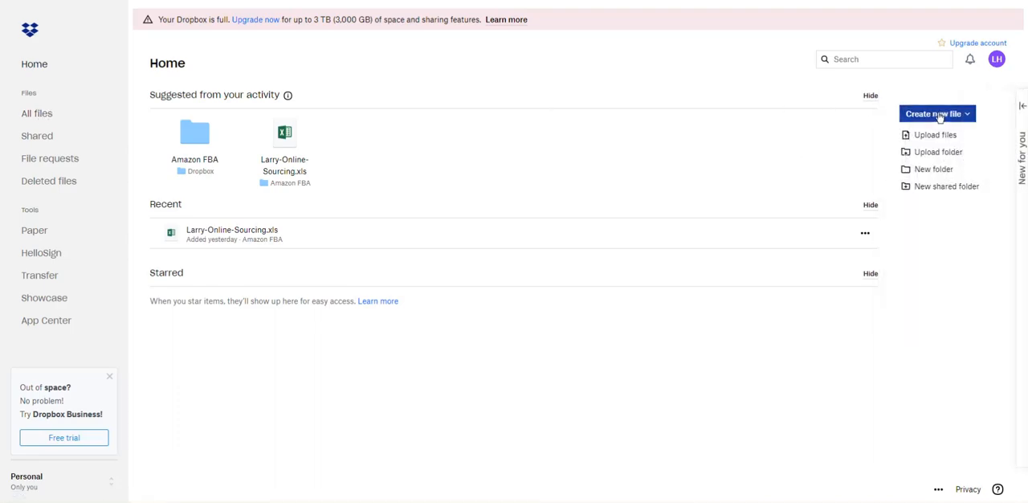
Step: Try uploading files from the Dropbox home page and dismiss the out-of-space warning
{"action": "left_click", "coordinate": [936, 113]}
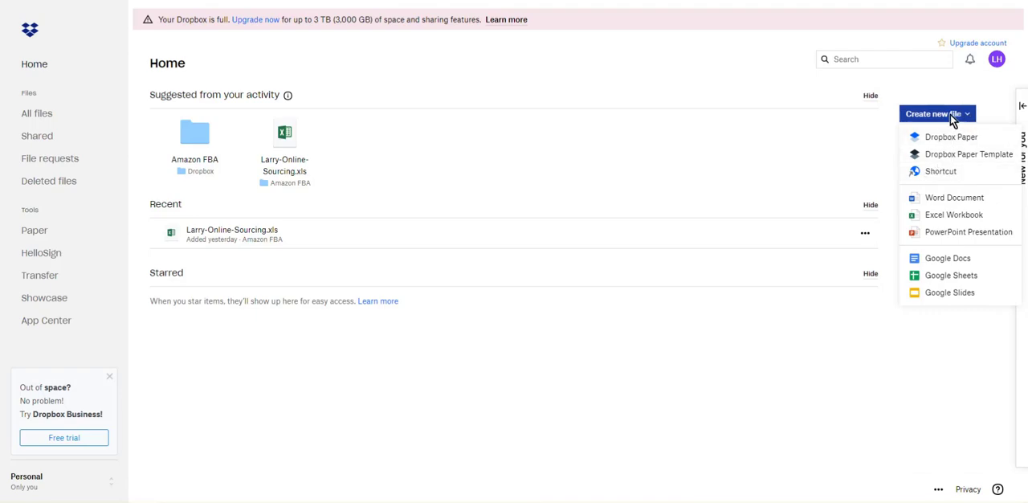
{"action": "mouse_move", "coordinate": [970, 119]}
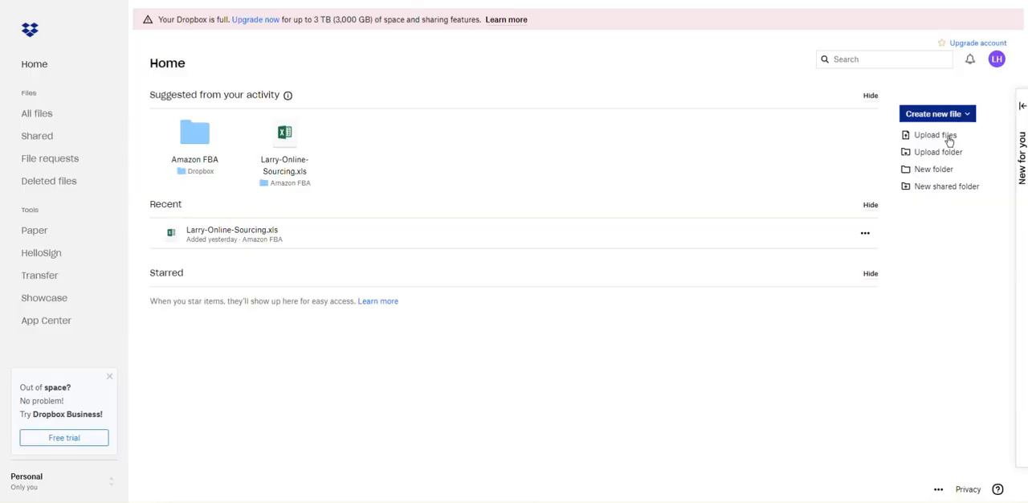
{"action": "left_click", "coordinate": [934, 135]}
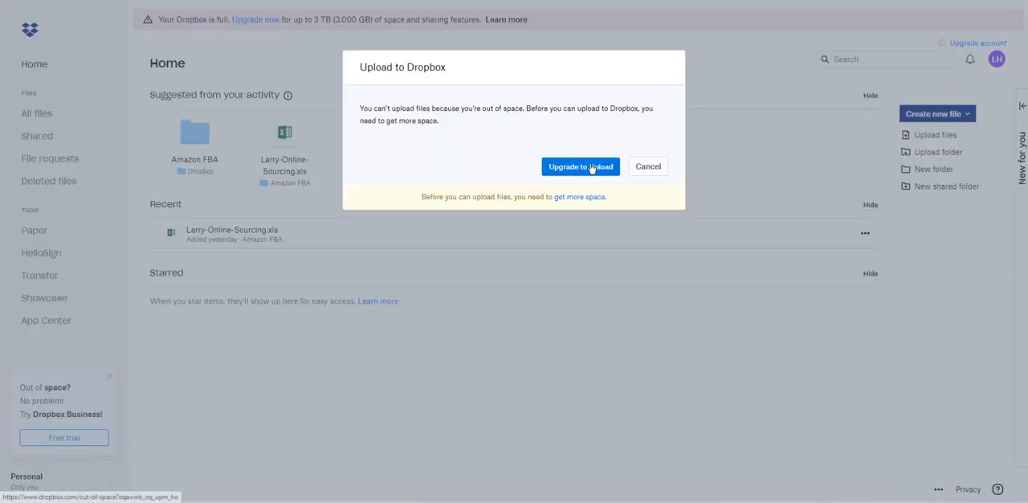
{"action": "left_click", "coordinate": [580, 166]}
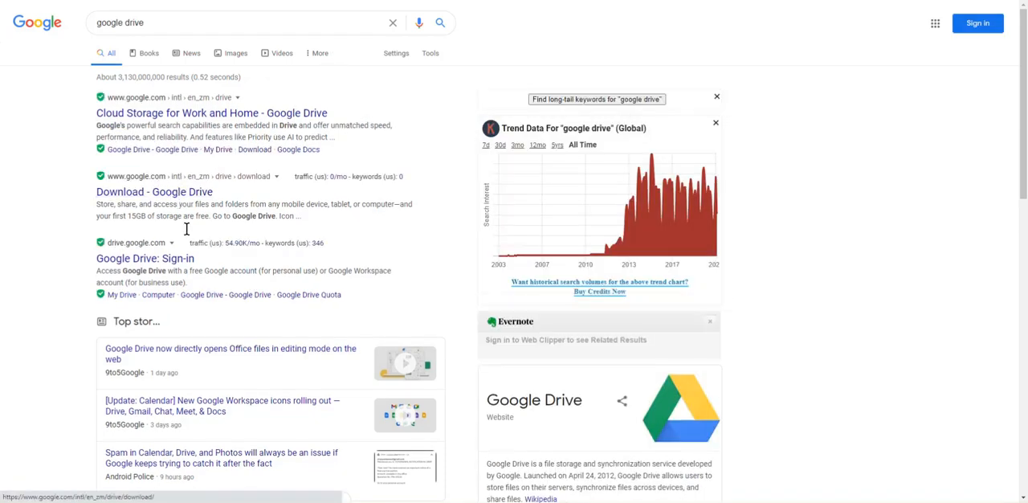
Step: Sign in to Google Drive with the saved account and its autofilled password
{"action": "left_click", "coordinate": [145, 258]}
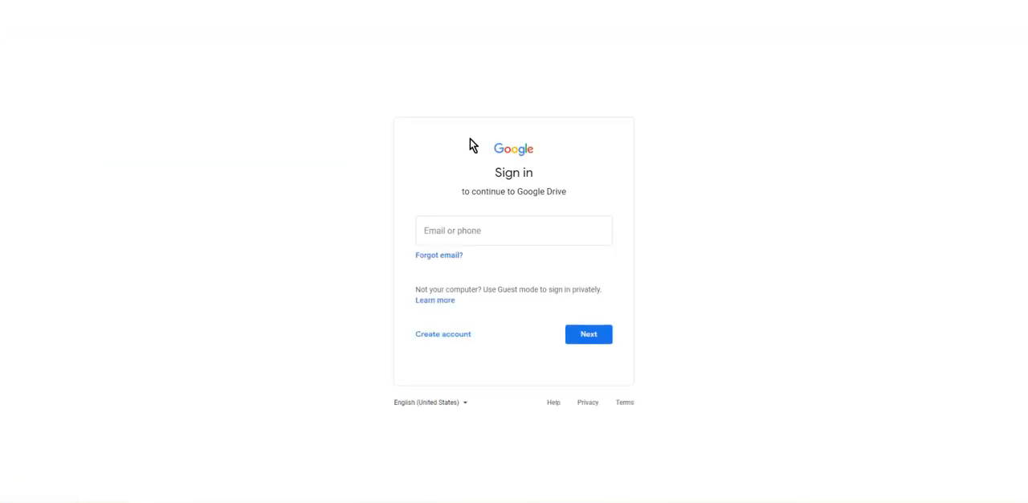
{"action": "left_click", "coordinate": [588, 333]}
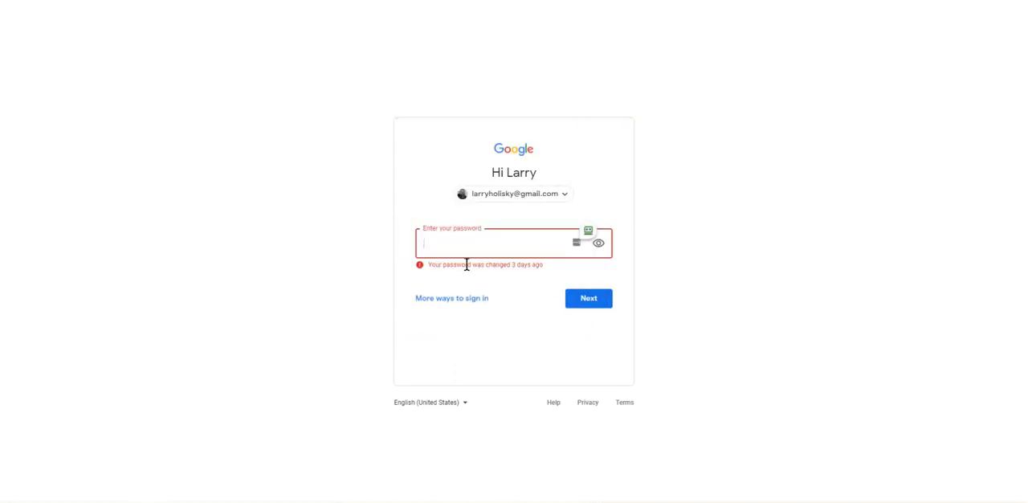
{"action": "left_click", "coordinate": [498, 242]}
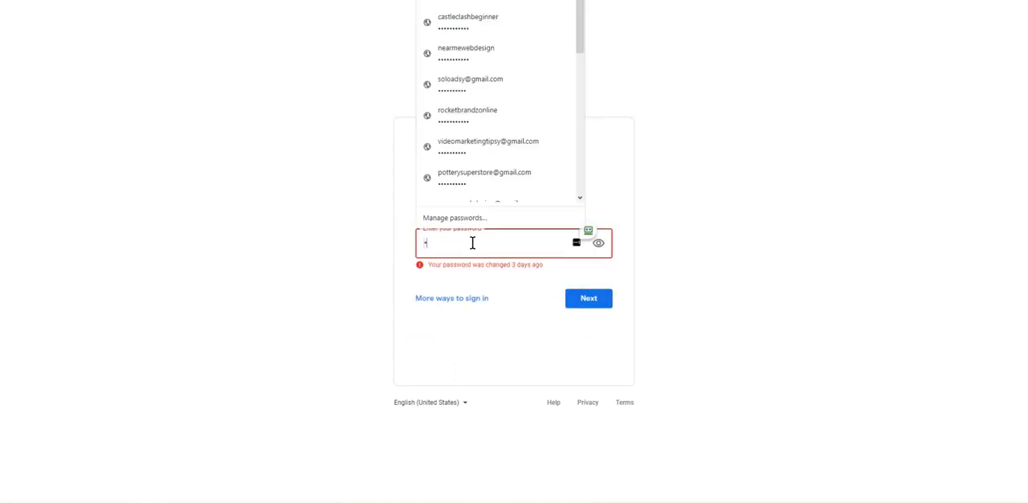
{"action": "key", "text": "backspace"}
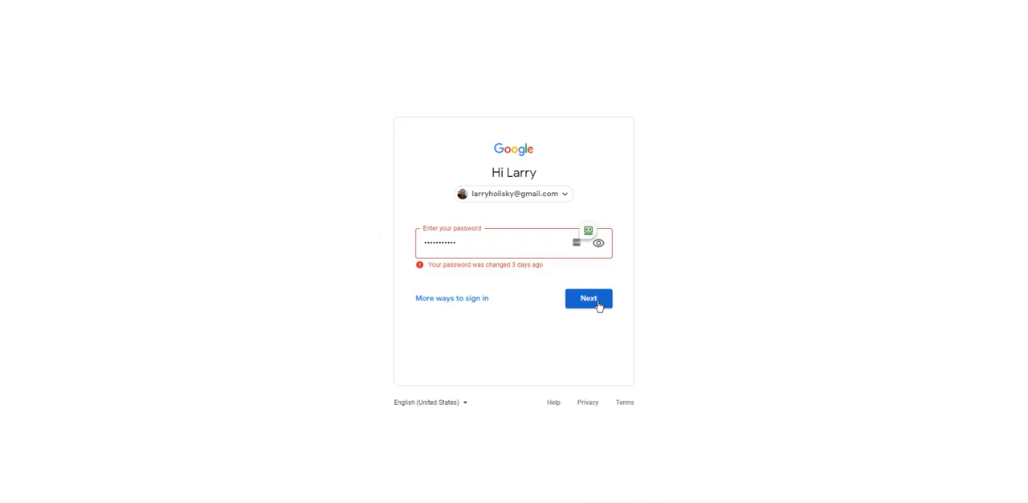
{"action": "left_click", "coordinate": [589, 298]}
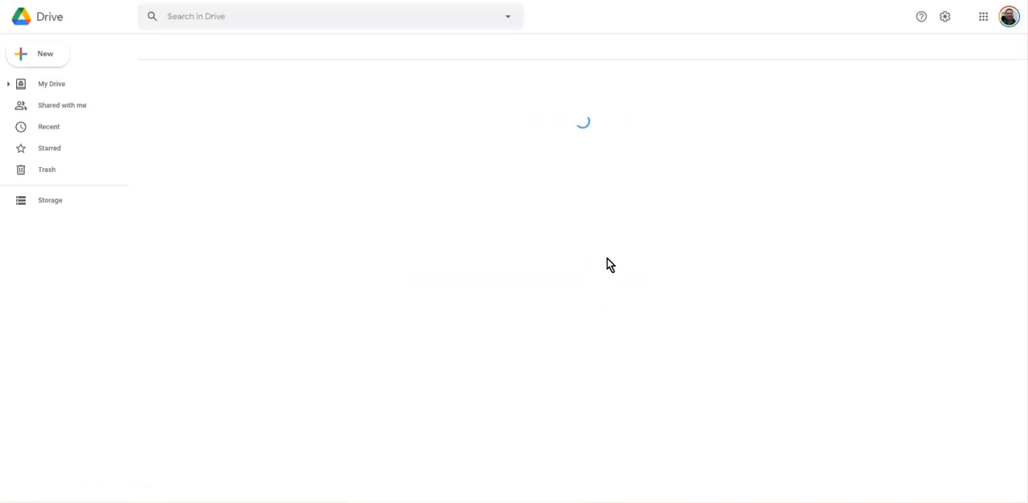
Step: Upload Let-Sleeping-Dogs-Lie-Ingram-Spark-Wrap.pdf from the desktop Daze folder through New, File upload
{"action": "left_click", "coordinate": [52, 84]}
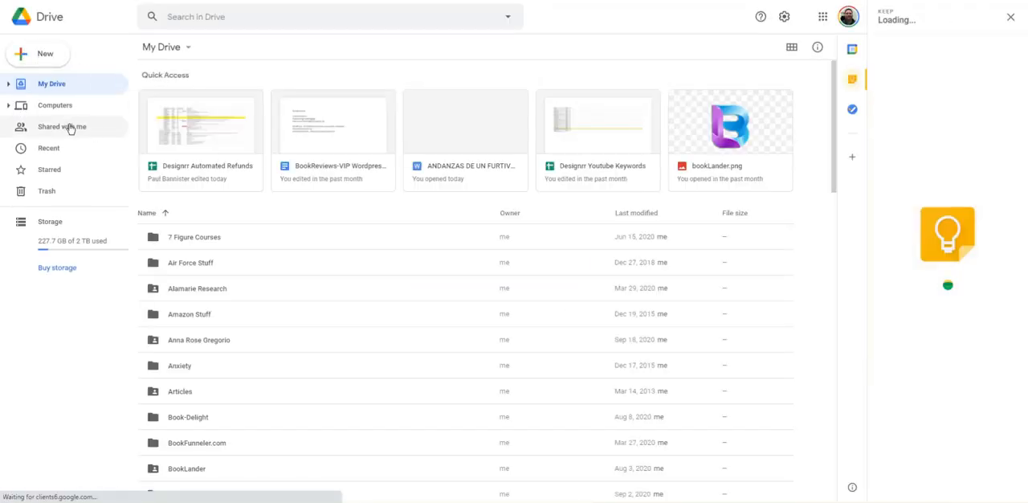
{"action": "left_click", "coordinate": [37, 53]}
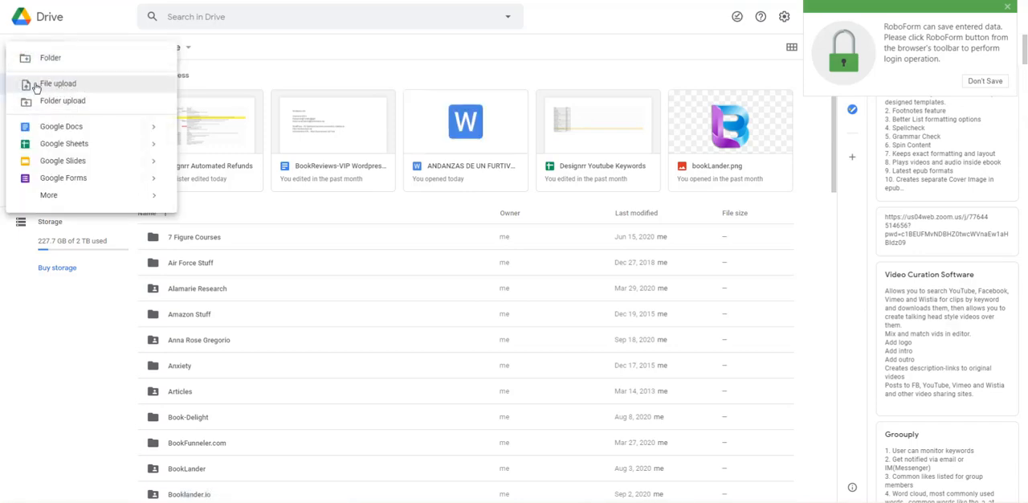
{"action": "left_click", "coordinate": [58, 83]}
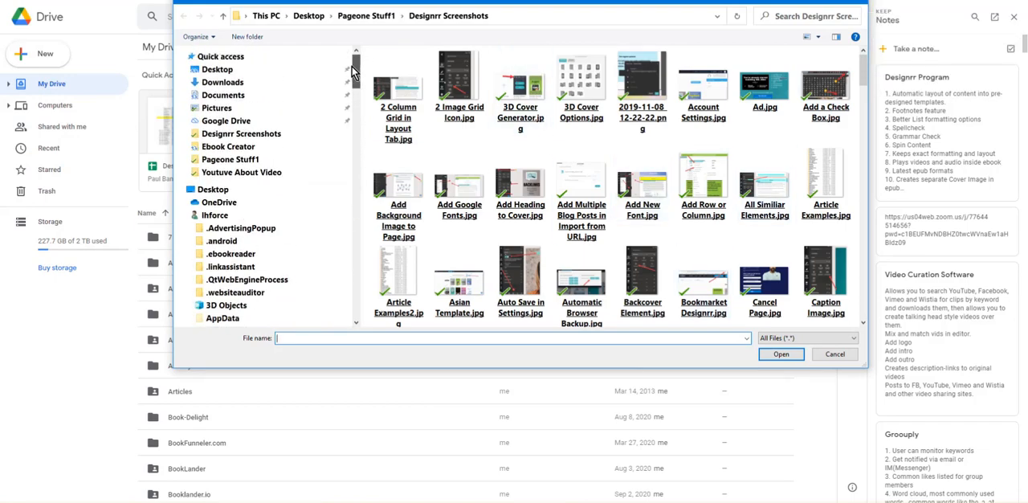
{"action": "left_click", "coordinate": [215, 82]}
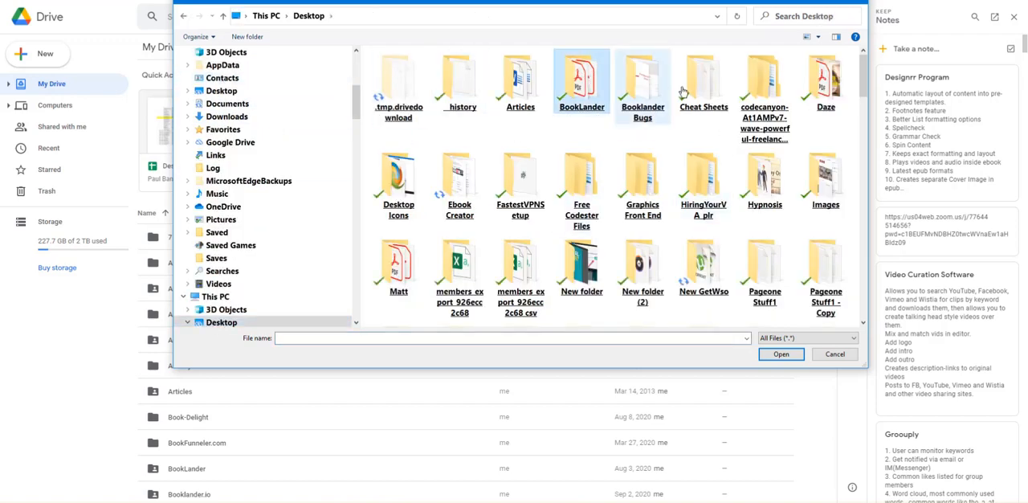
{"action": "double_click", "coordinate": [826, 80]}
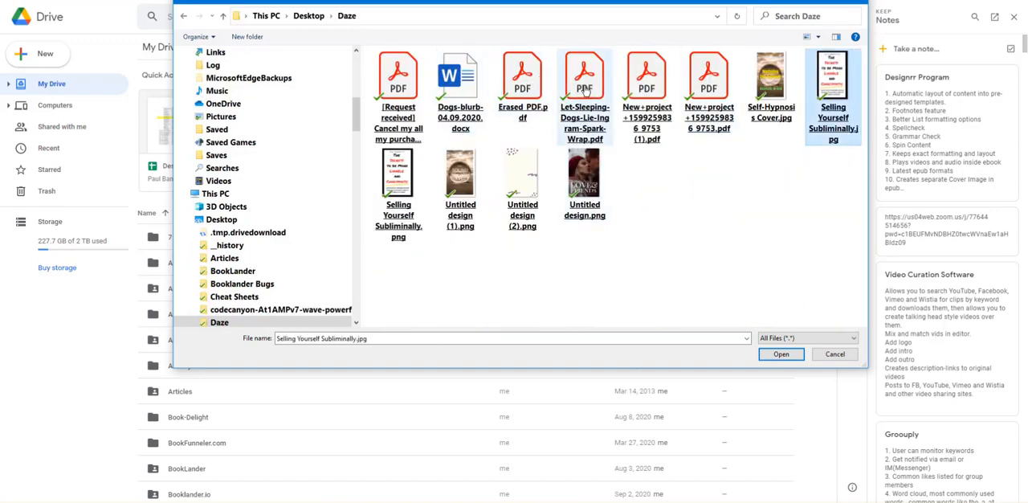
{"action": "left_click", "coordinate": [780, 354]}
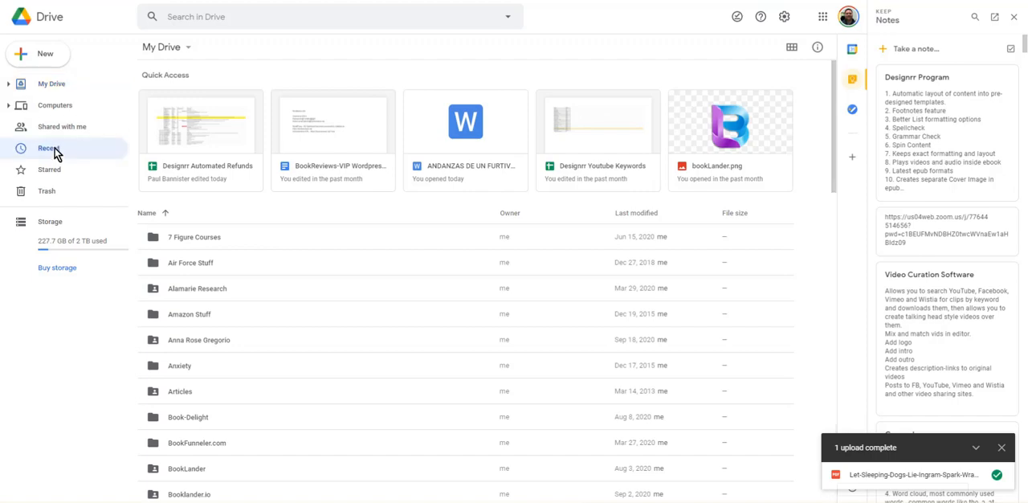
Step: Set the Ingram Spark wrap PDF to 'Anyone with the link' and copy its link
{"action": "left_click", "coordinate": [49, 148]}
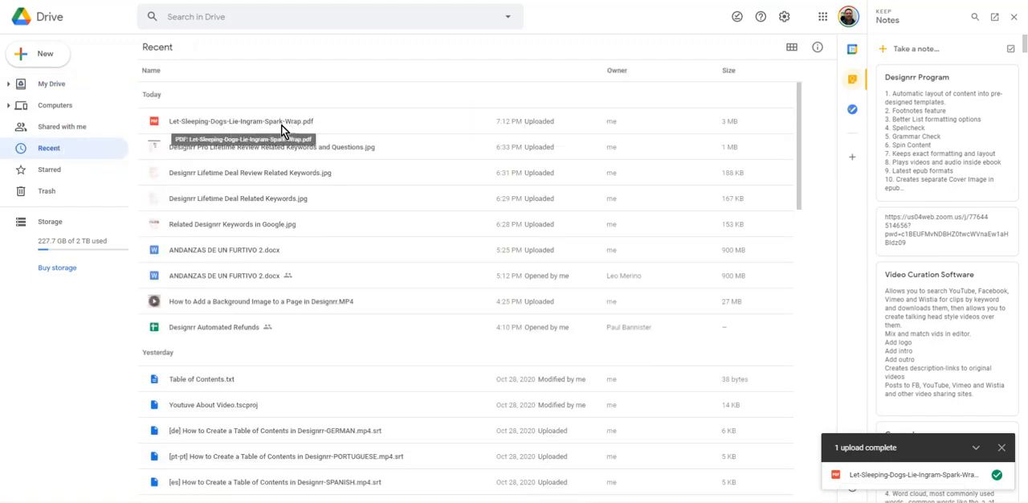
{"action": "left_click", "coordinate": [241, 120]}
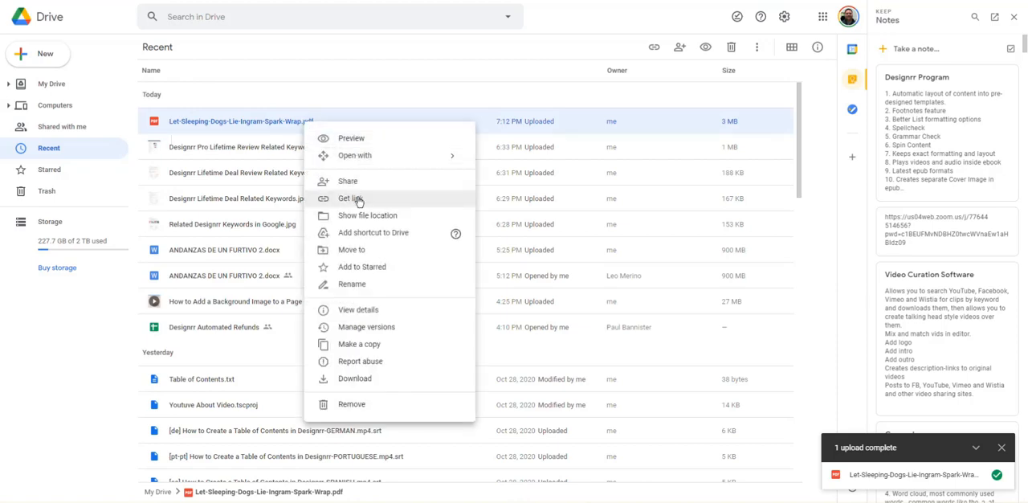
{"action": "mouse_move", "coordinate": [348, 181]}
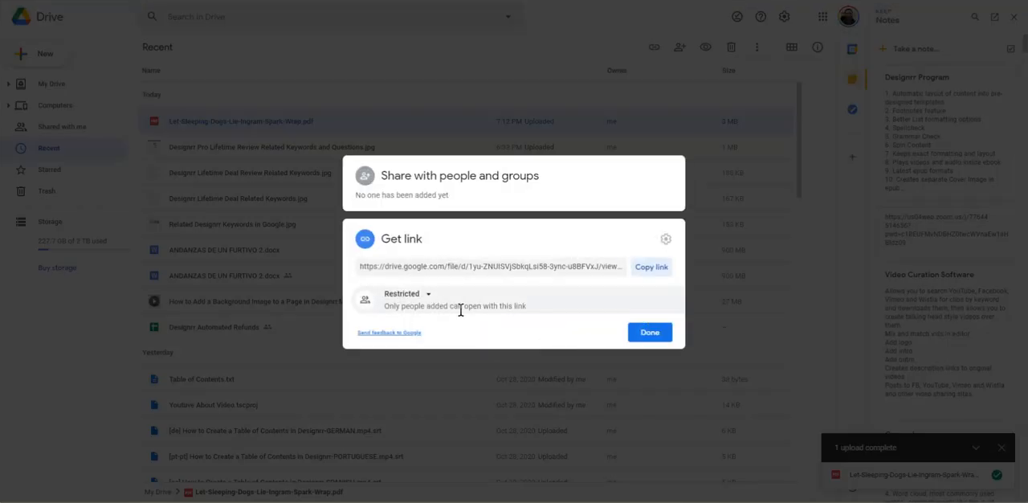
{"action": "mouse_move", "coordinate": [462, 281]}
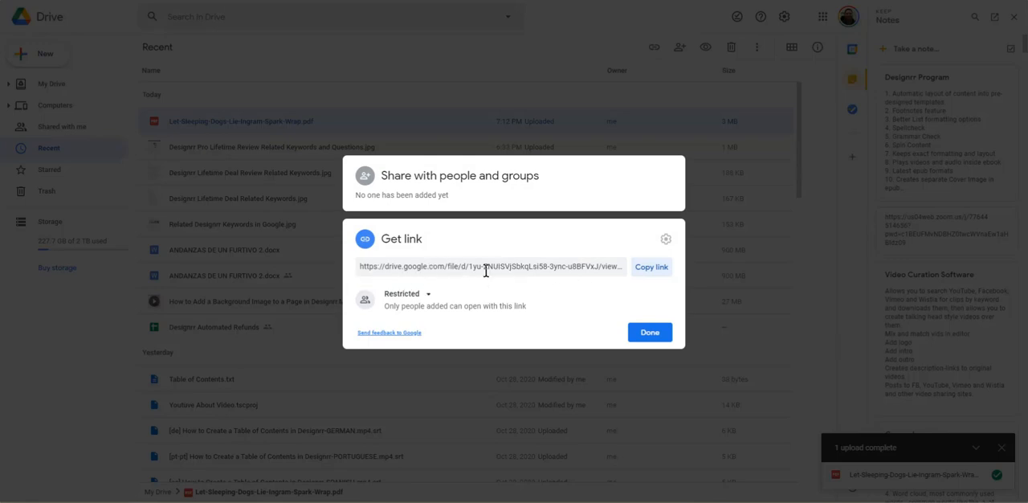
{"action": "mouse_move", "coordinate": [606, 287]}
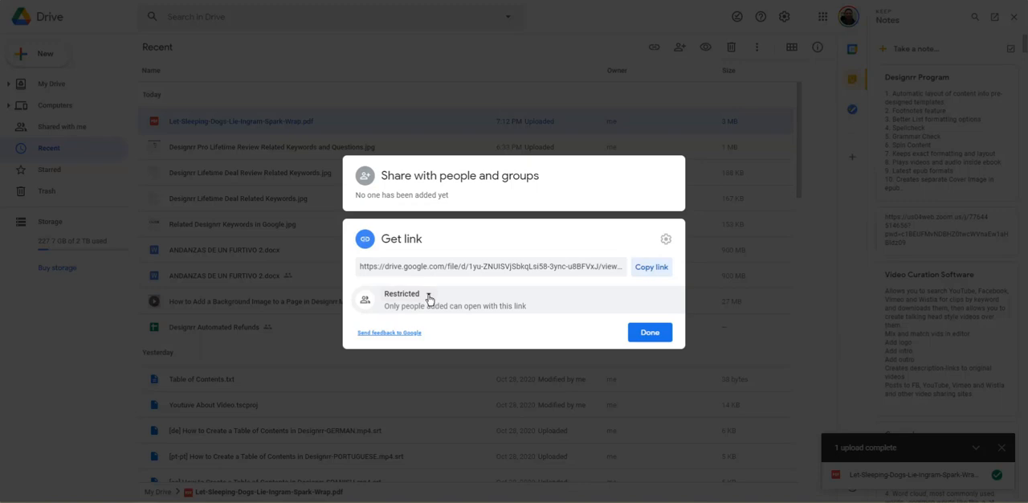
{"action": "left_click", "coordinate": [400, 295]}
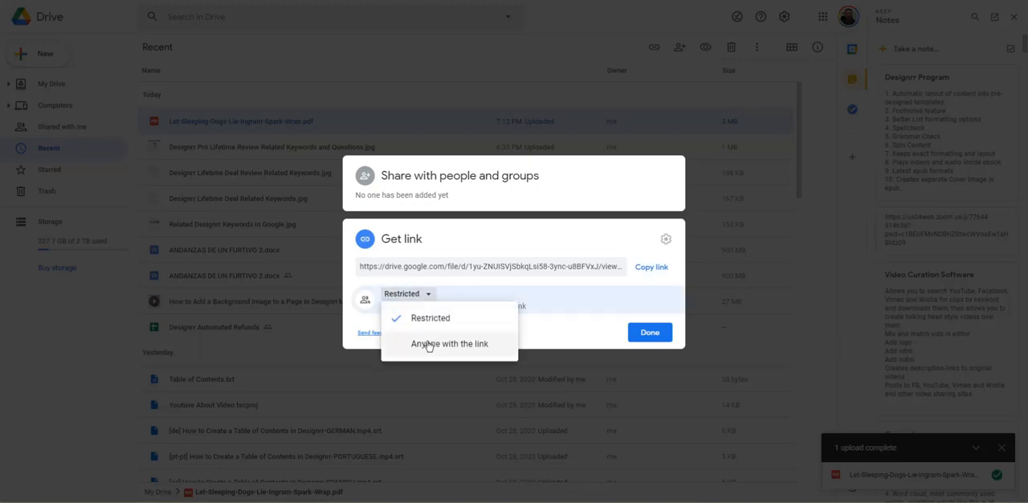
{"action": "left_click", "coordinate": [450, 344]}
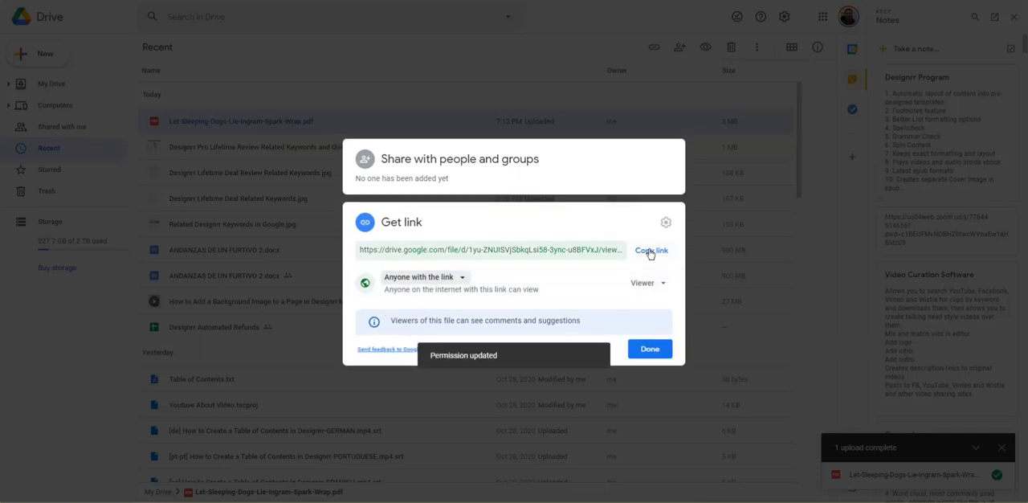
{"action": "left_click", "coordinate": [649, 349]}
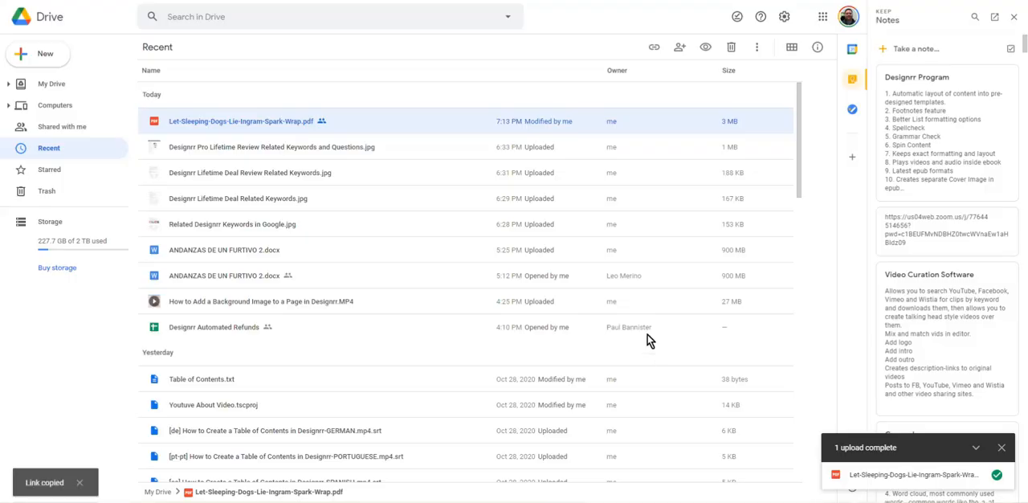
{"action": "mouse_move", "coordinate": [485, 98]}
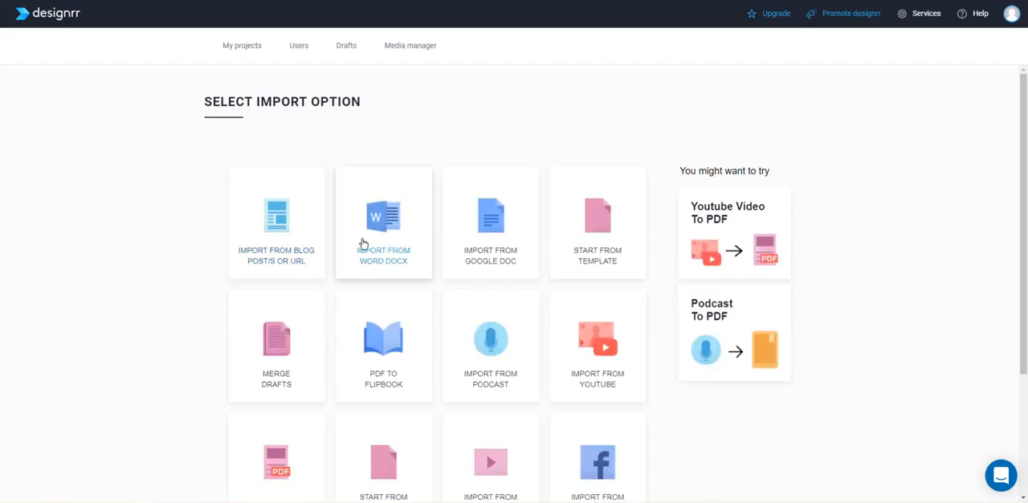
{"action": "mouse_move", "coordinate": [377, 218]}
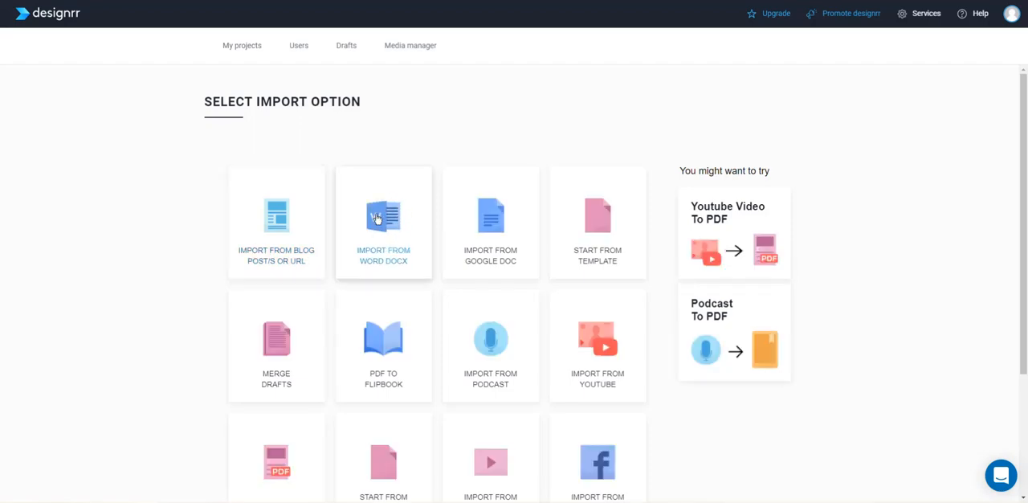
{"action": "mouse_move", "coordinate": [491, 209]}
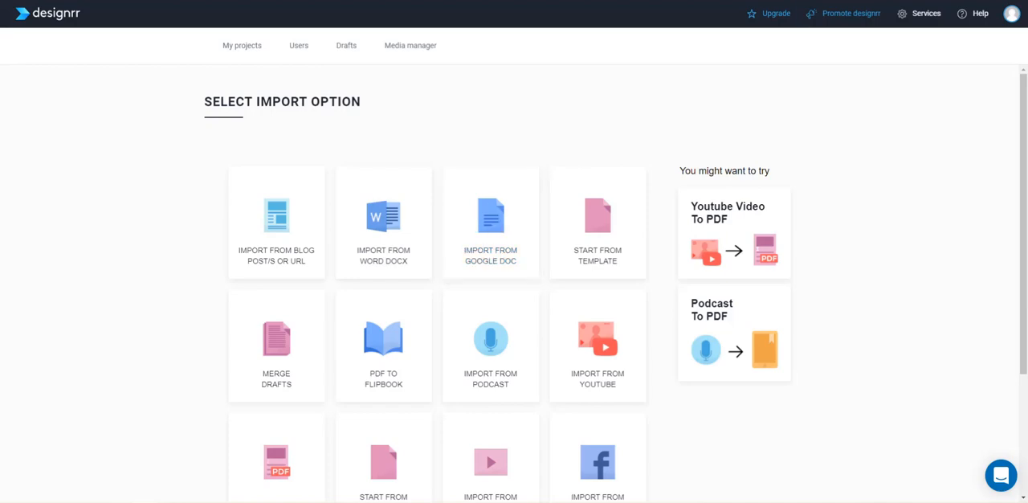
{"action": "mouse_move", "coordinate": [598, 245]}
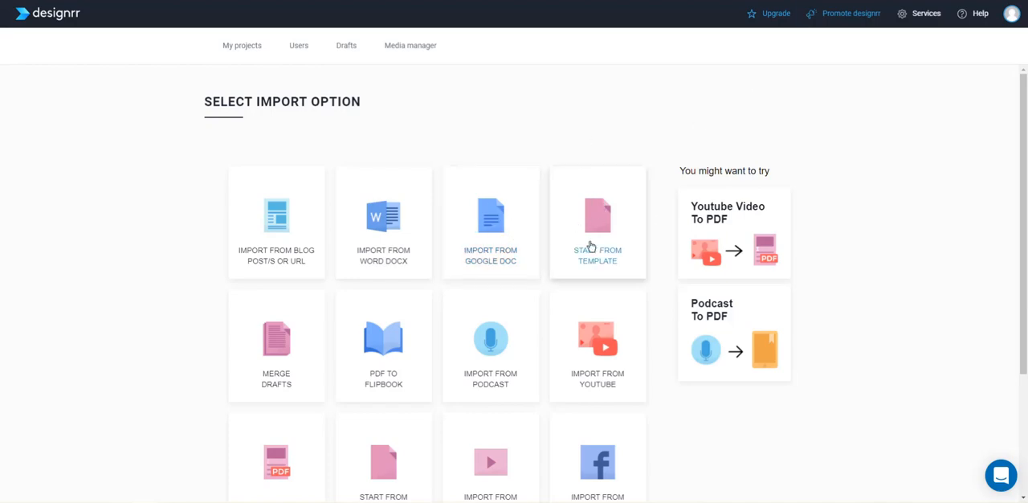
{"action": "mouse_move", "coordinate": [597, 211]}
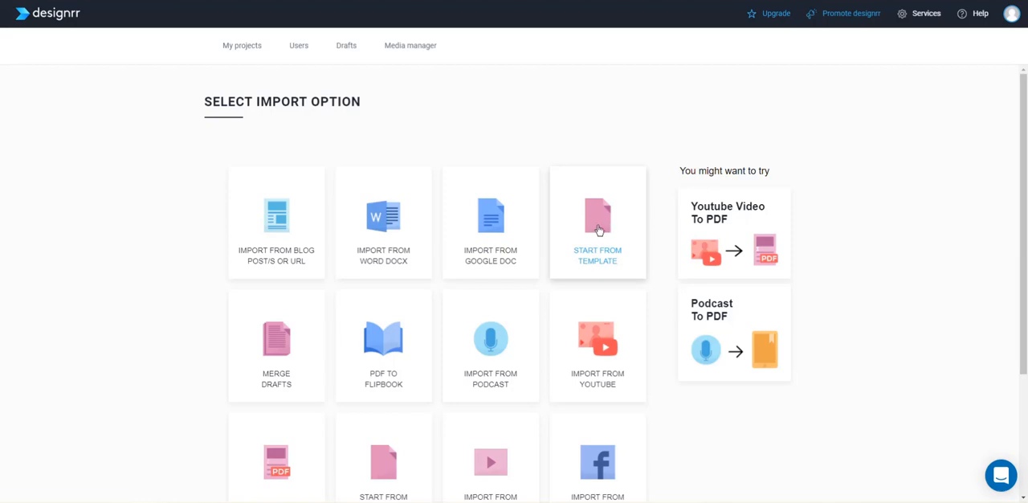
Step: Start a project from the NO BOUNCE template and add a paragraph below the table of contents
{"action": "left_click", "coordinate": [597, 233]}
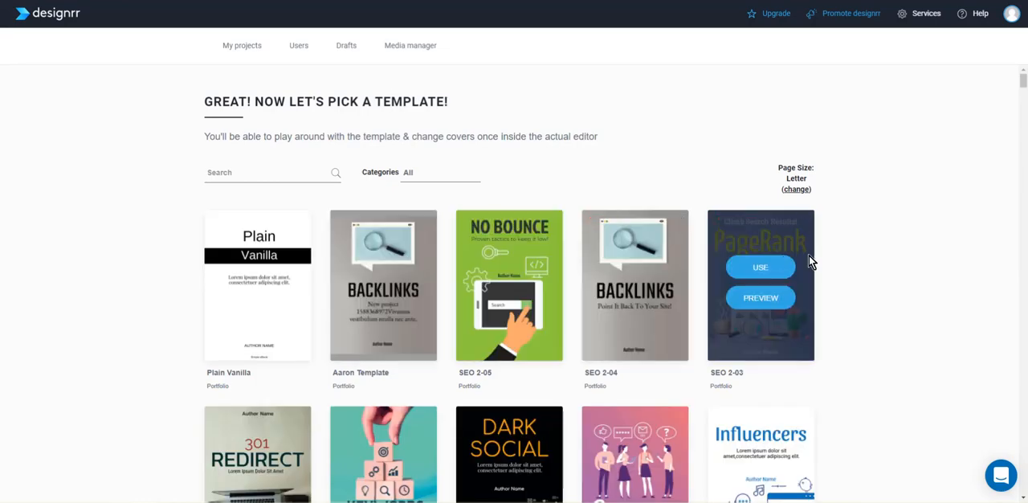
{"action": "left_click", "coordinate": [760, 267]}
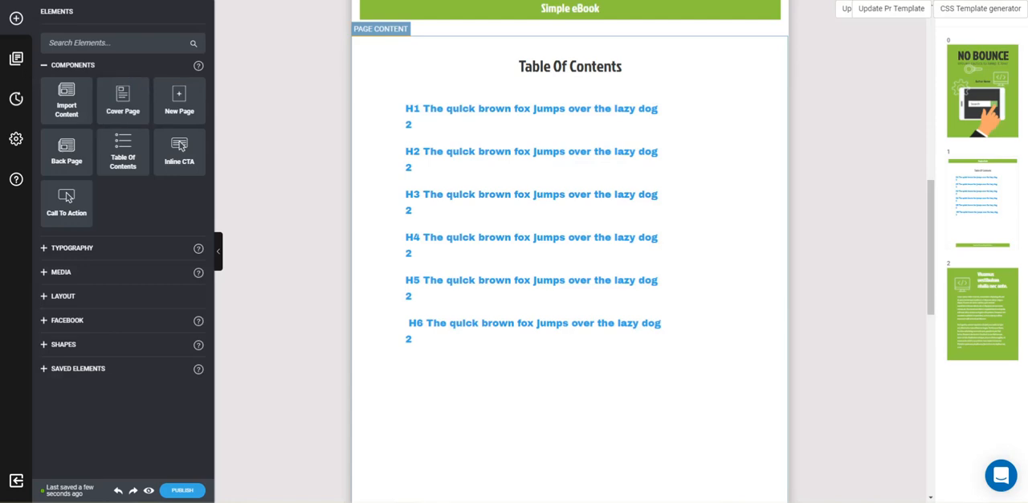
{"action": "left_click", "coordinate": [72, 247]}
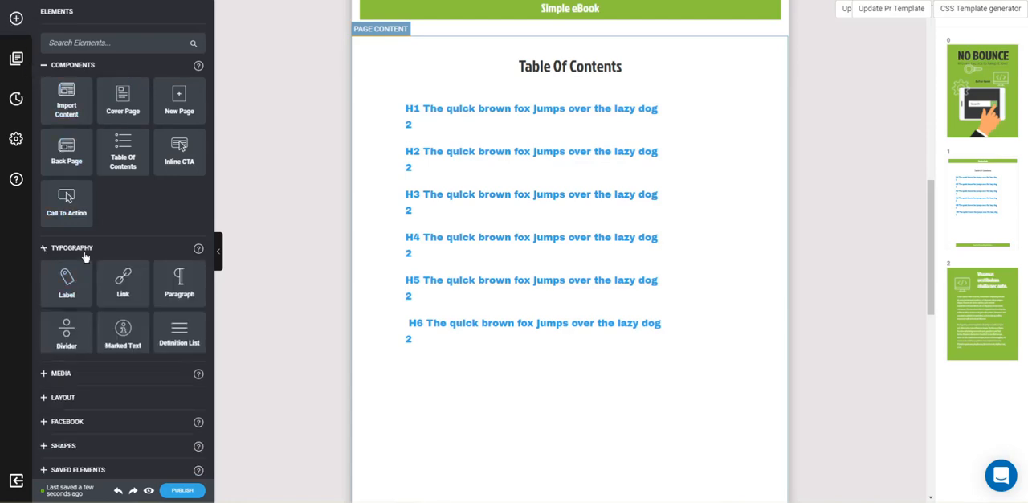
{"action": "left_click_drag", "start_coordinate": [179, 283], "coordinate": [440, 402]}
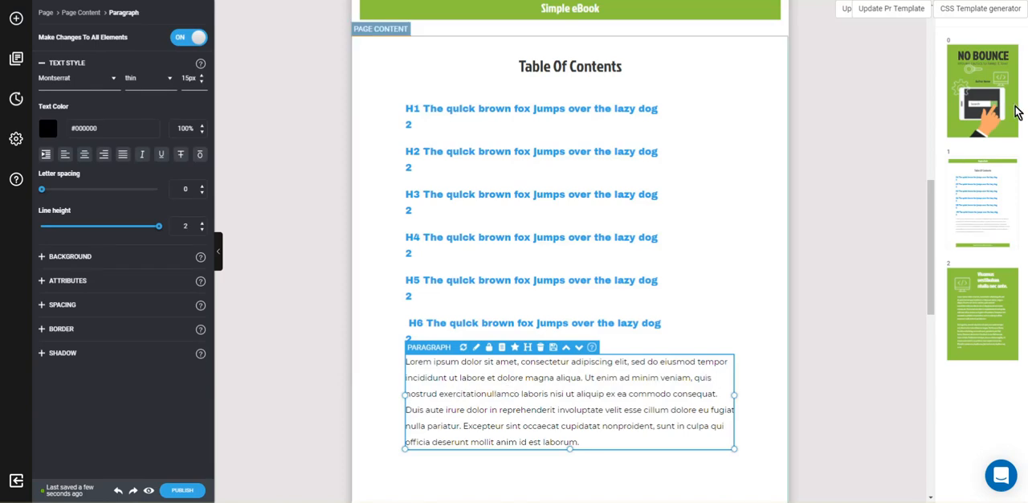
Step: Insert a new page before the back page and type 'as' on a new line
{"action": "scroll", "scroll_direction": "down", "scroll_amount": 3}
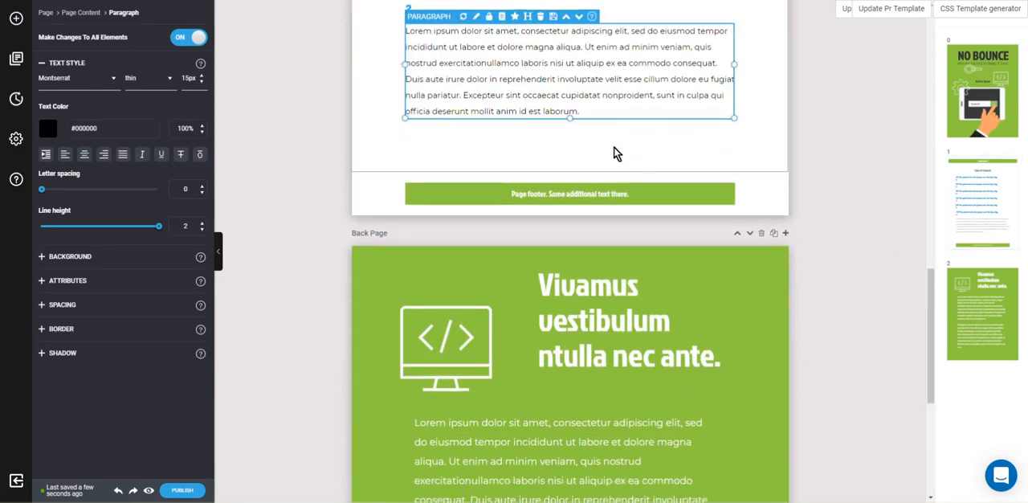
{"action": "left_click", "coordinate": [16, 59]}
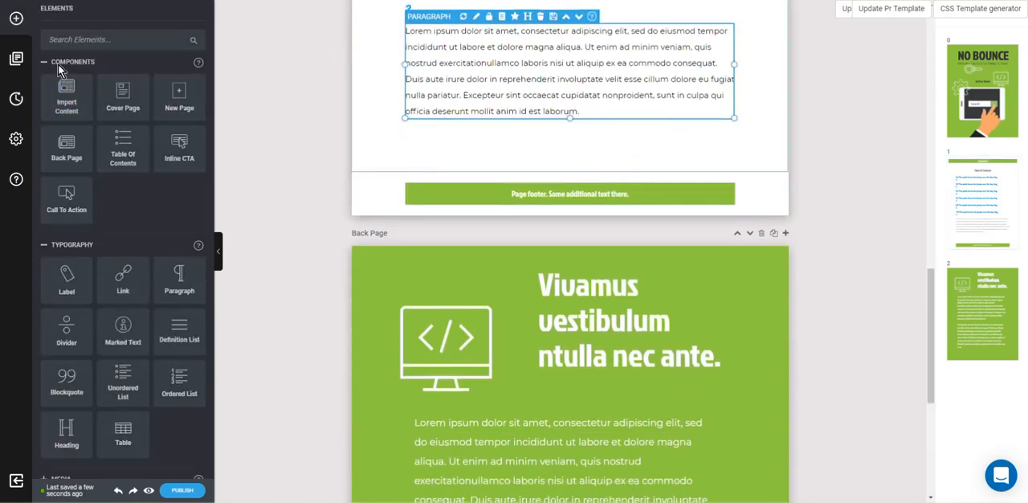
{"action": "left_click_drag", "start_coordinate": [179, 281], "coordinate": [474, 134]}
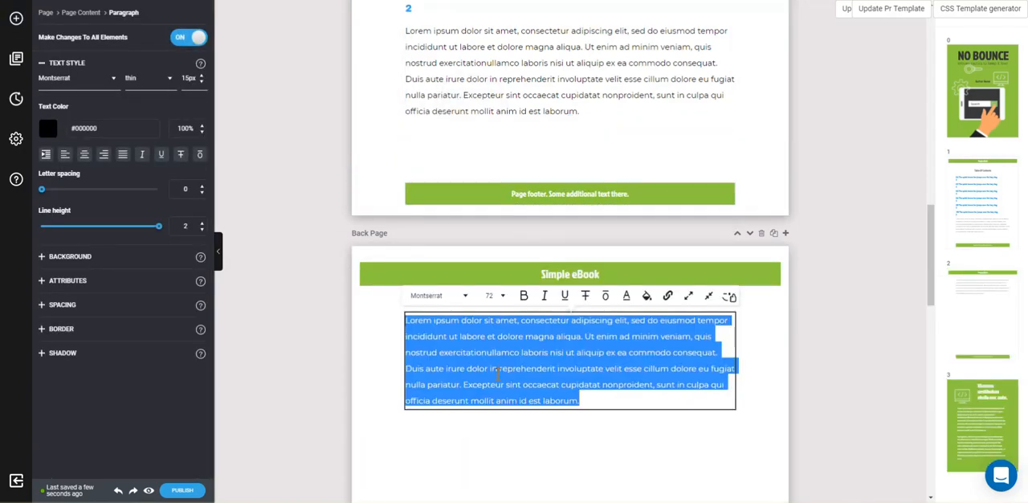
{"action": "left_click", "coordinate": [582, 400]}
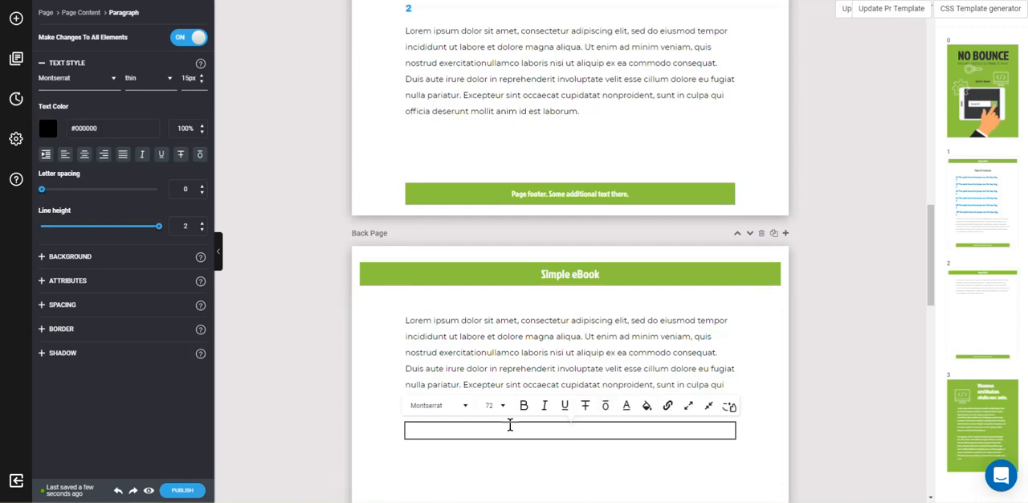
{"action": "type", "text": "asdfasagfgfd"}
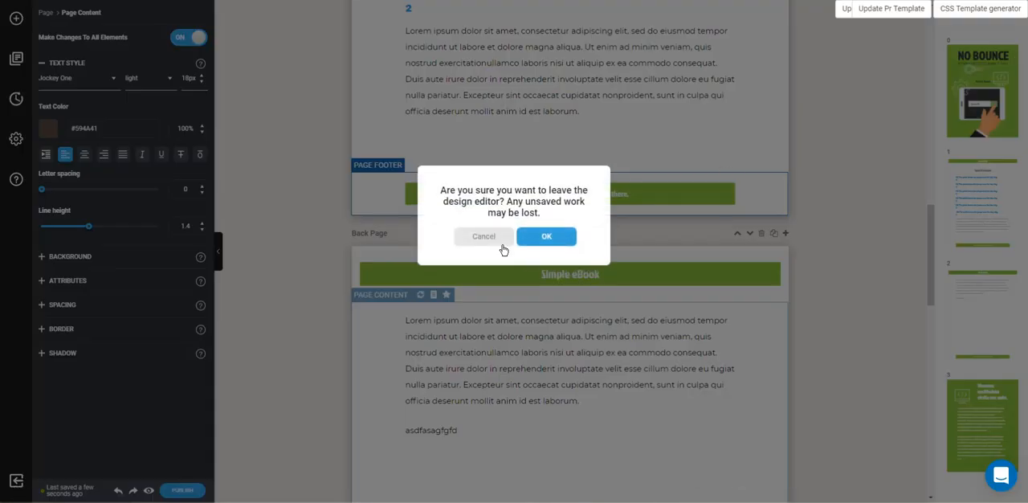
Step: Confirm leaving the editor and scroll through the new project's import options
{"action": "left_click", "coordinate": [546, 236]}
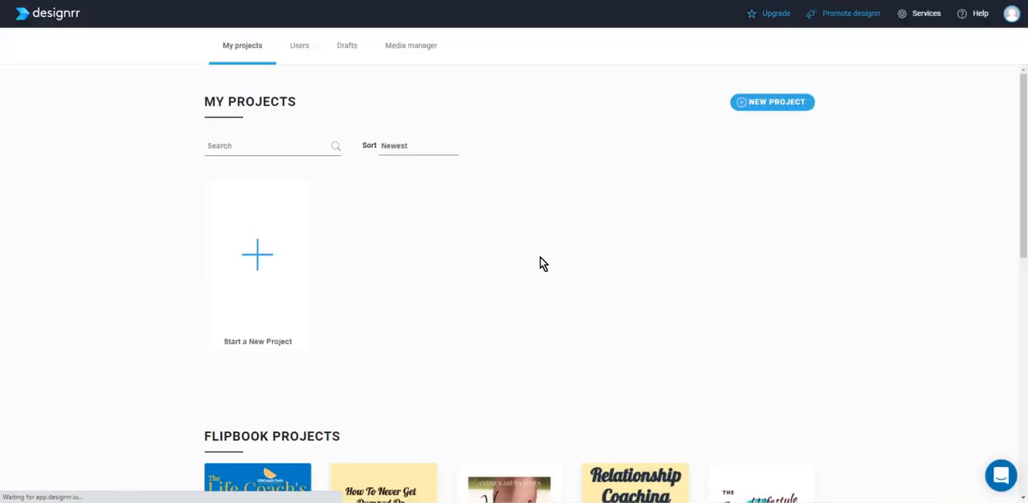
{"action": "scroll", "scroll_direction": "down", "scroll_amount": 3}
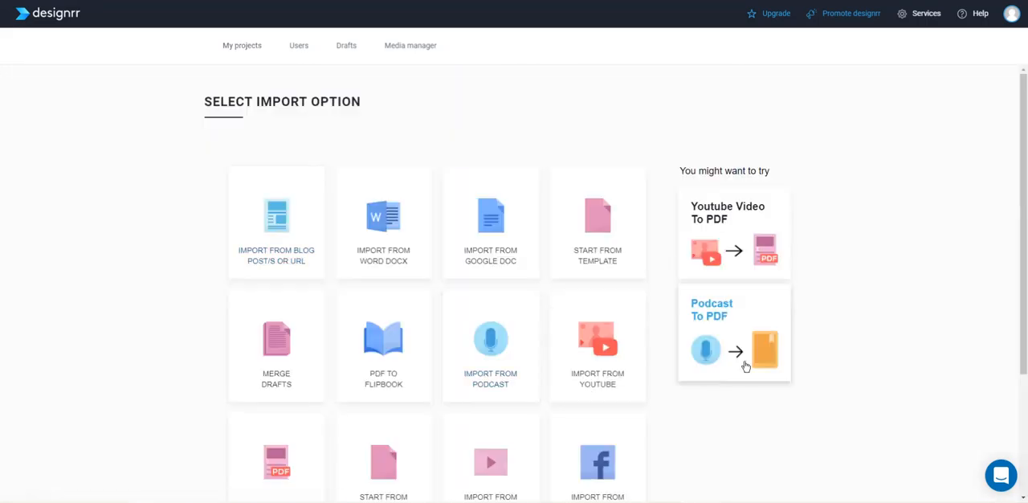
{"action": "scroll", "scroll_direction": "down", "scroll_amount": 3}
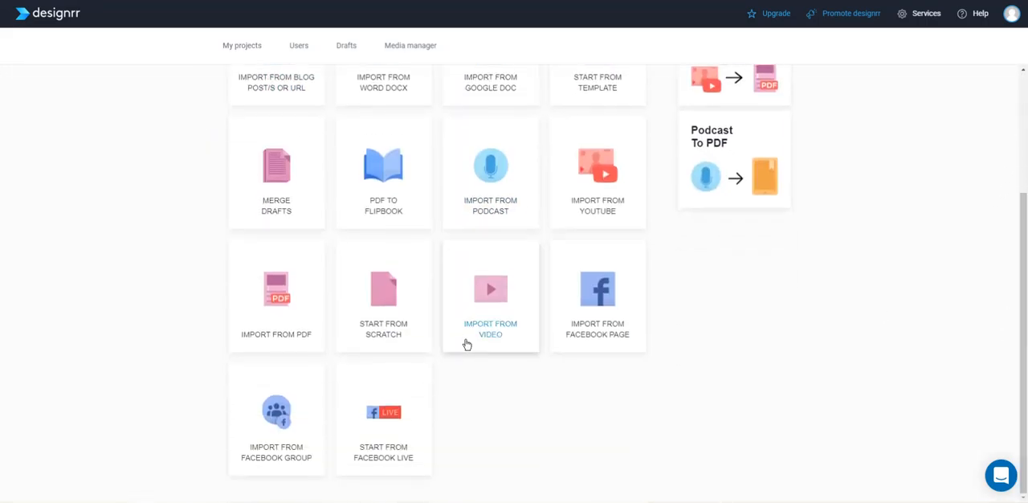
{"action": "mouse_move", "coordinate": [384, 295]}
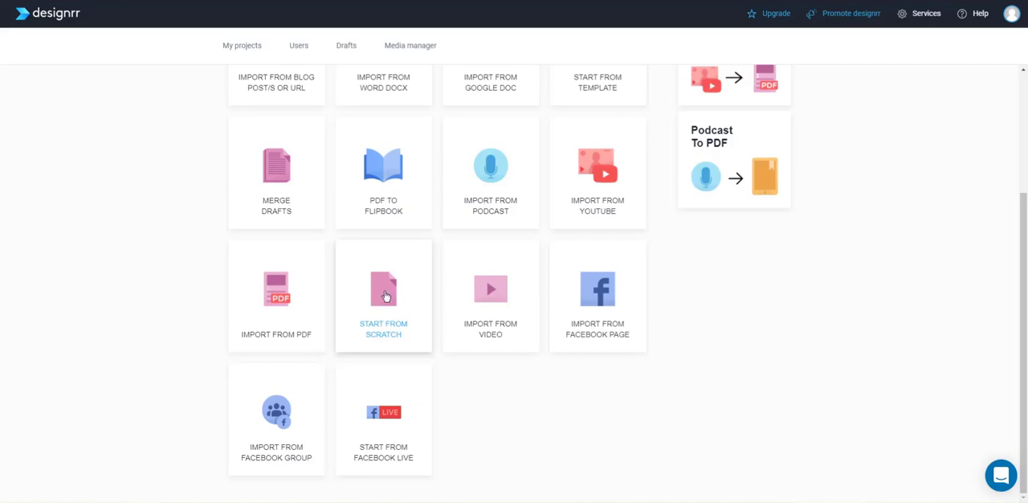
{"action": "mouse_move", "coordinate": [390, 304]}
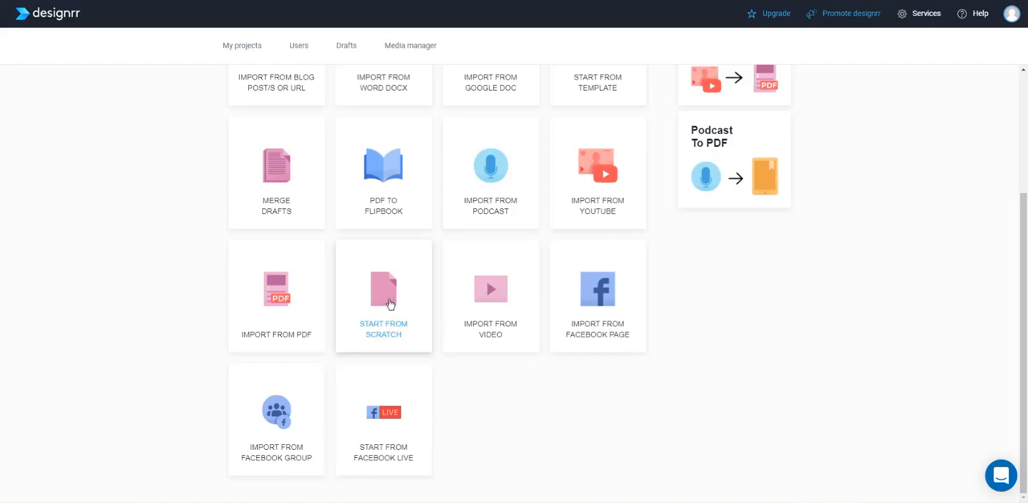
Step: Rename the scratch draft 'My Draft' and retitle its project 'My Ebook Title'
{"action": "left_click", "coordinate": [383, 295]}
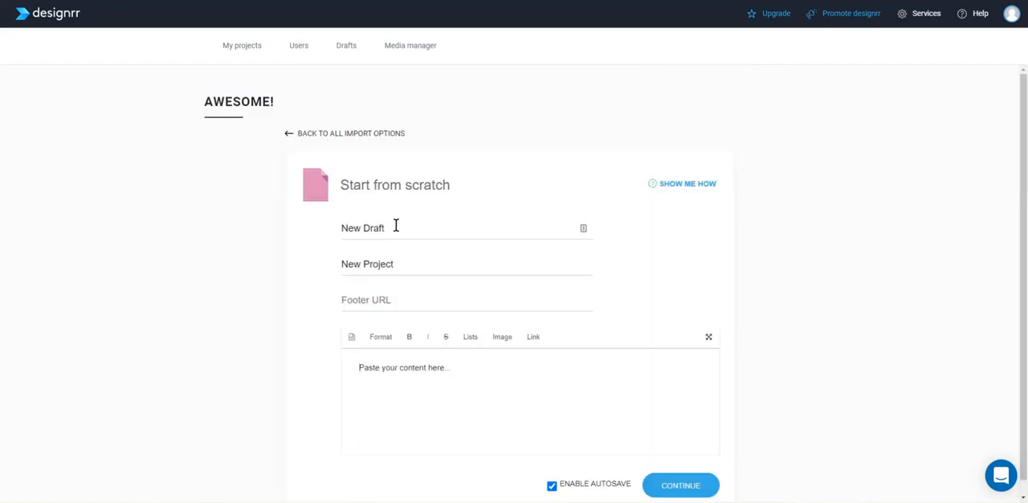
{"action": "type", "text": "My"}
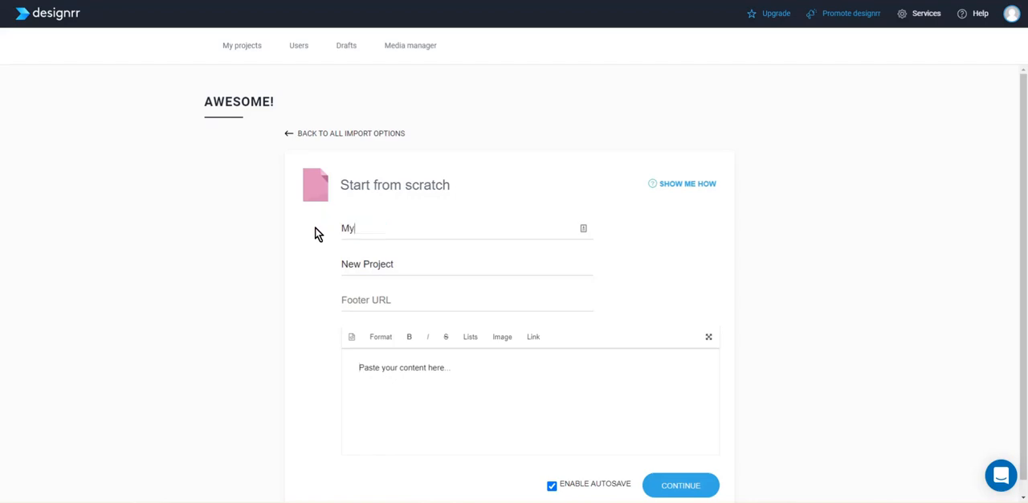
{"action": "type", "text": "Draft"}
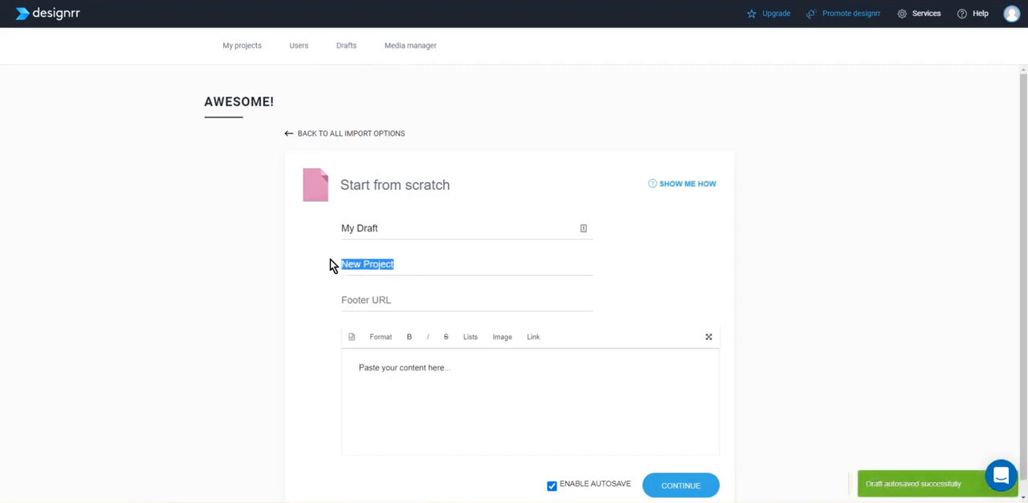
{"action": "type", "text": "My"}
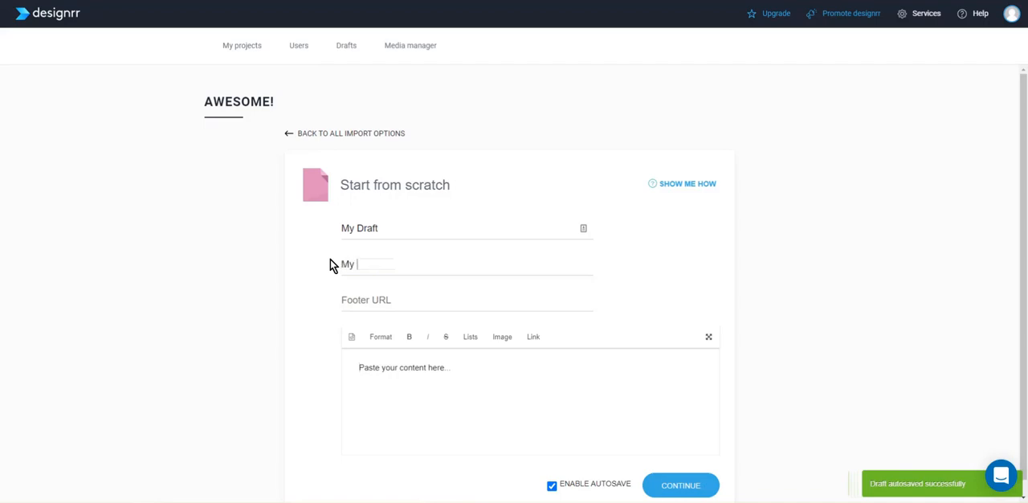
{"action": "type", "text": "Ebook"}
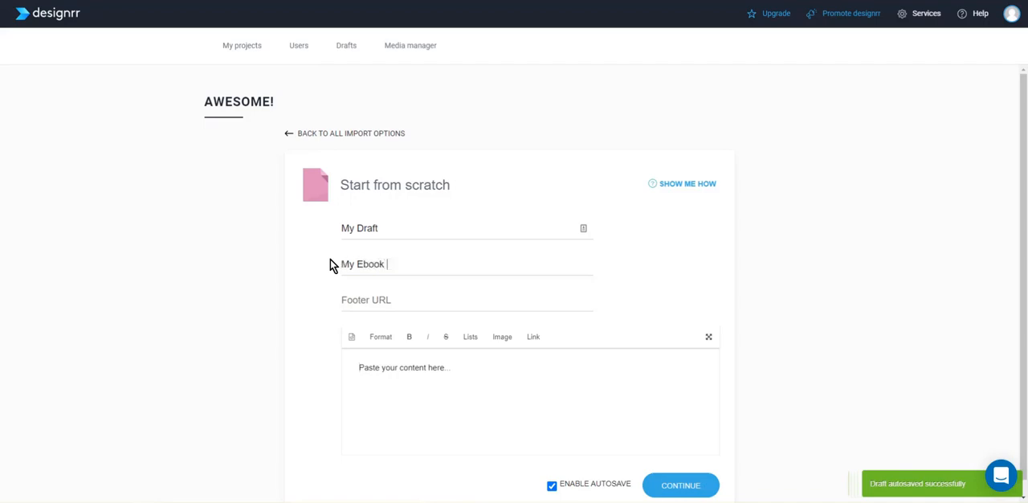
{"action": "type", "text": "Title"}
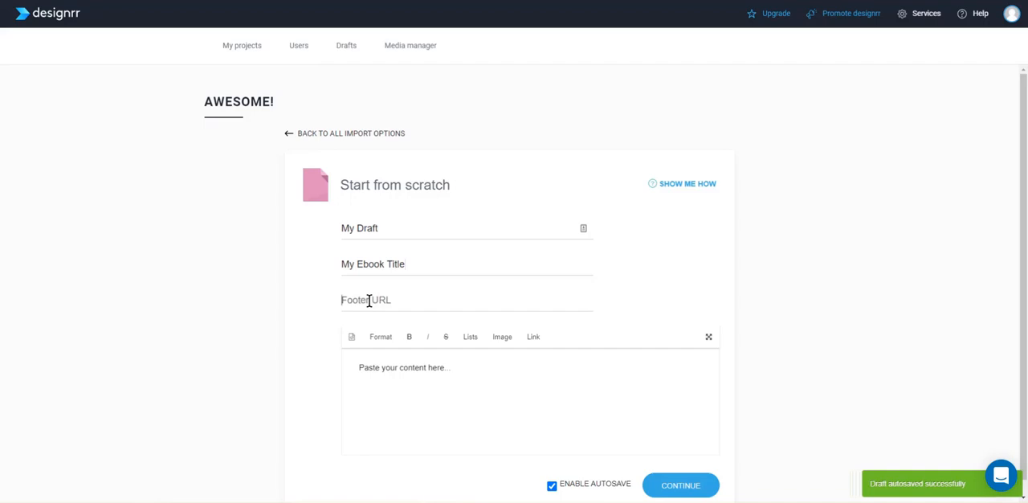
{"action": "double_click", "coordinate": [405, 367]}
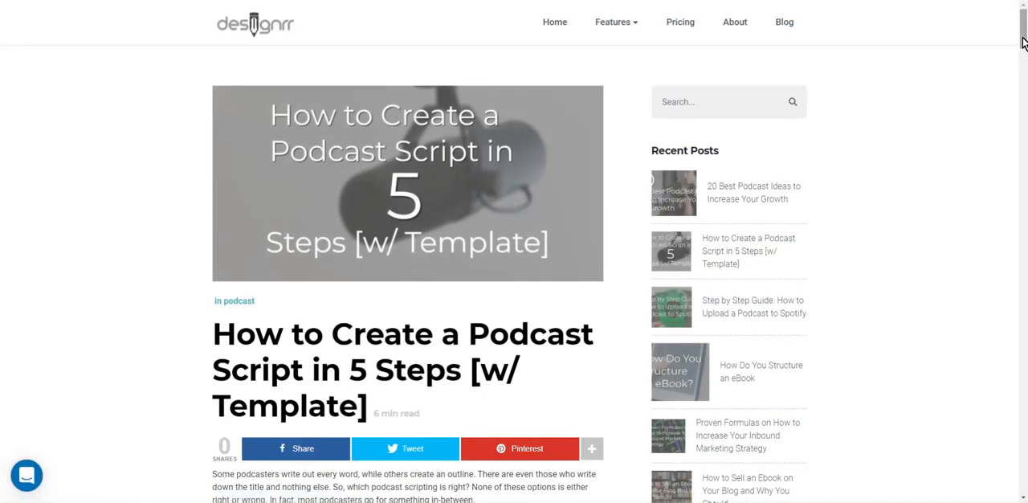
Step: Select the blog post text from 'Why does my show need a script?' through section 3
{"action": "scroll", "scroll_direction": "down", "scroll_amount": 3}
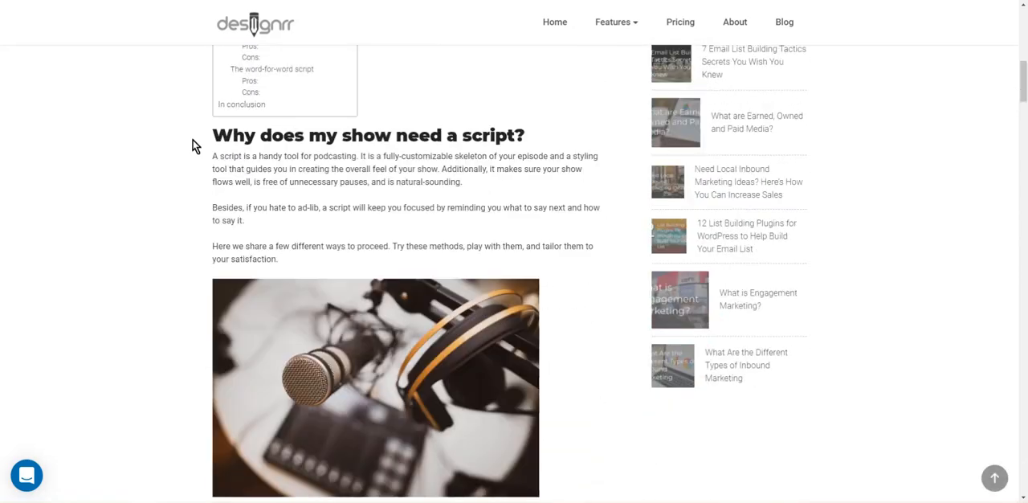
{"action": "scroll", "scroll_direction": "down", "scroll_amount": 3}
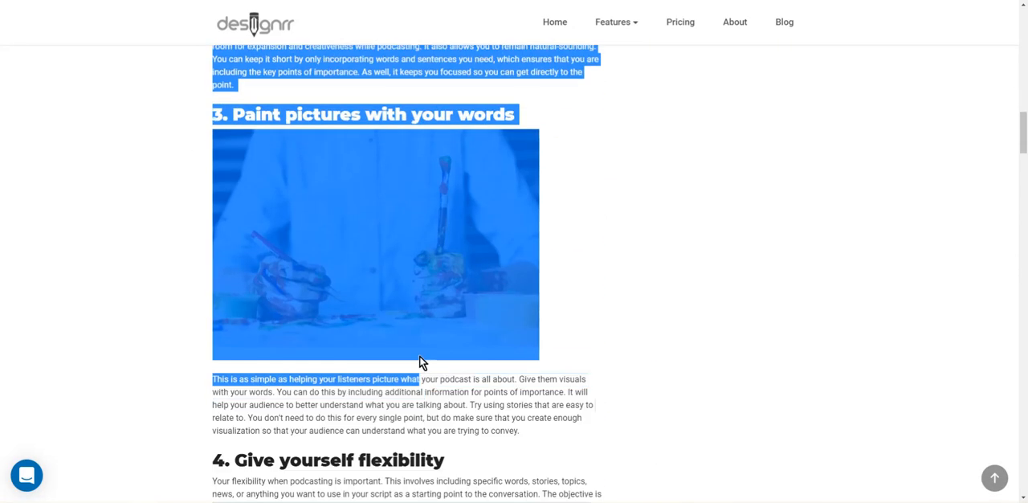
{"action": "left_click_drag", "start_coordinate": [416, 378], "coordinate": [519, 430]}
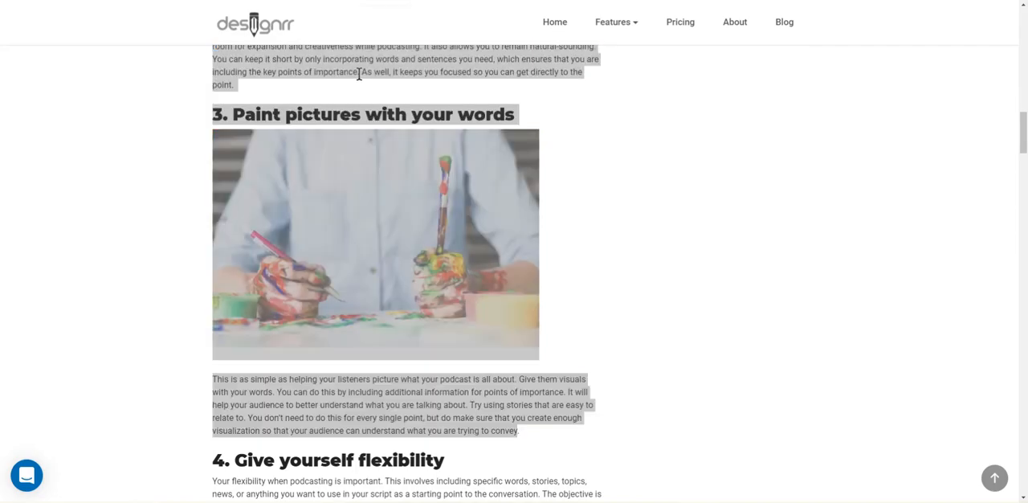
{"action": "left_click_drag", "start_coordinate": [359, 72], "coordinate": [520, 430]}
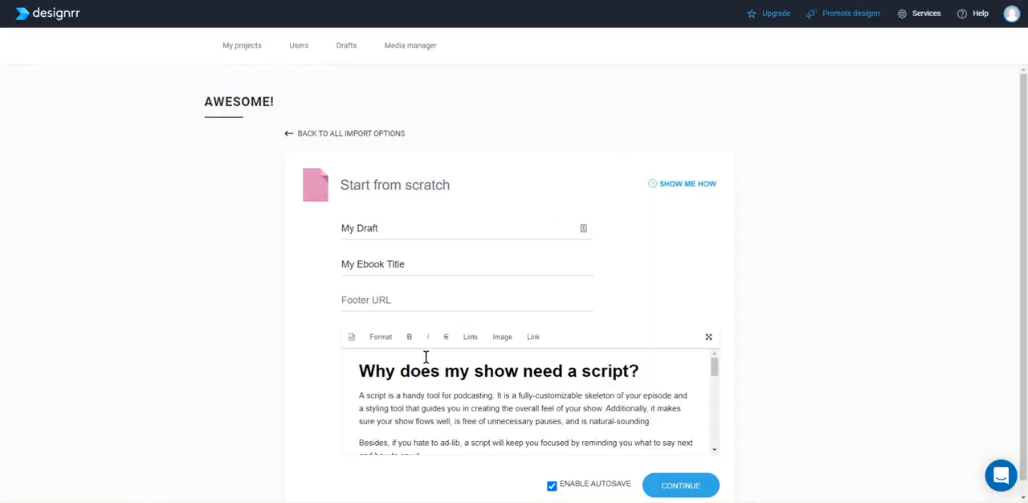
Step: Continue with the pasted article and apply the Influencers template to the draft
{"action": "scroll", "scroll_direction": "down", "scroll_amount": 3}
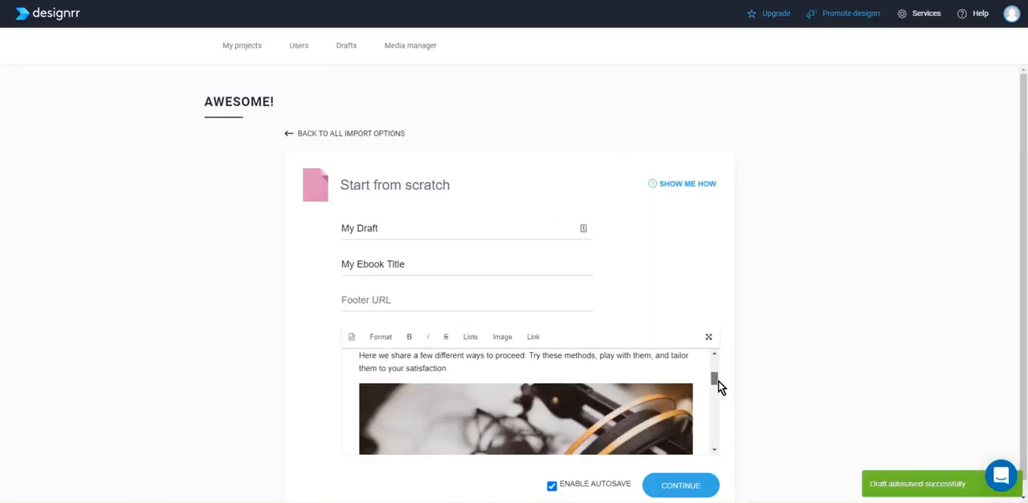
{"action": "scroll", "scroll_direction": "down", "scroll_amount": 3}
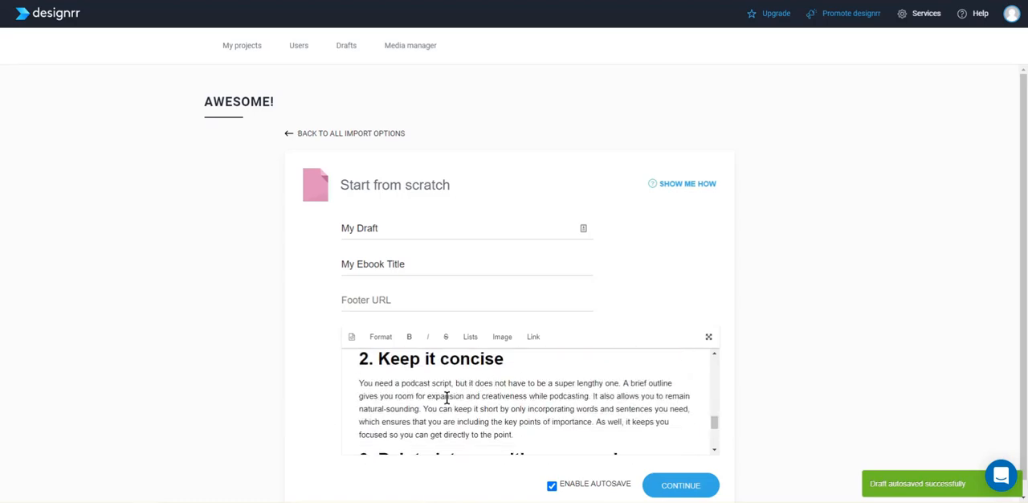
{"action": "mouse_move", "coordinate": [719, 96]}
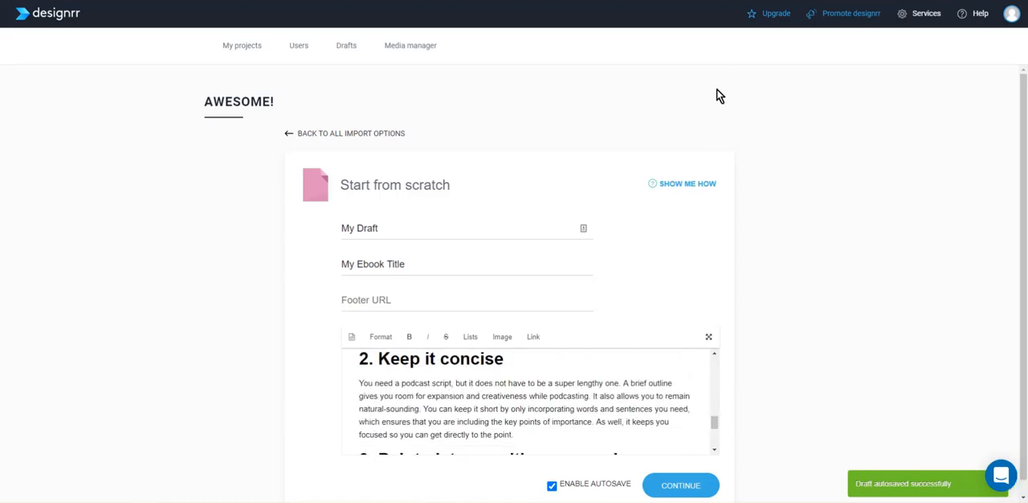
{"action": "scroll", "scroll_direction": "up", "scroll_amount": 3}
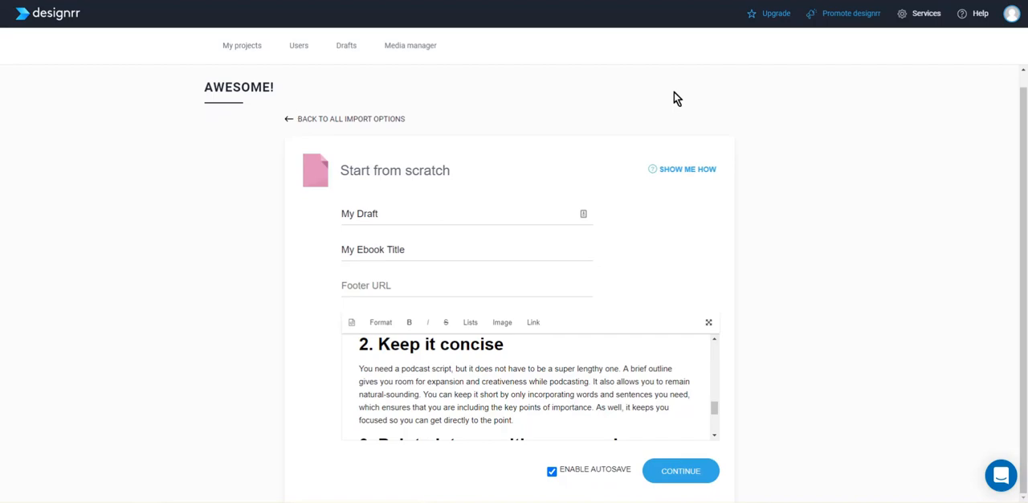
{"action": "mouse_move", "coordinate": [600, 298]}
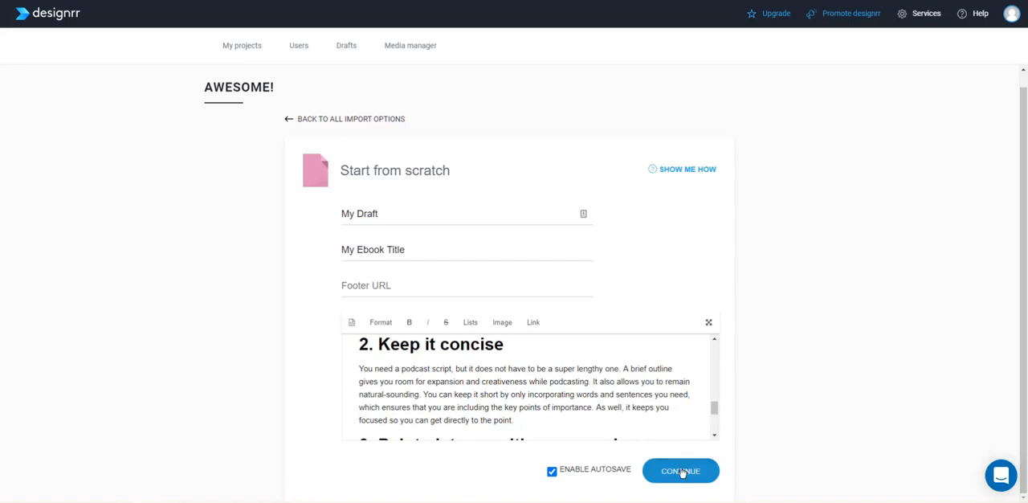
{"action": "left_click", "coordinate": [680, 471]}
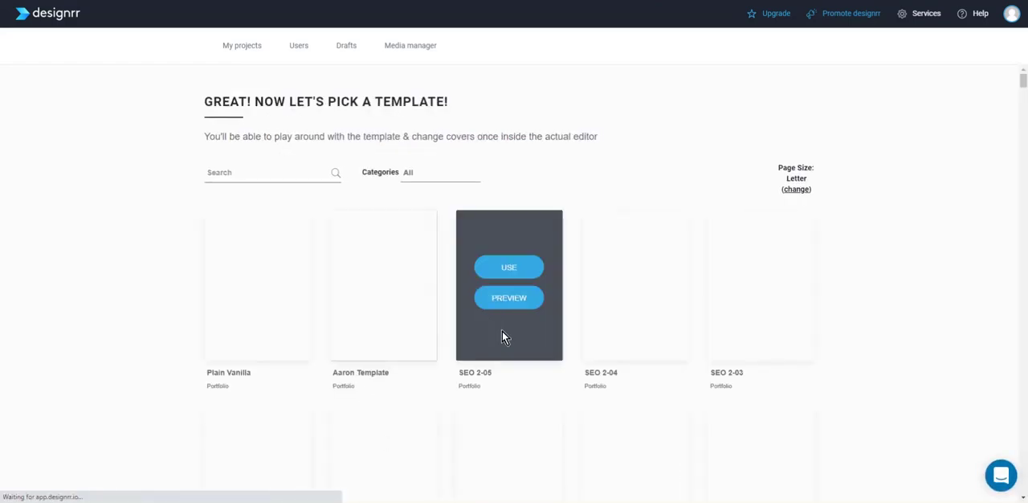
{"action": "scroll", "scroll_direction": "down", "scroll_amount": 3}
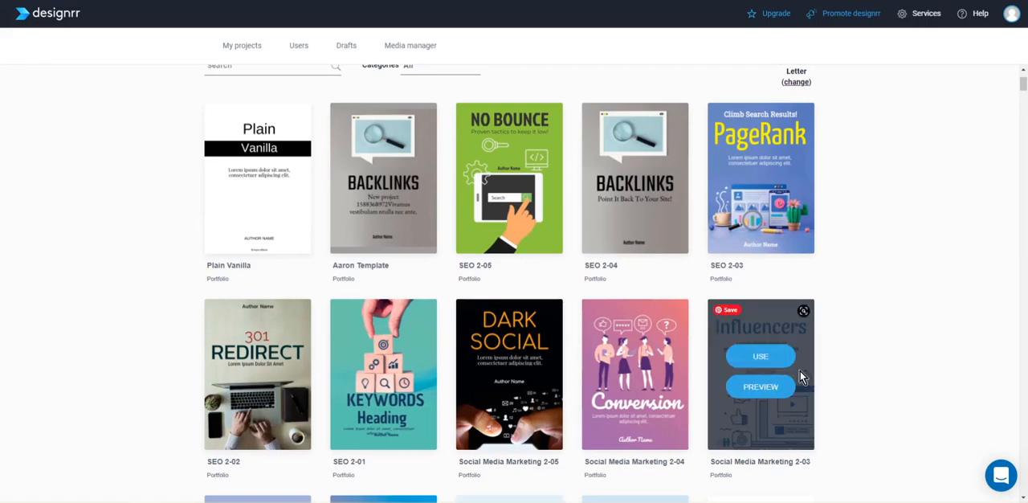
{"action": "left_click", "coordinate": [760, 356]}
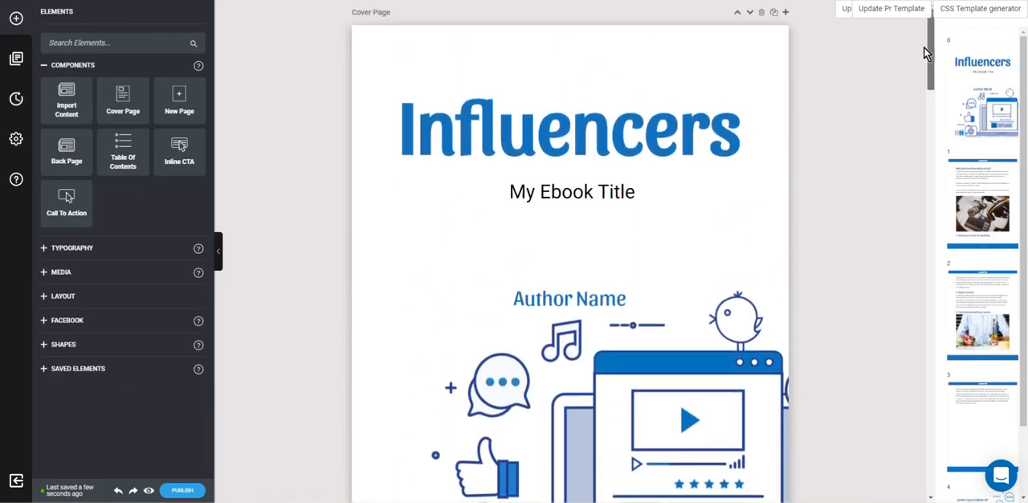
Step: Scroll through the Influencers ebook's podcast-script pages down to 'Paint pictures with your words'
{"action": "scroll", "scroll_direction": "down", "scroll_amount": 3}
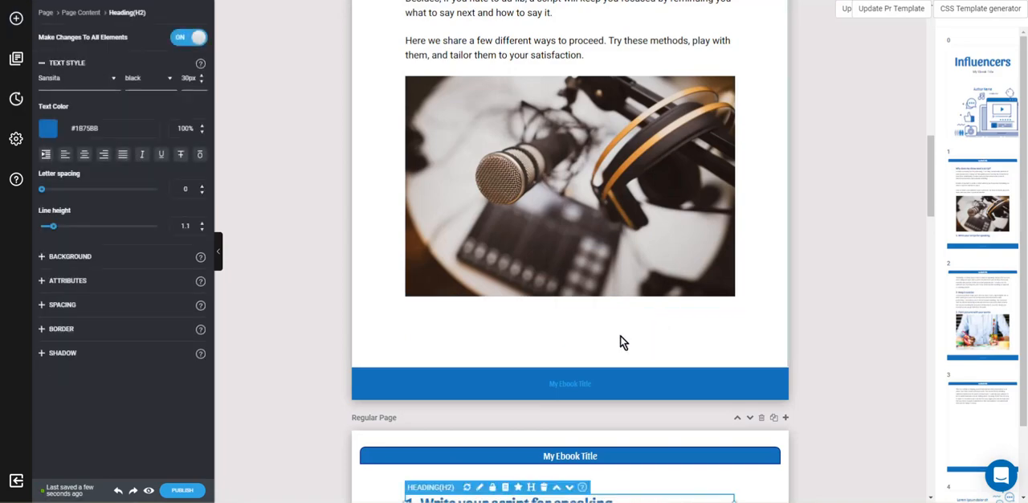
{"action": "scroll", "scroll_direction": "down", "scroll_amount": 3}
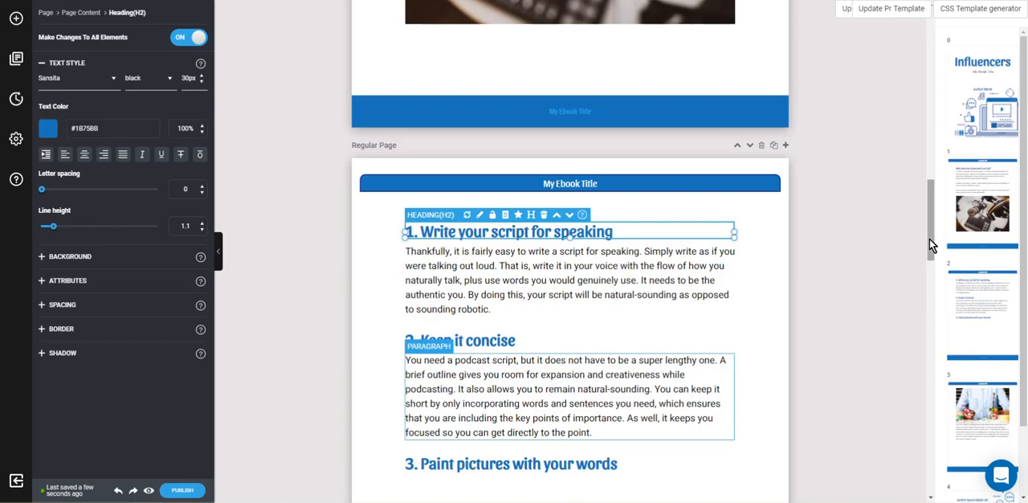
{"action": "scroll", "scroll_direction": "down", "scroll_amount": 3}
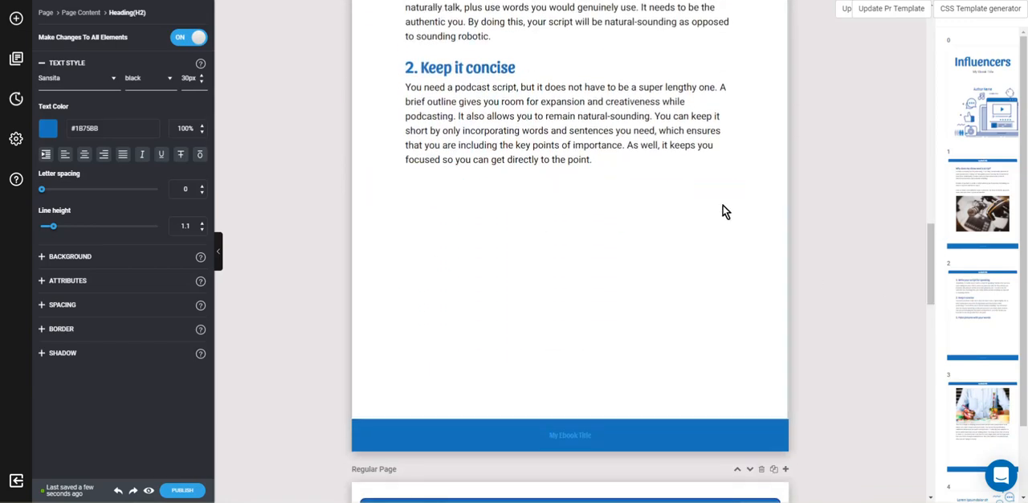
{"action": "scroll", "scroll_direction": "down", "scroll_amount": 3}
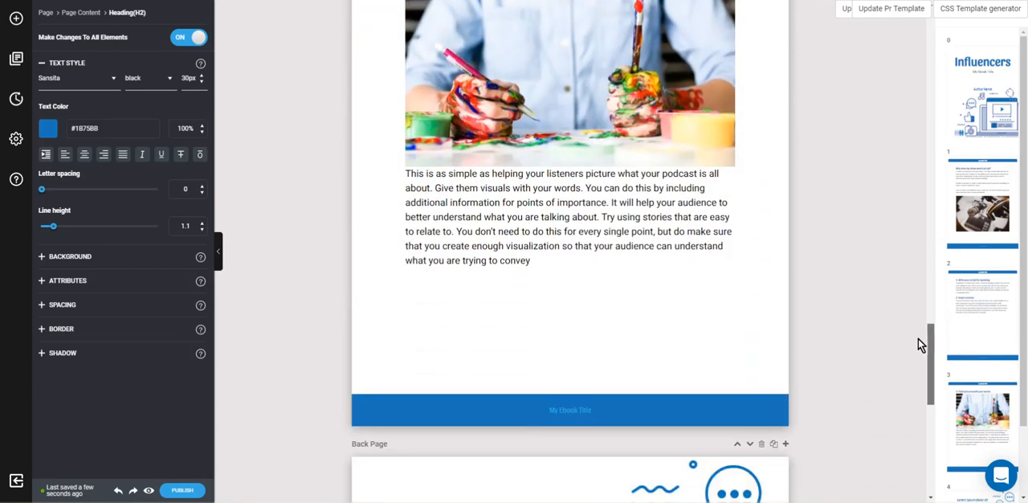
{"action": "scroll", "scroll_direction": "up", "scroll_amount": 3}
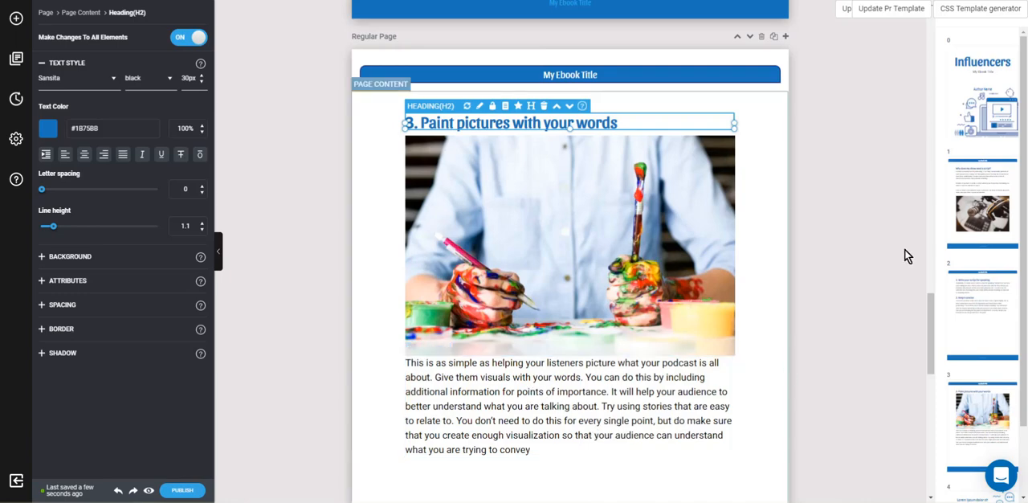
{"action": "mouse_move", "coordinate": [908, 239]}
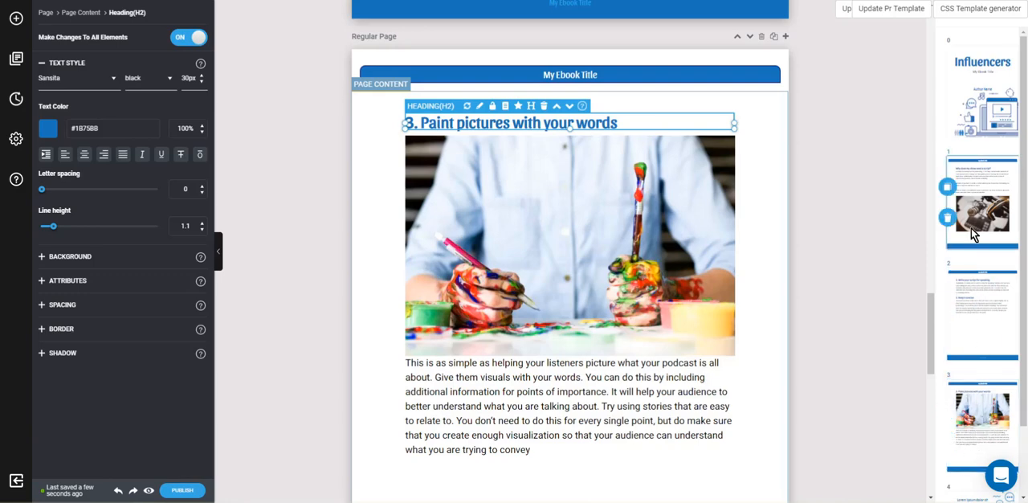
{"action": "mouse_move", "coordinate": [982, 418]}
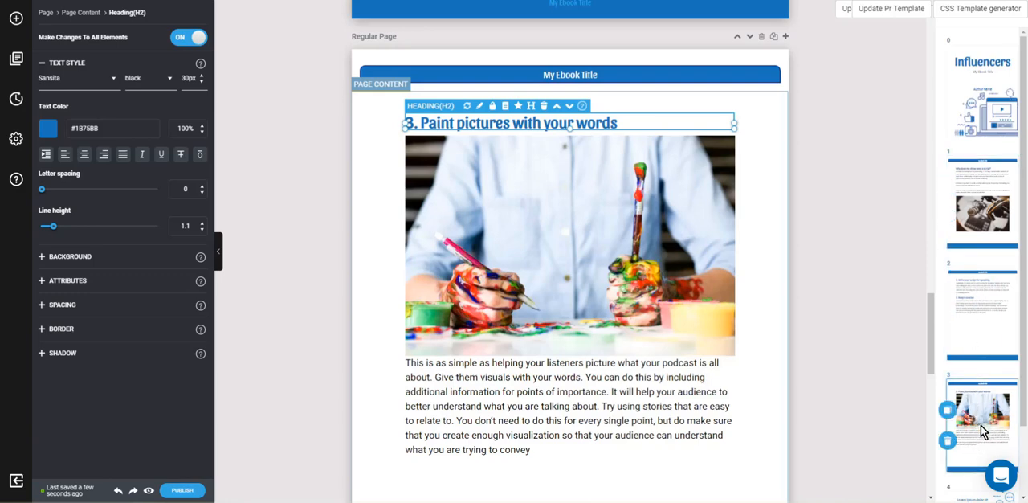
{"action": "scroll", "scroll_direction": "up", "scroll_amount": 3}
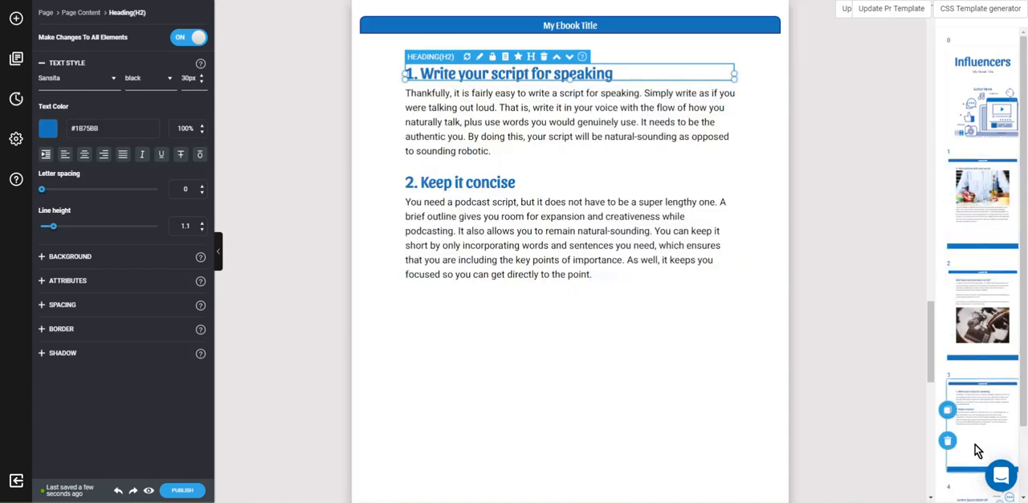
{"action": "scroll", "scroll_direction": "up", "scroll_amount": 3}
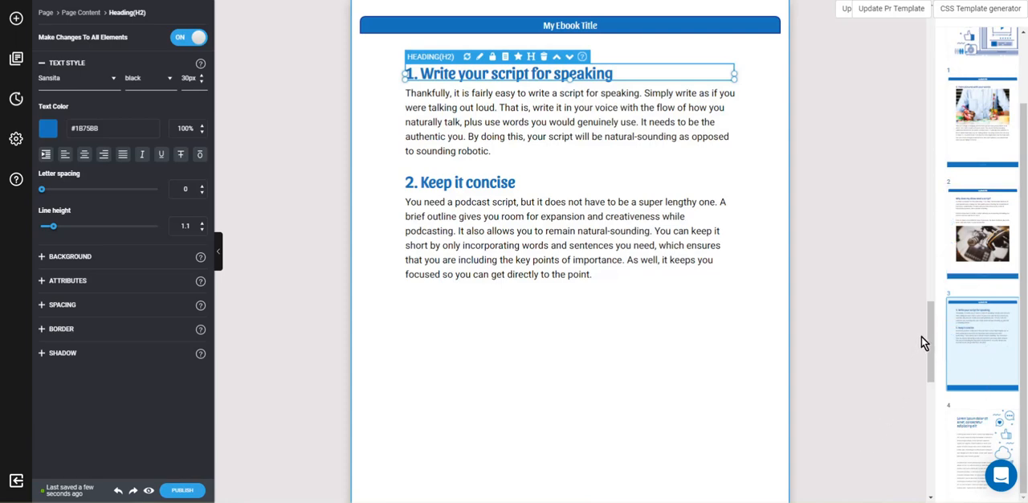
{"action": "left_click", "coordinate": [982, 233]}
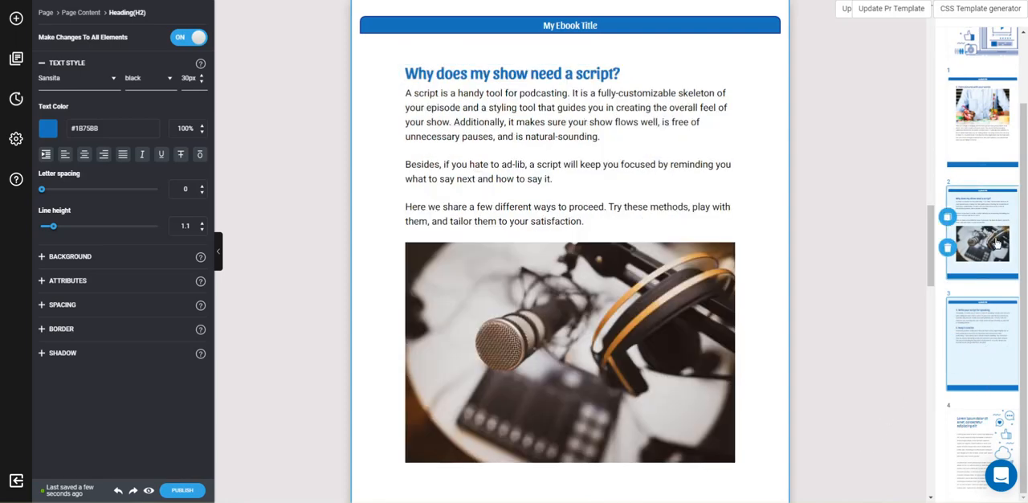
{"action": "scroll", "scroll_direction": "up", "scroll_amount": 3}
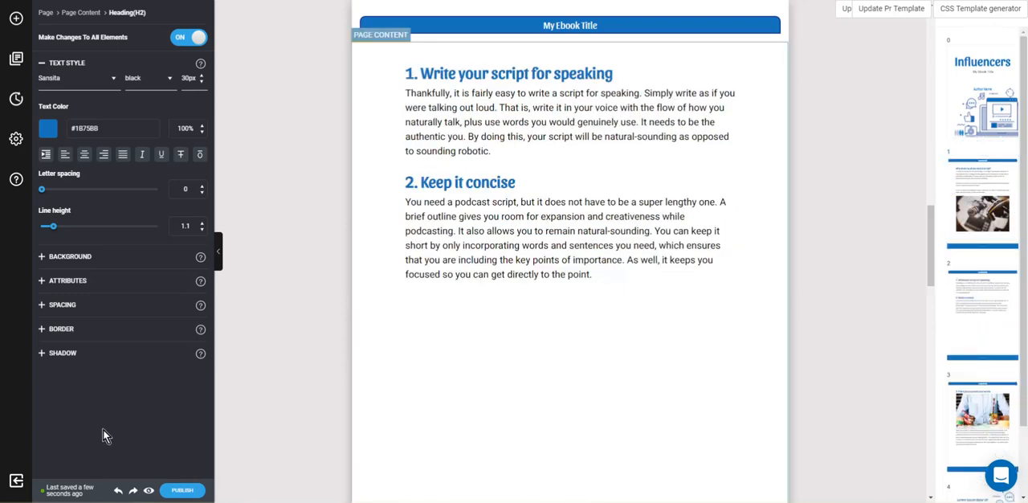
Step: Save the Influencers ebook project twice and exit the editor to My projects
{"action": "left_click", "coordinate": [62, 490]}
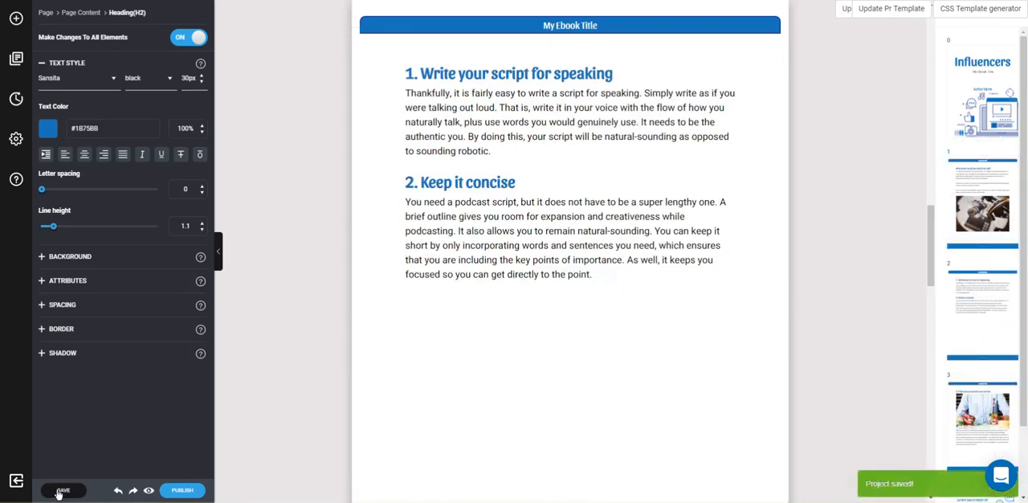
{"action": "left_click", "coordinate": [62, 490]}
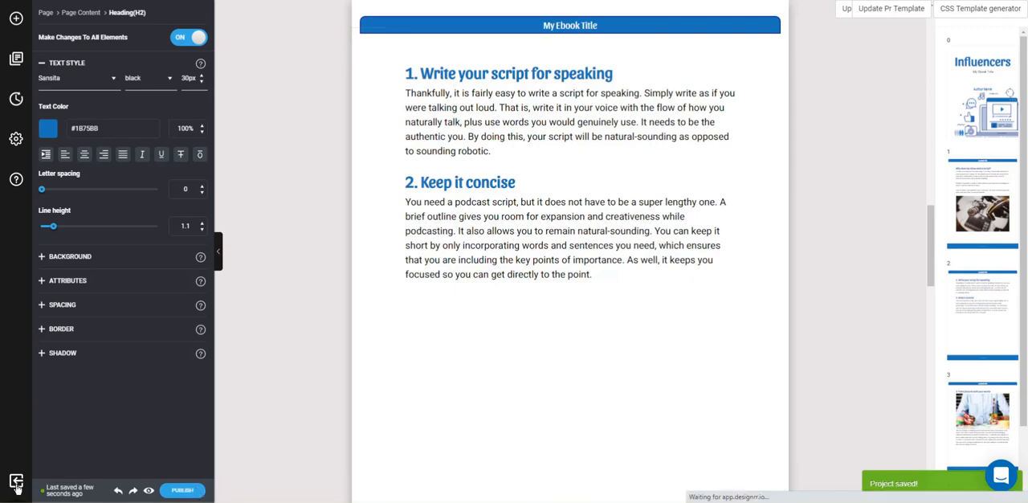
{"action": "left_click", "coordinate": [16, 482]}
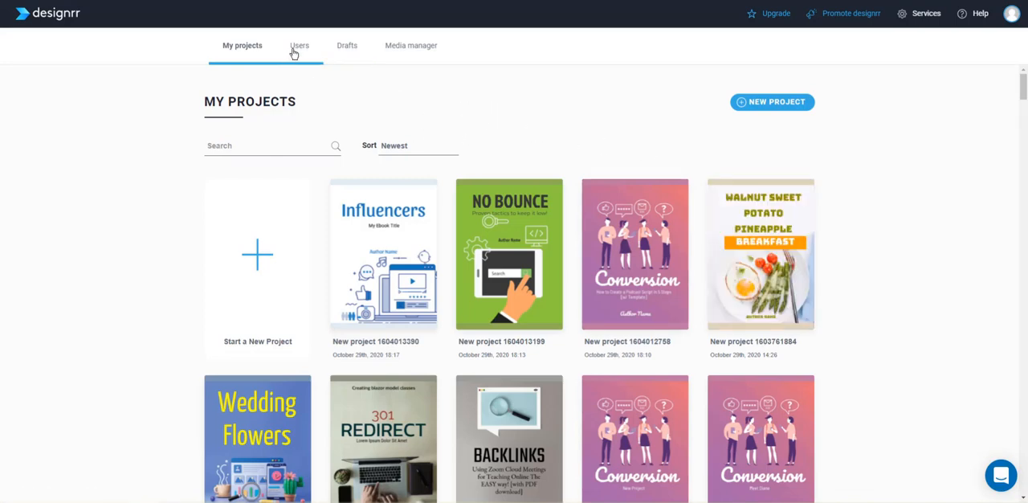
{"action": "mouse_move", "coordinate": [347, 46]}
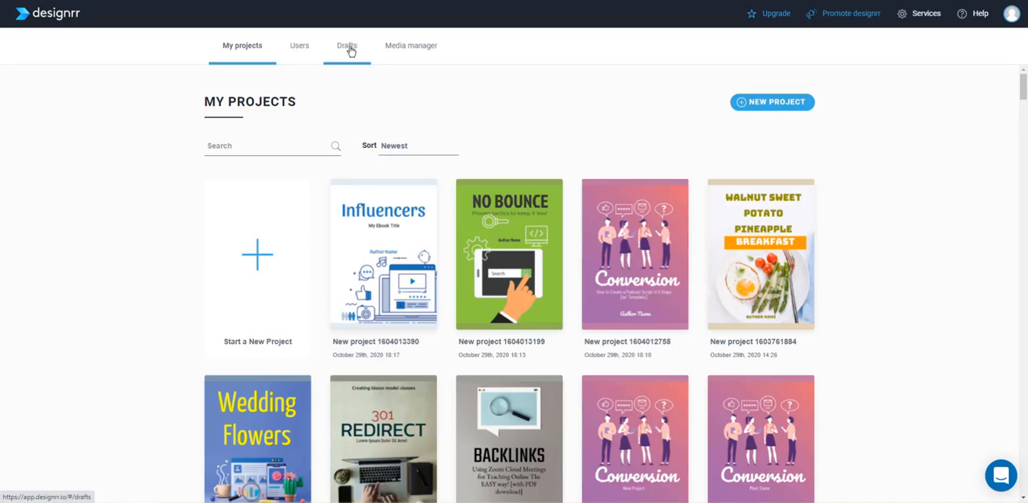
Step: Open the Drafts tab to list My Draft and the imported drafts
{"action": "left_click", "coordinate": [346, 45]}
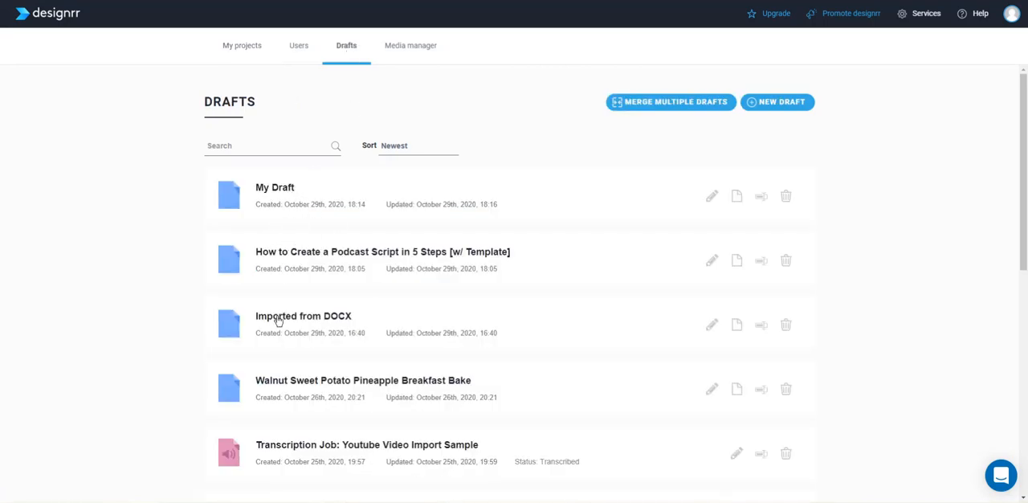
{"action": "mouse_move", "coordinate": [266, 196]}
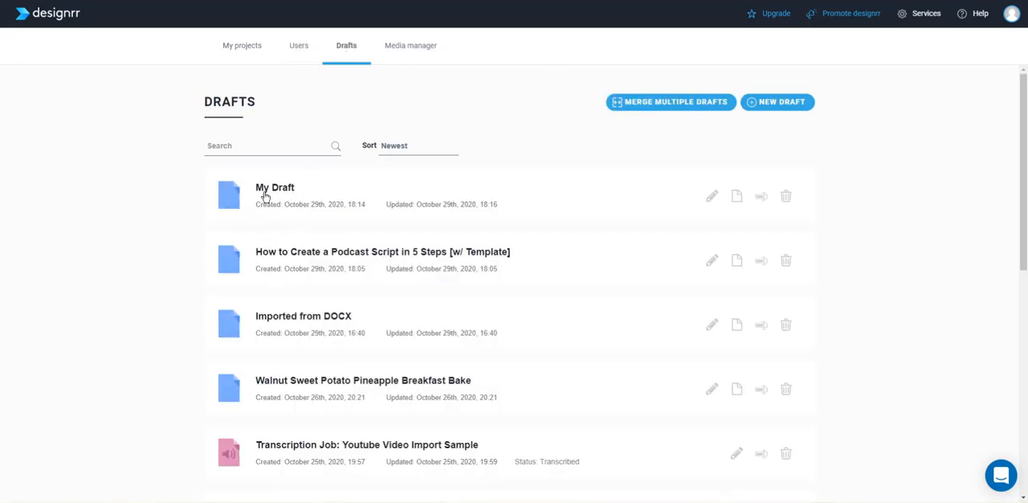
{"action": "mouse_move", "coordinate": [318, 195]}
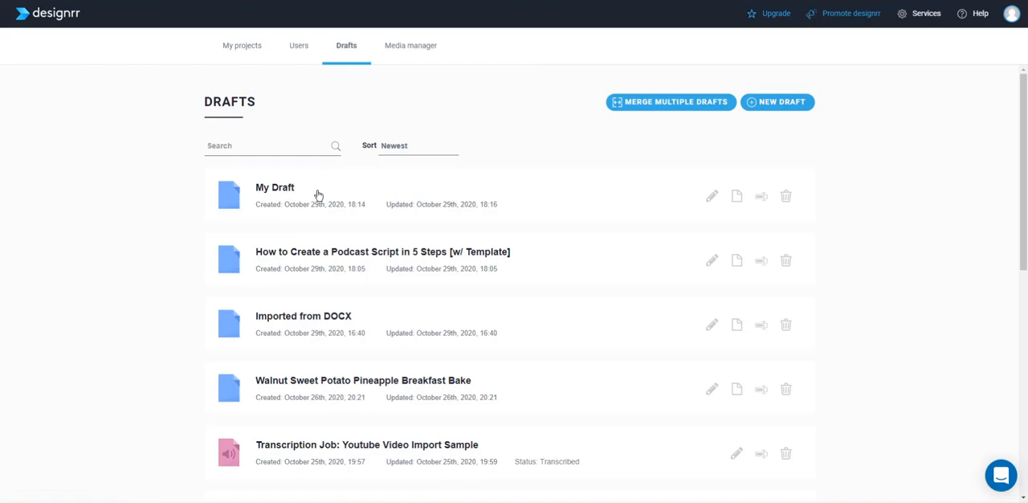
{"action": "mouse_move", "coordinate": [305, 223]}
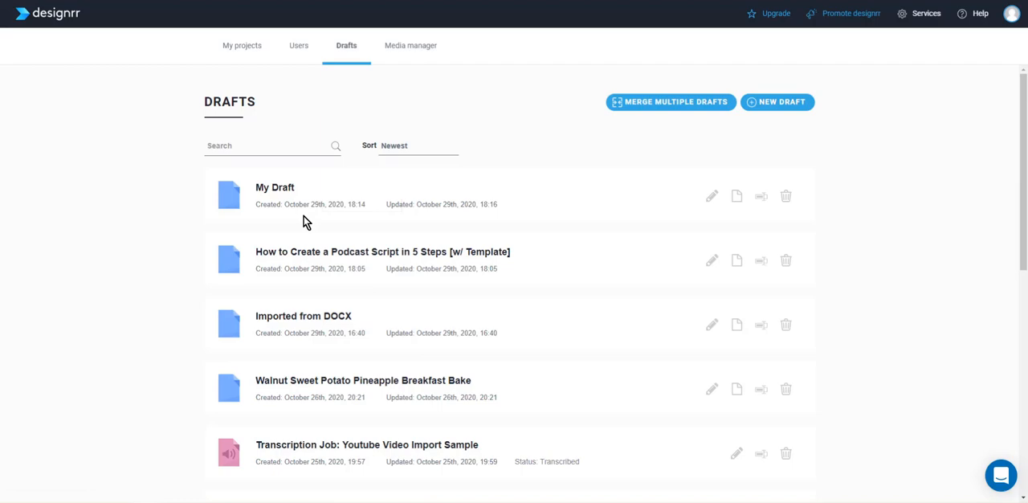
{"action": "mouse_move", "coordinate": [330, 237]}
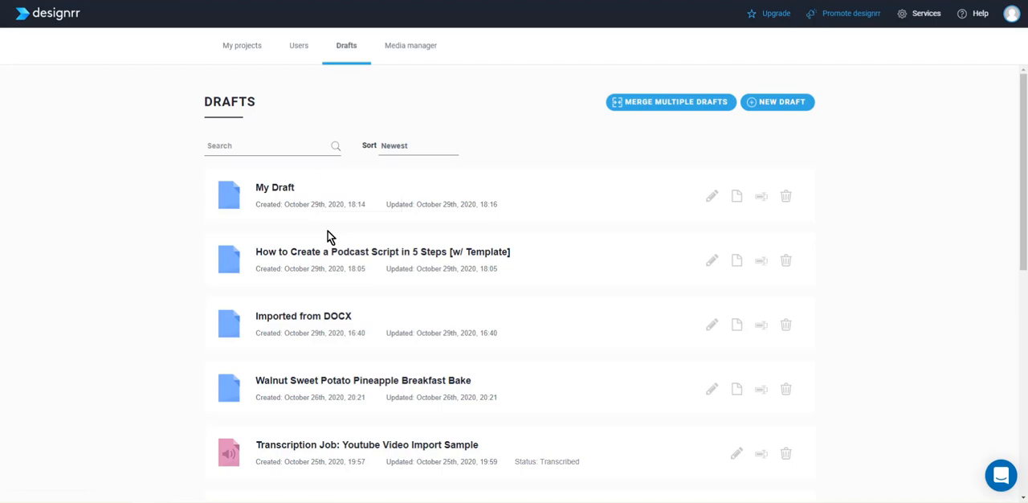
{"action": "mouse_move", "coordinate": [276, 187]}
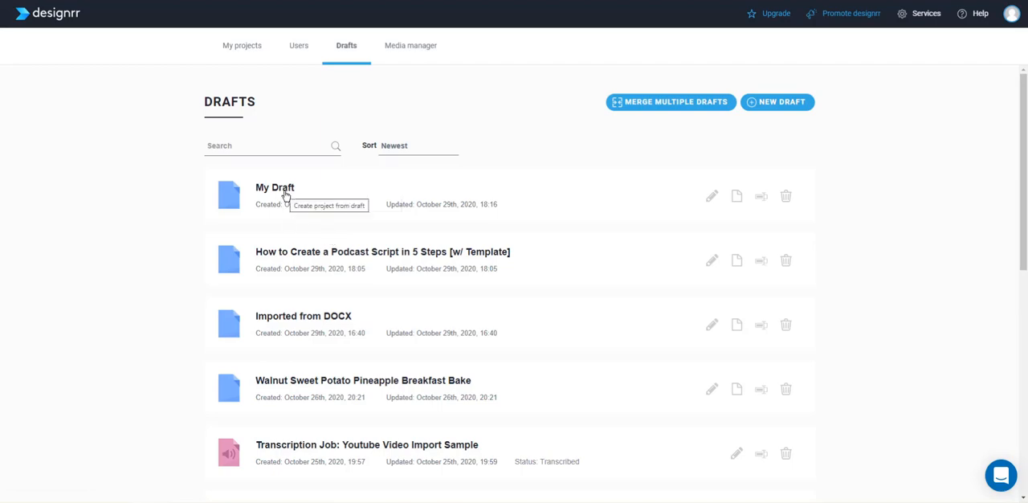
{"action": "mouse_move", "coordinate": [737, 211]}
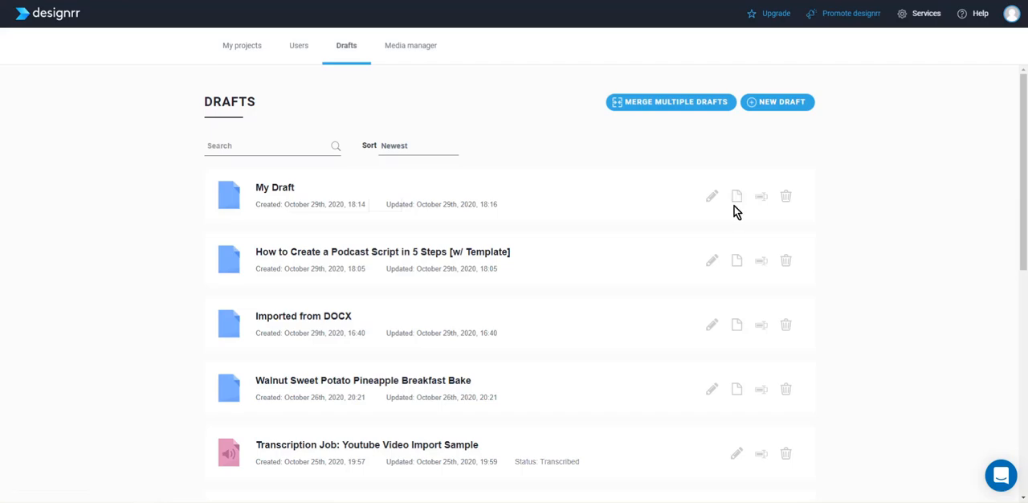
{"action": "mouse_move", "coordinate": [737, 195]}
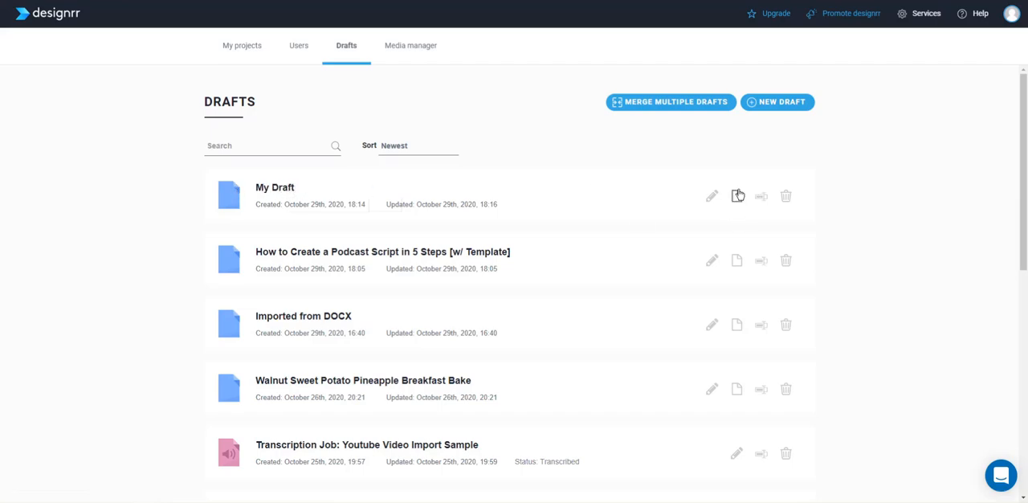
{"action": "mouse_move", "coordinate": [737, 193]}
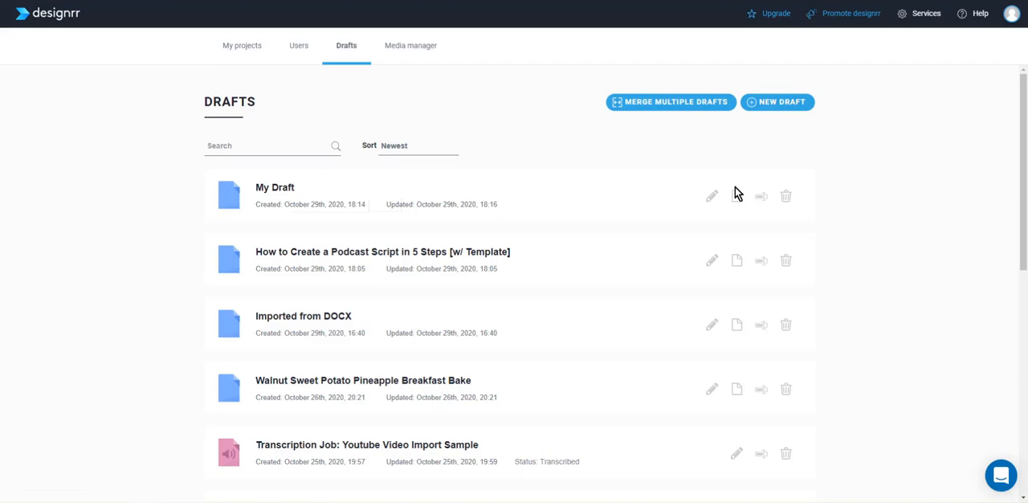
{"action": "mouse_move", "coordinate": [715, 180]}
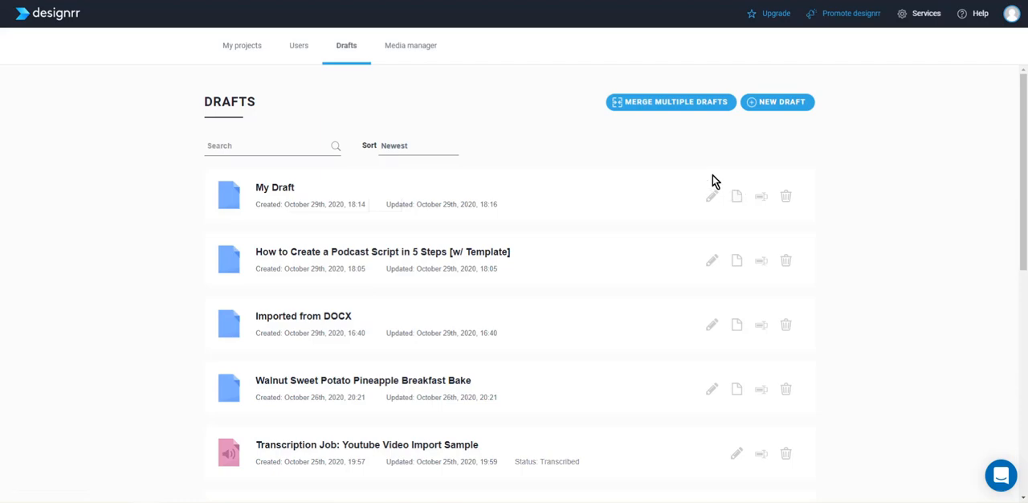
Step: Create a new draft containing 'Just start typing' and close the Edit draft dialog
{"action": "left_click", "coordinate": [712, 196]}
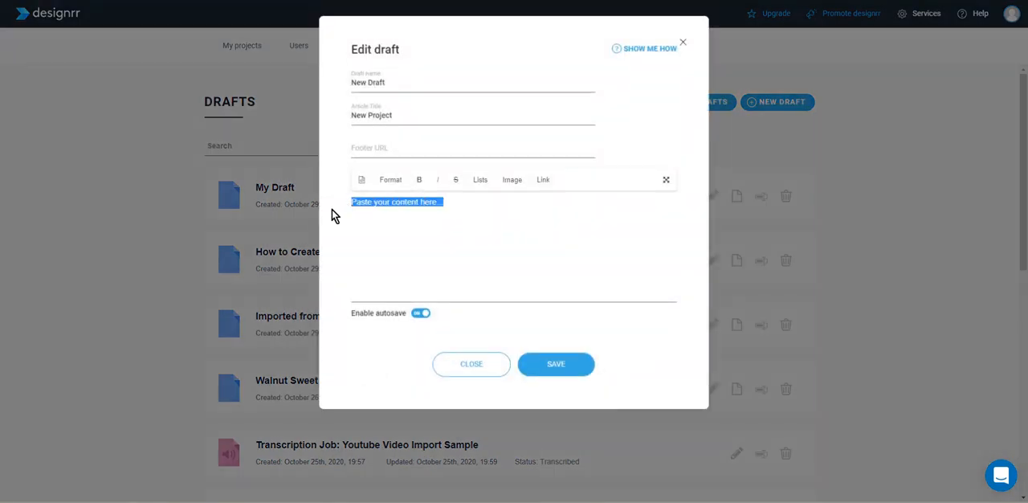
{"action": "mouse_move", "coordinate": [388, 276]}
{"action": "type", "text": "sodfsaf "}
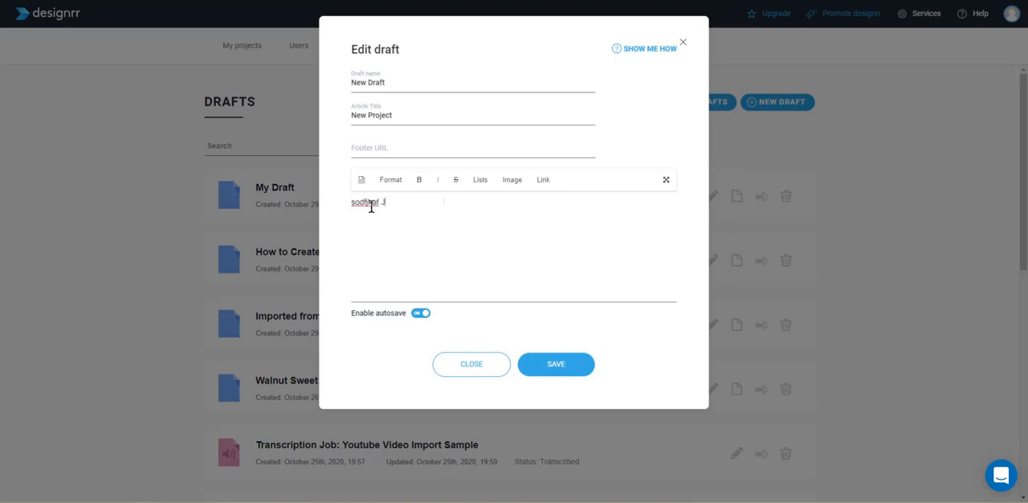
{"action": "type", "text": "Just start"}
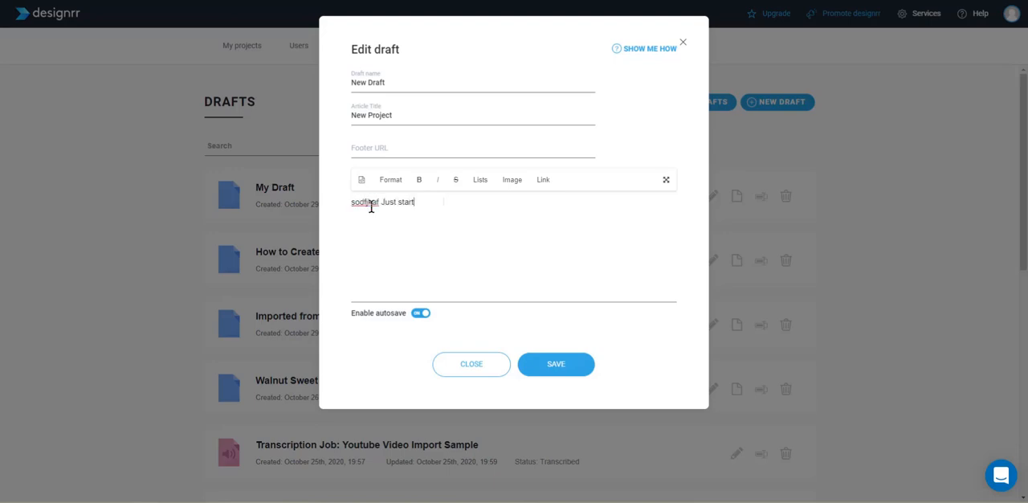
{"action": "type", "text": "typing"}
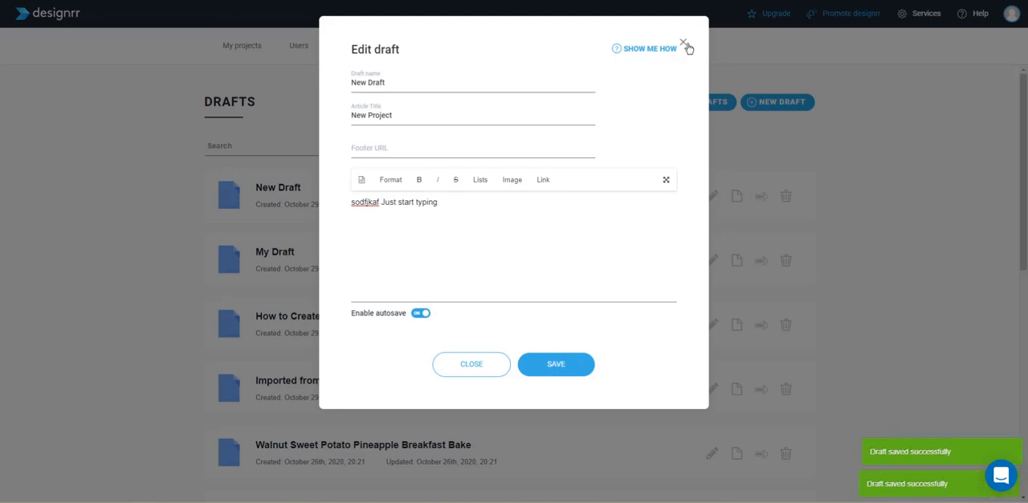
{"action": "left_click", "coordinate": [684, 42]}
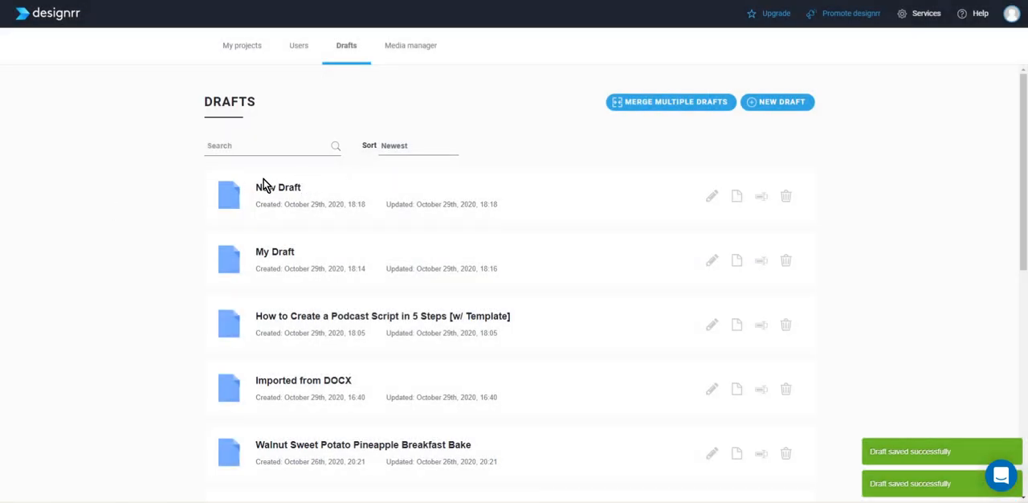
{"action": "mouse_move", "coordinate": [736, 197]}
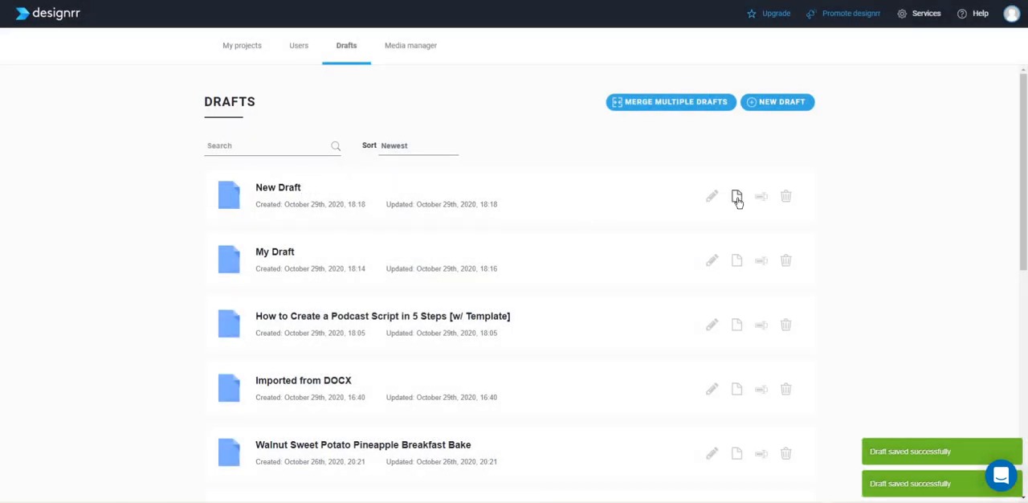
Step: Create a project from New Draft and scroll through the ebook template gallery
{"action": "left_click", "coordinate": [736, 196]}
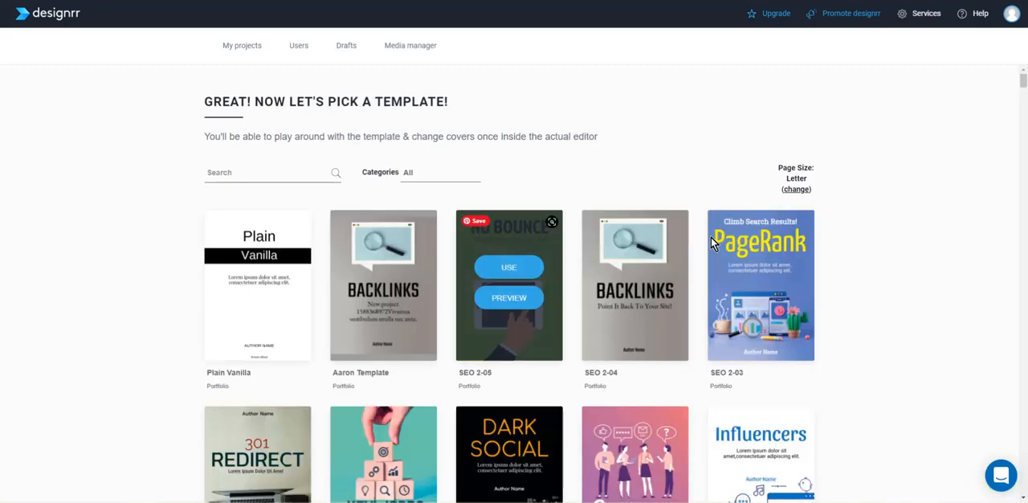
{"action": "mouse_move", "coordinate": [635, 293]}
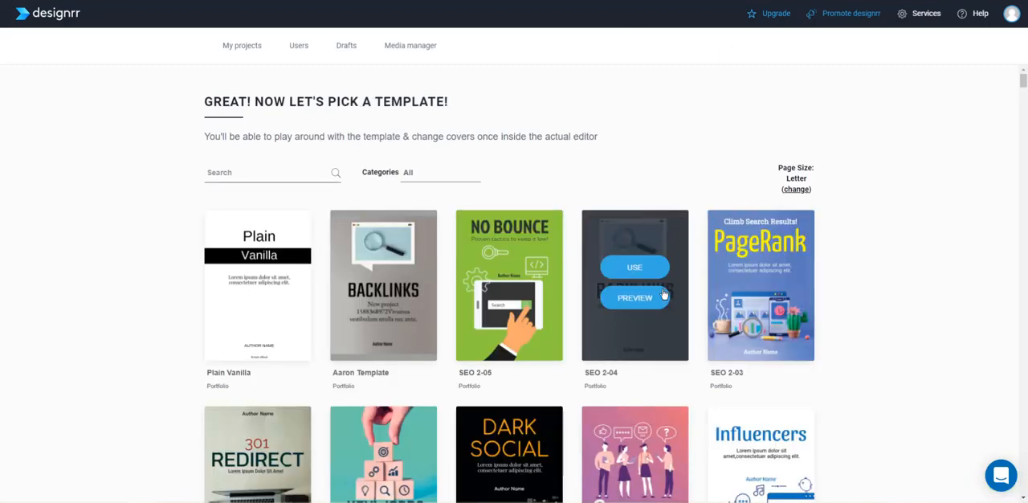
{"action": "mouse_move", "coordinate": [470, 144]}
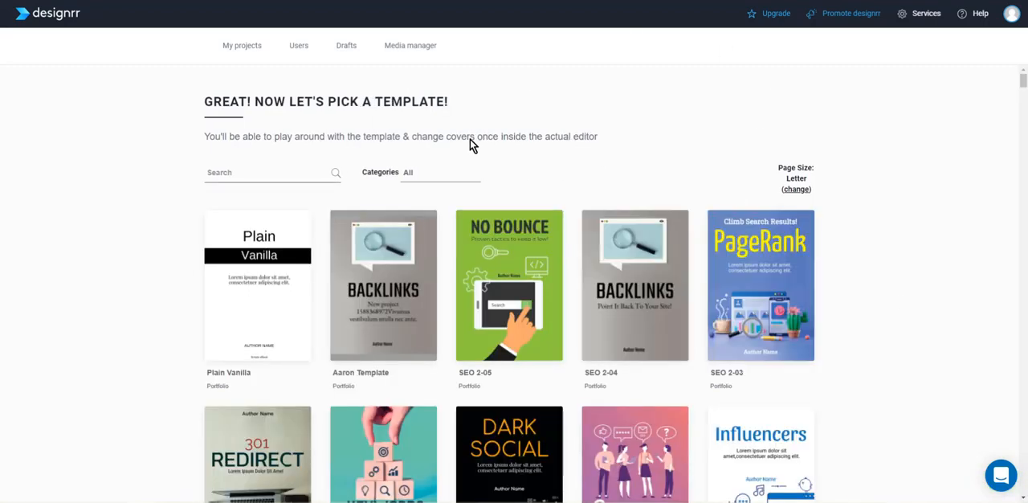
{"action": "mouse_move", "coordinate": [190, 105]}
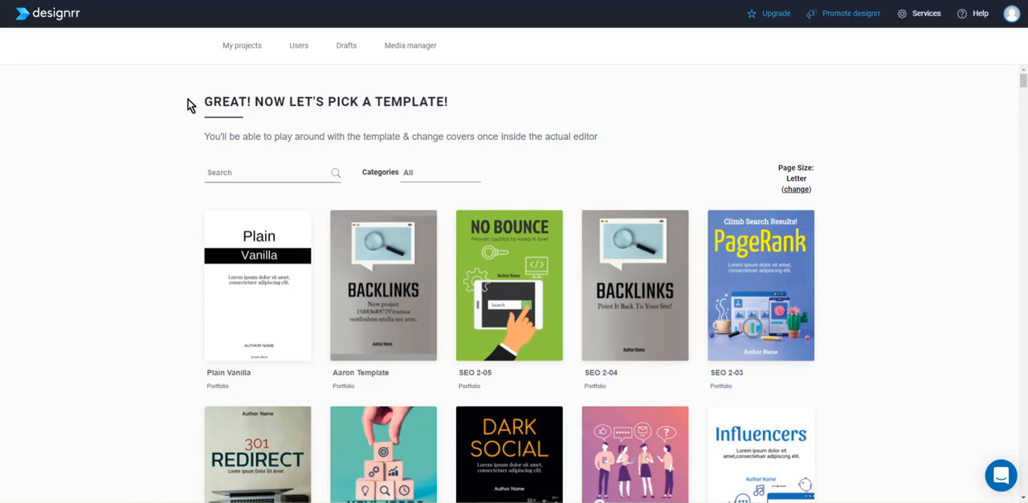
{"action": "mouse_move", "coordinate": [247, 123]}
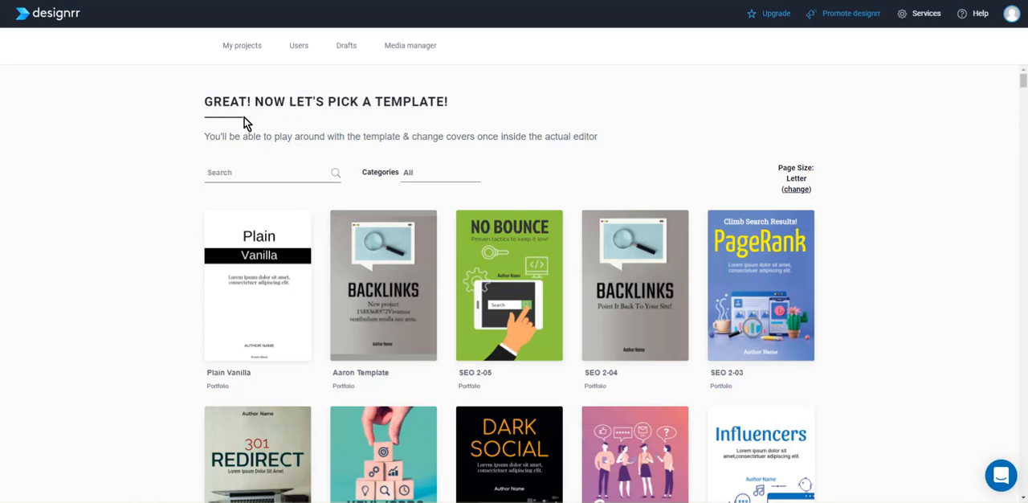
{"action": "mouse_move", "coordinate": [998, 89]}
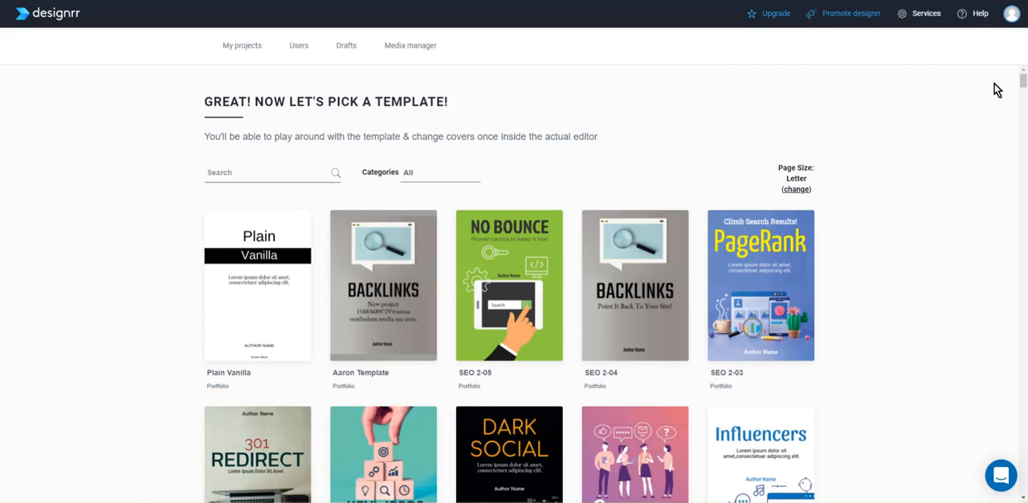
{"action": "scroll", "scroll_direction": "down", "scroll_amount": 3}
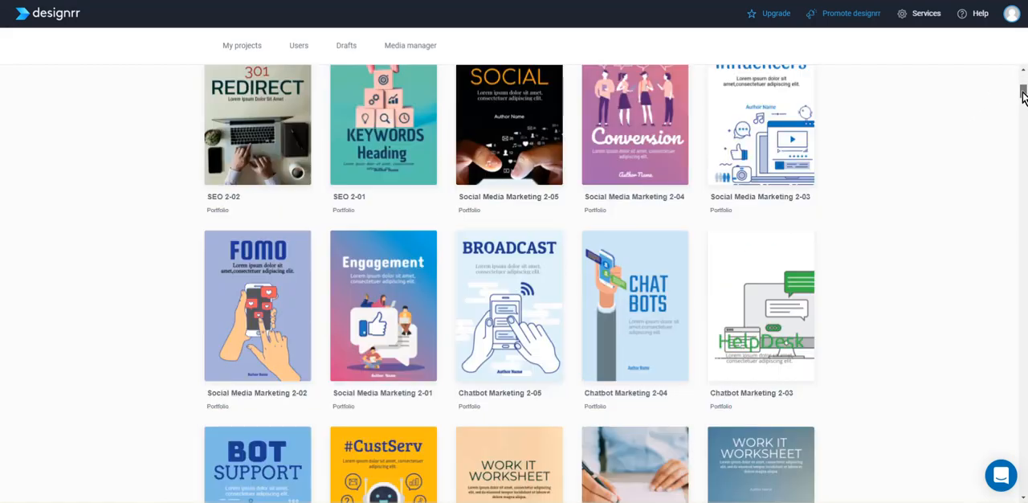
{"action": "mouse_move", "coordinate": [383, 125]}
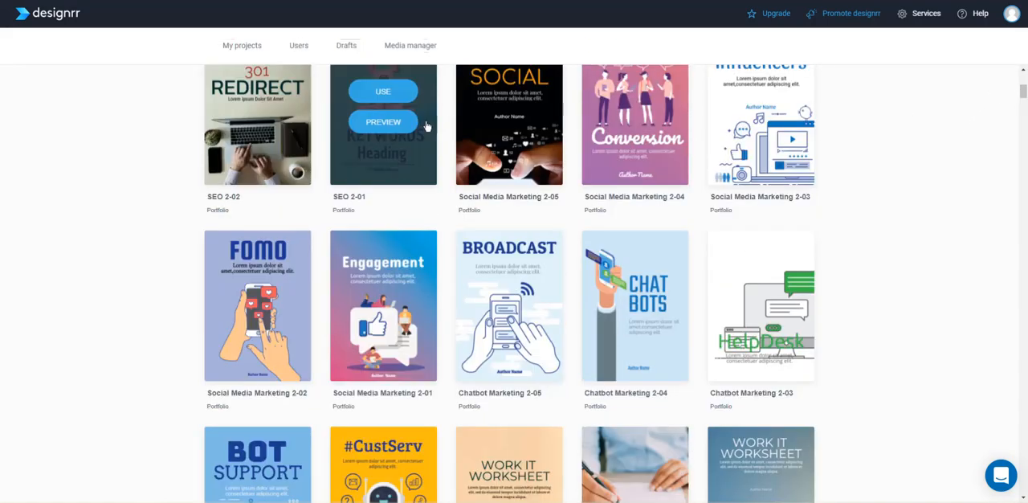
{"action": "mouse_move", "coordinate": [510, 125]}
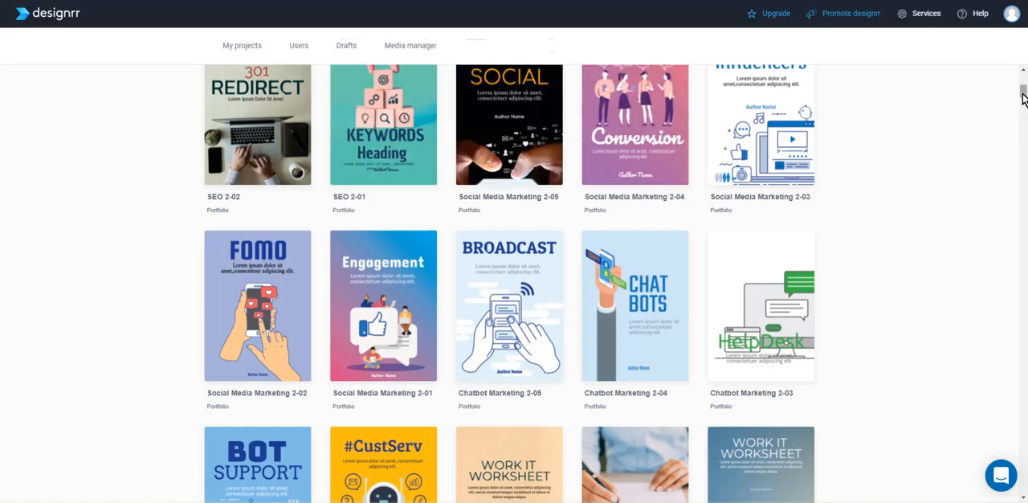
{"action": "scroll", "scroll_direction": "up", "scroll_amount": 3}
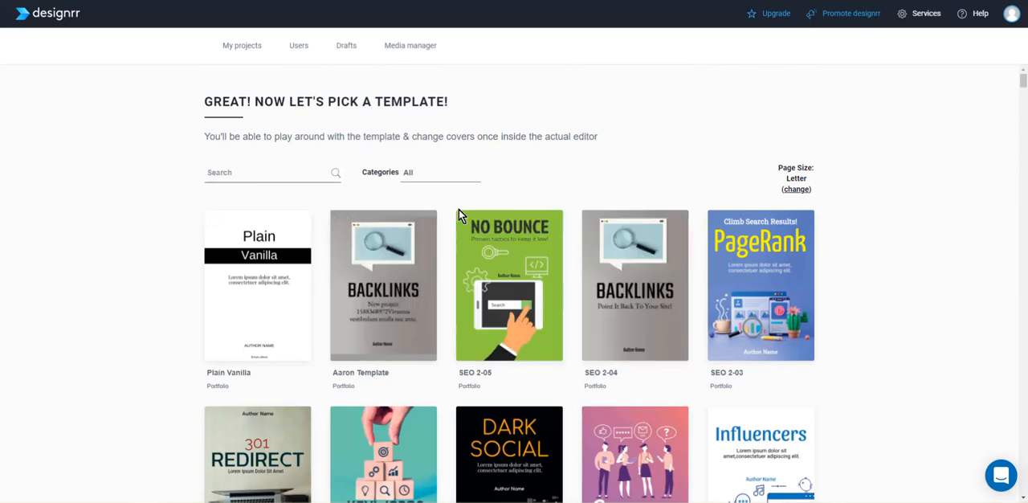